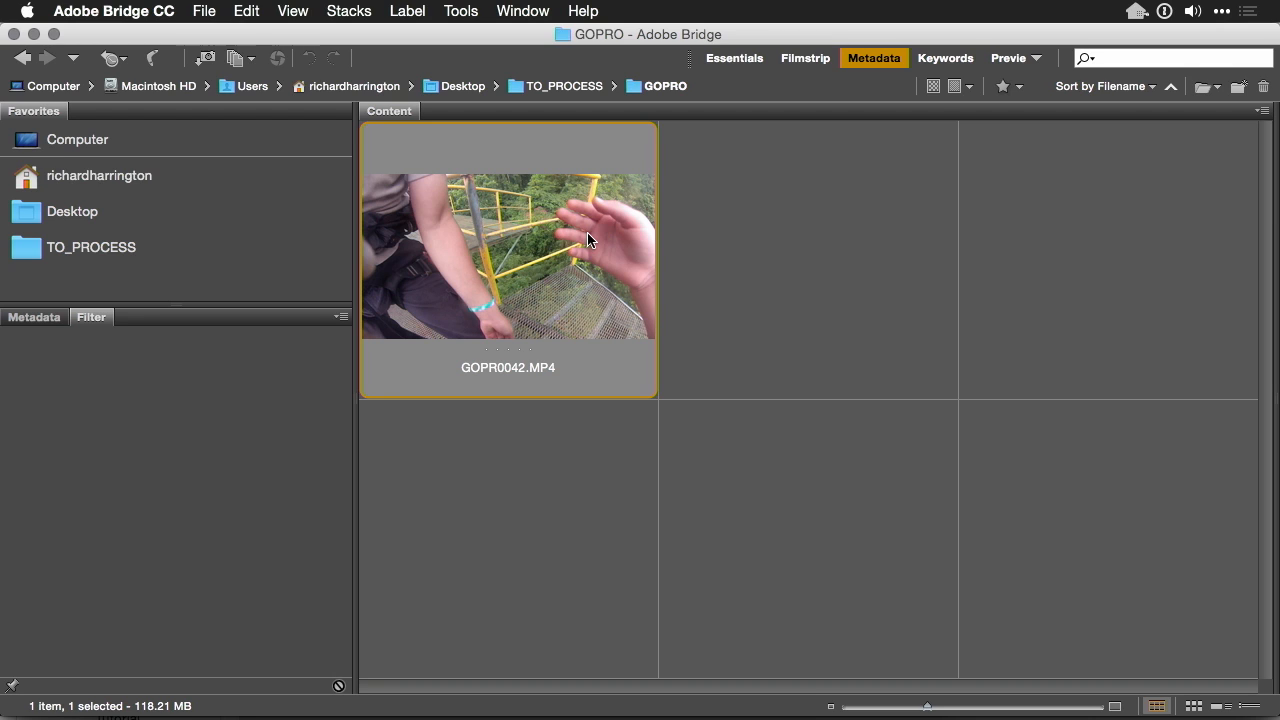
{"action": "mouse_move", "coordinate": [672, 256]}
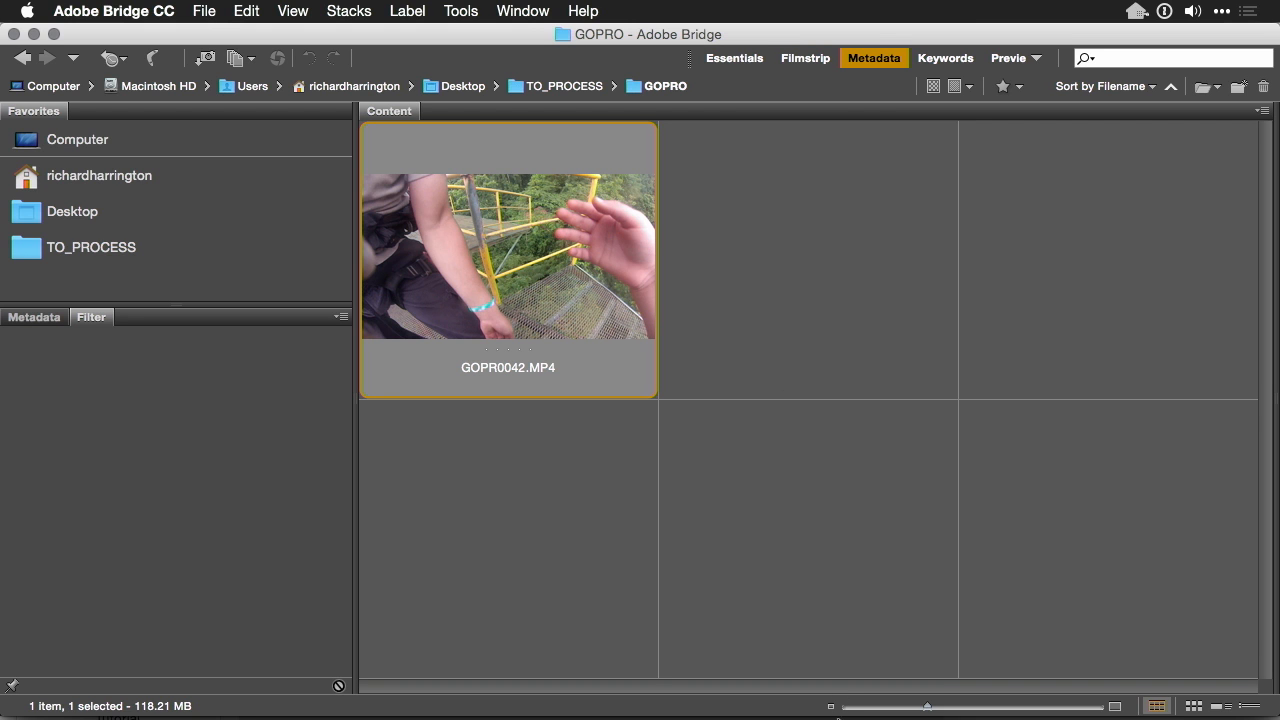
Start a new document using the Film & Video preset at HDTV 1080p/29.97 size (1920×1080)
{"action": "left_click", "coordinate": [852, 696]}
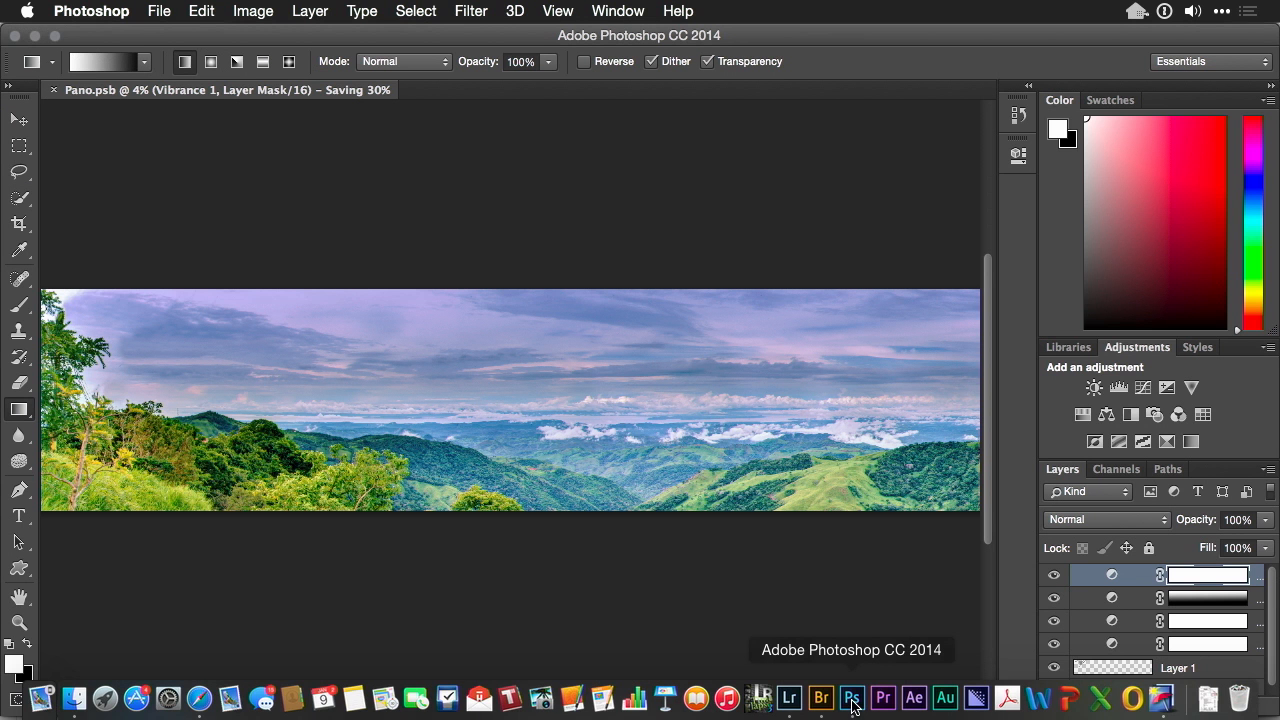
{"action": "left_click", "coordinate": [160, 12]}
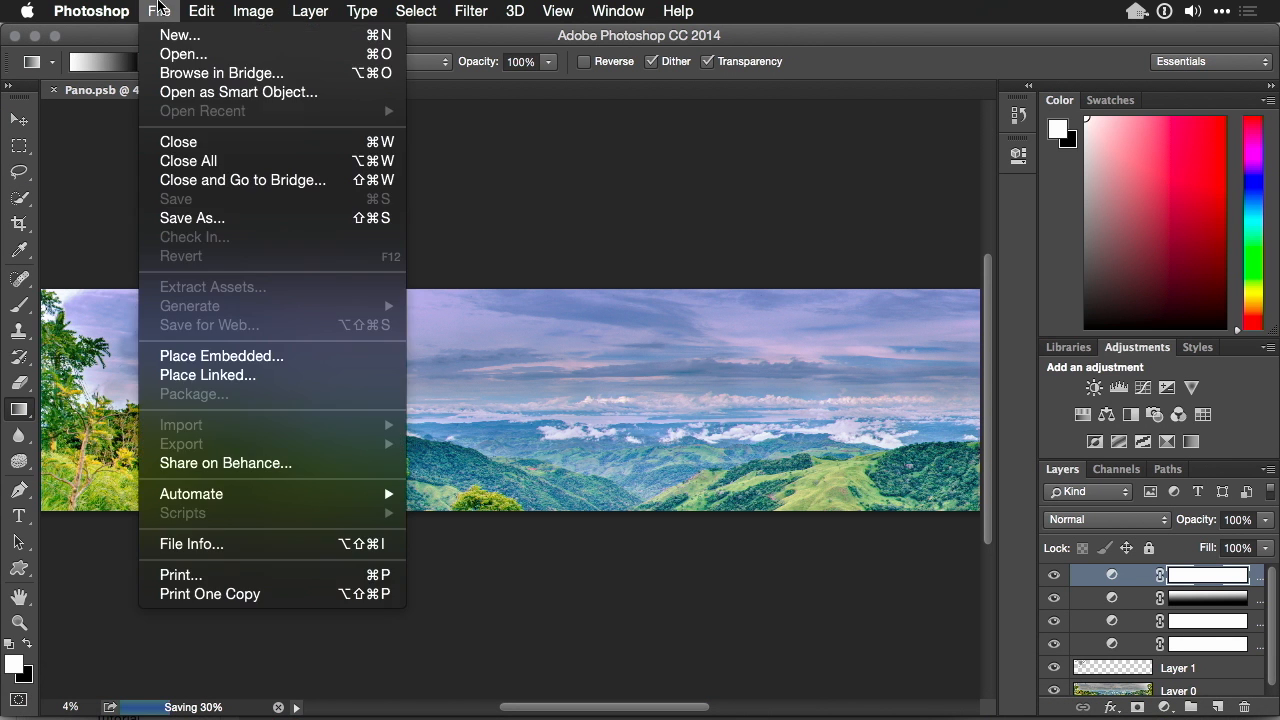
{"action": "left_click", "coordinate": [180, 36]}
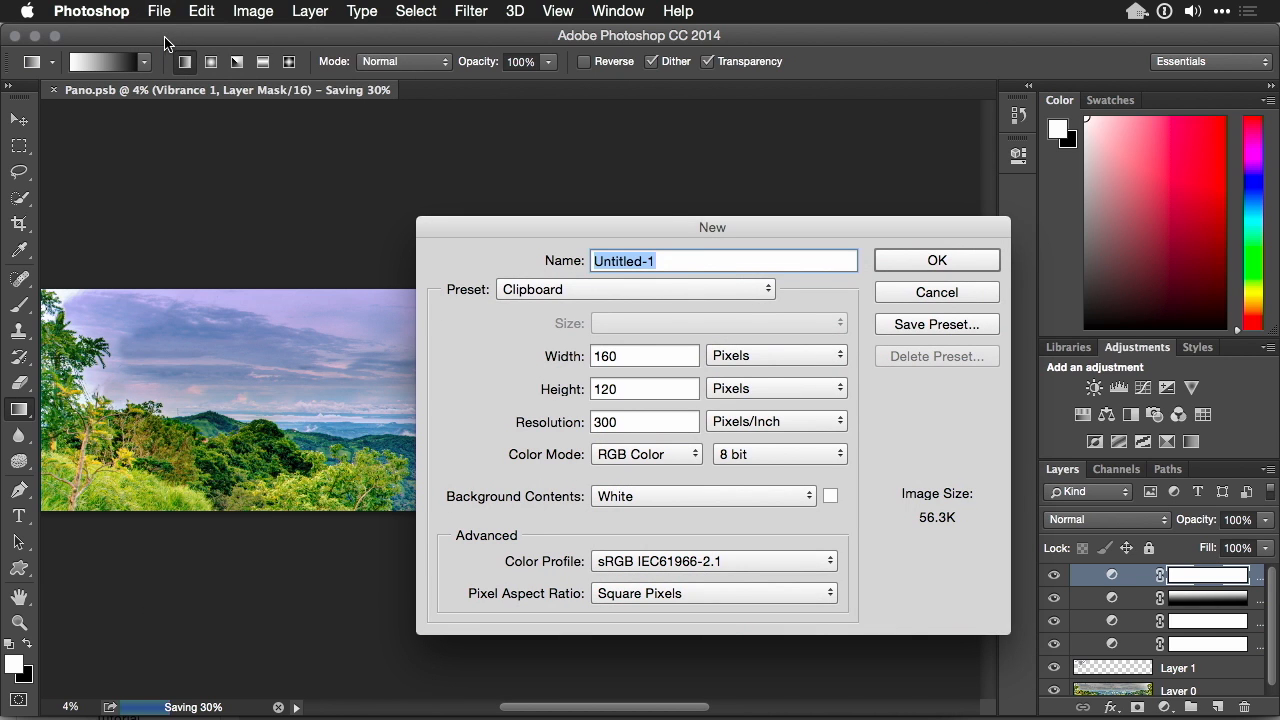
{"action": "left_click", "coordinate": [636, 288]}
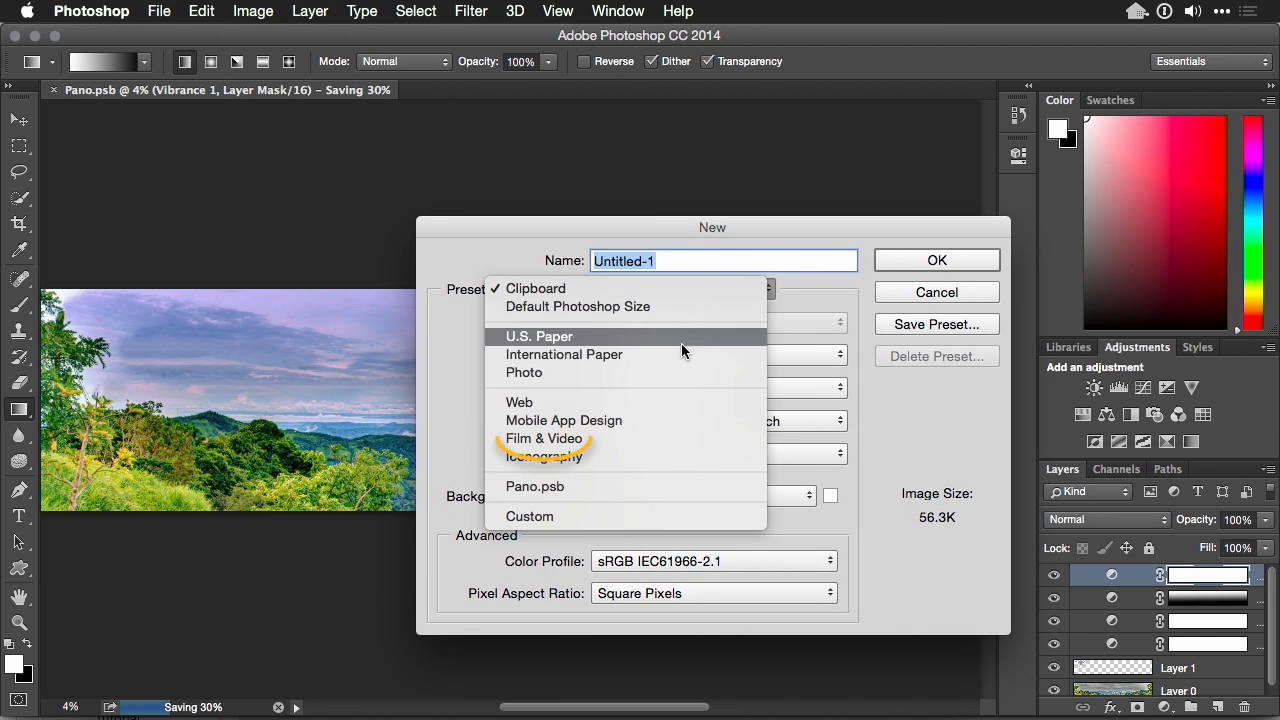
{"action": "left_click", "coordinate": [544, 438]}
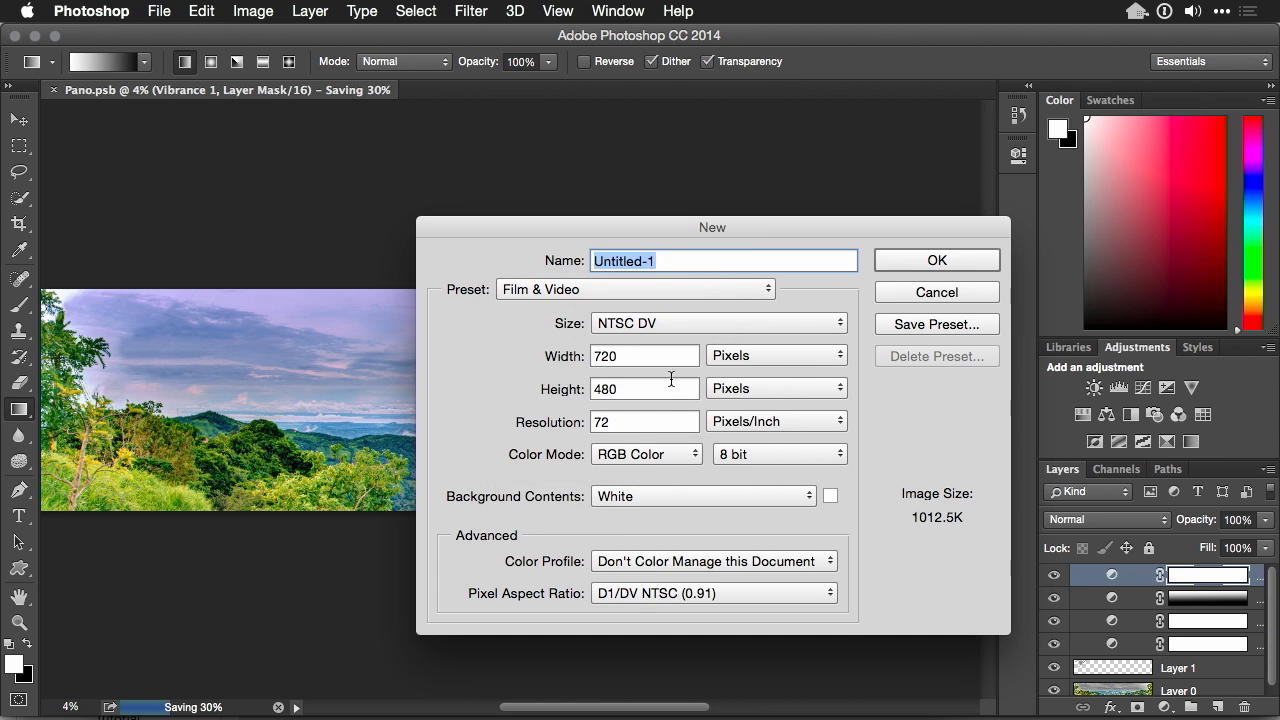
{"action": "left_click", "coordinate": [716, 322]}
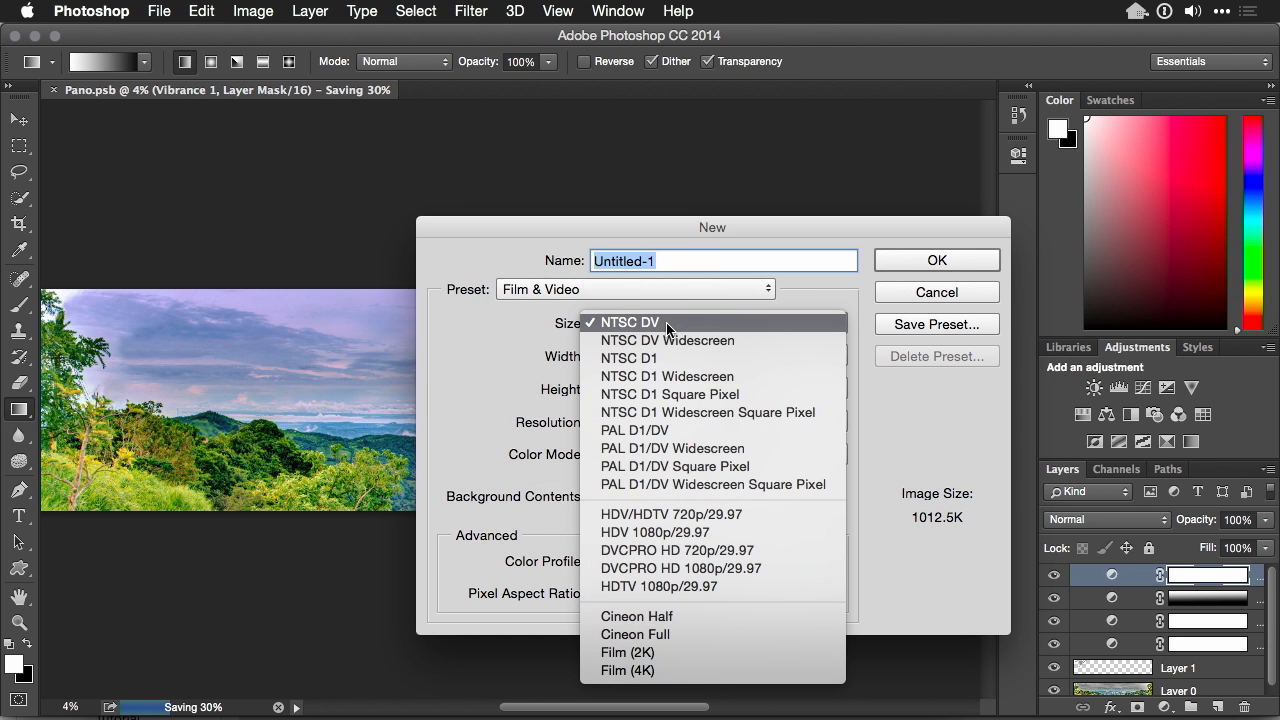
{"action": "mouse_move", "coordinate": [684, 512]}
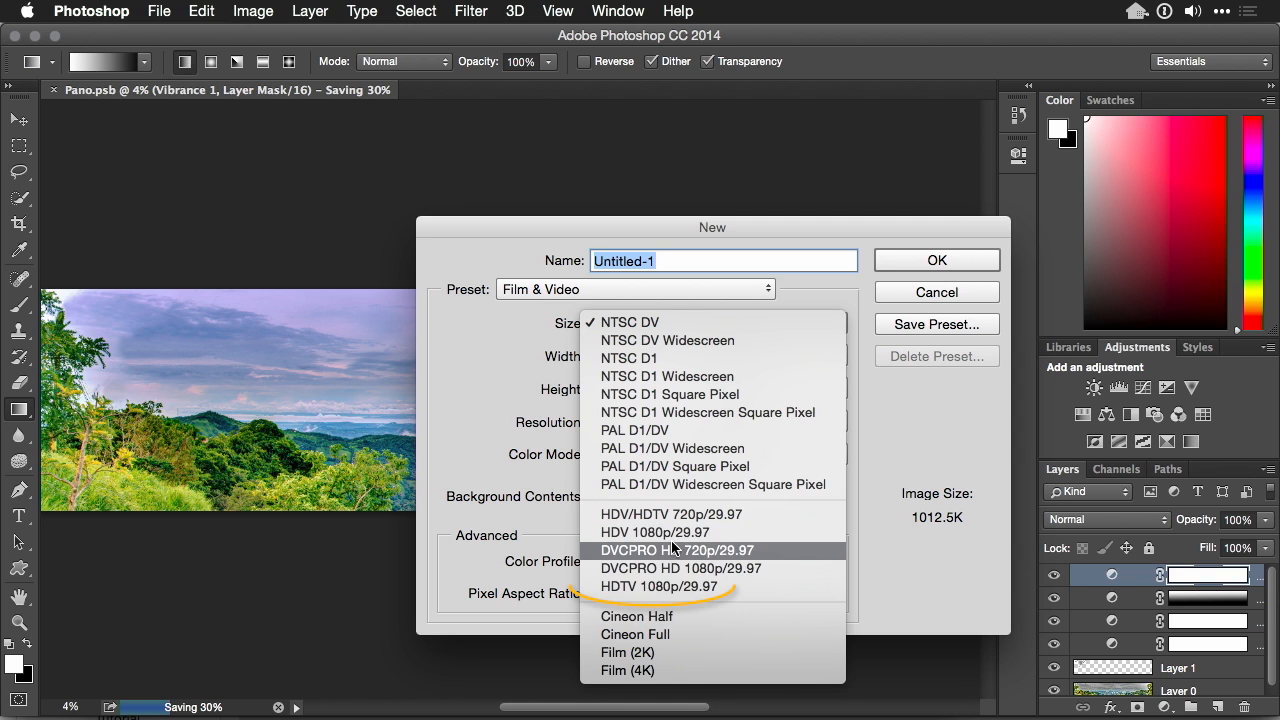
{"action": "mouse_move", "coordinate": [660, 586]}
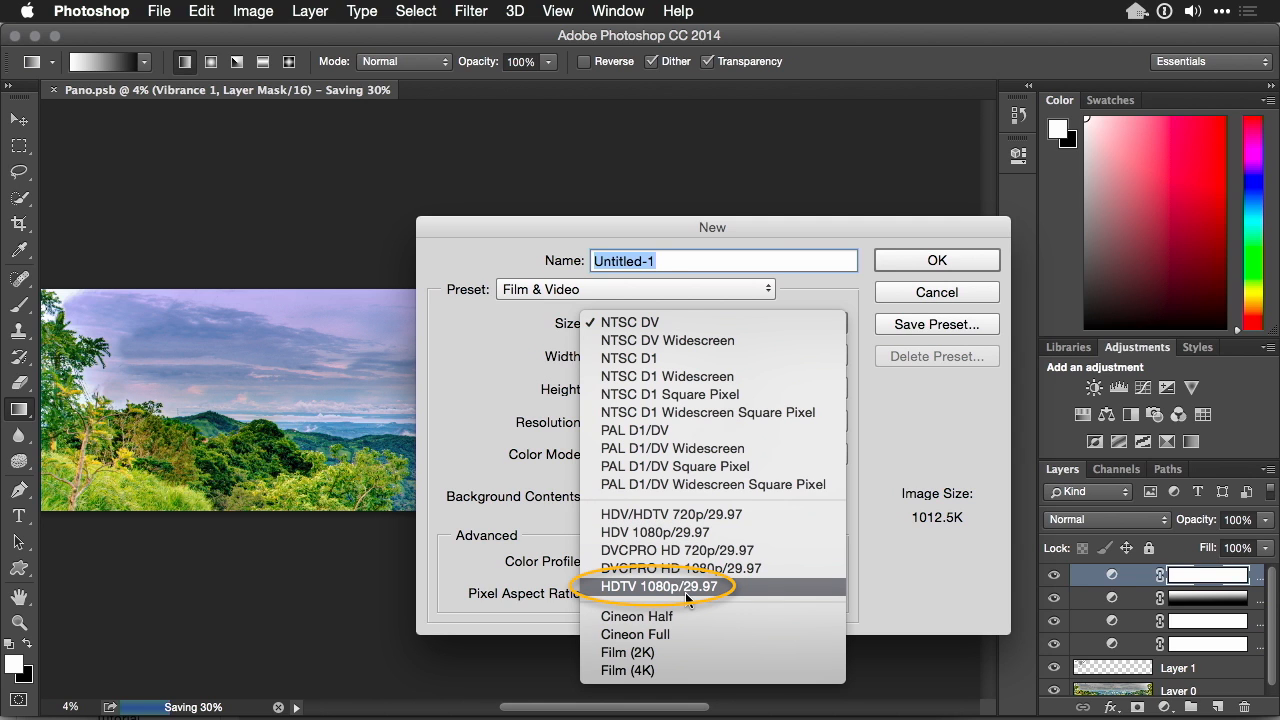
{"action": "left_click", "coordinate": [660, 586]}
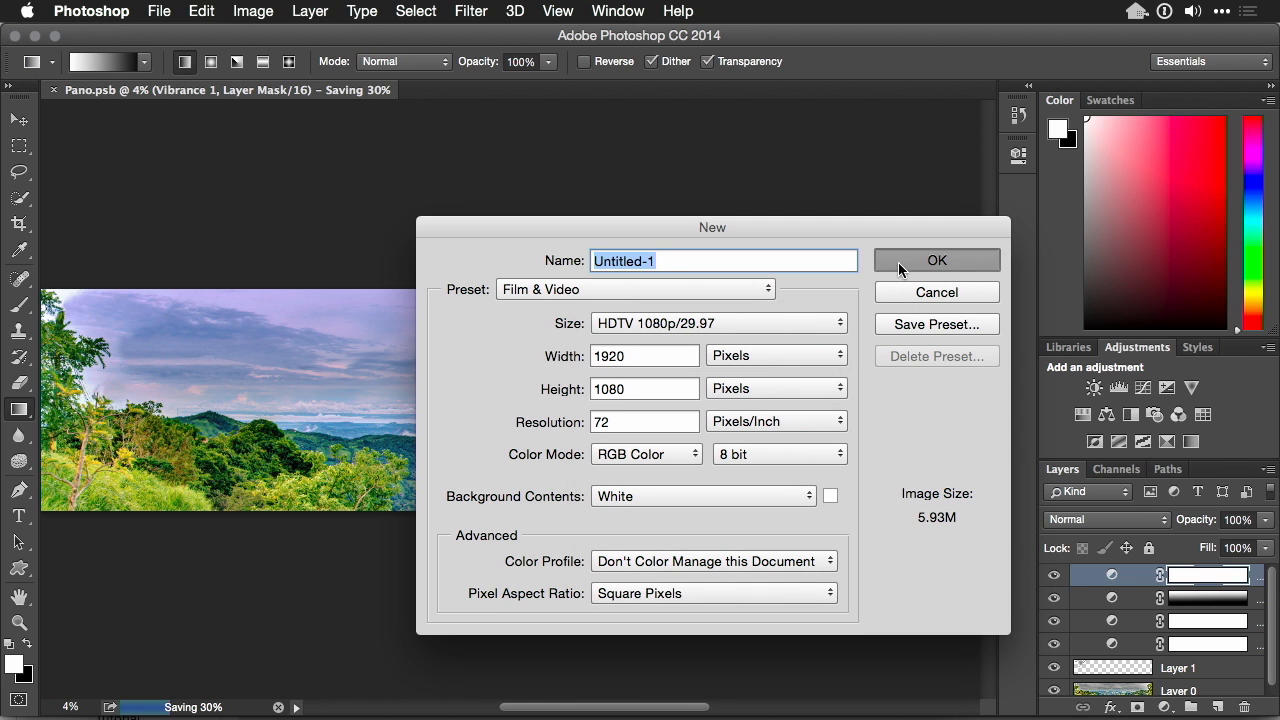
Create the 1920×1080 document and add a video timeline, converting its layer to a video track
{"action": "left_click", "coordinate": [616, 12]}
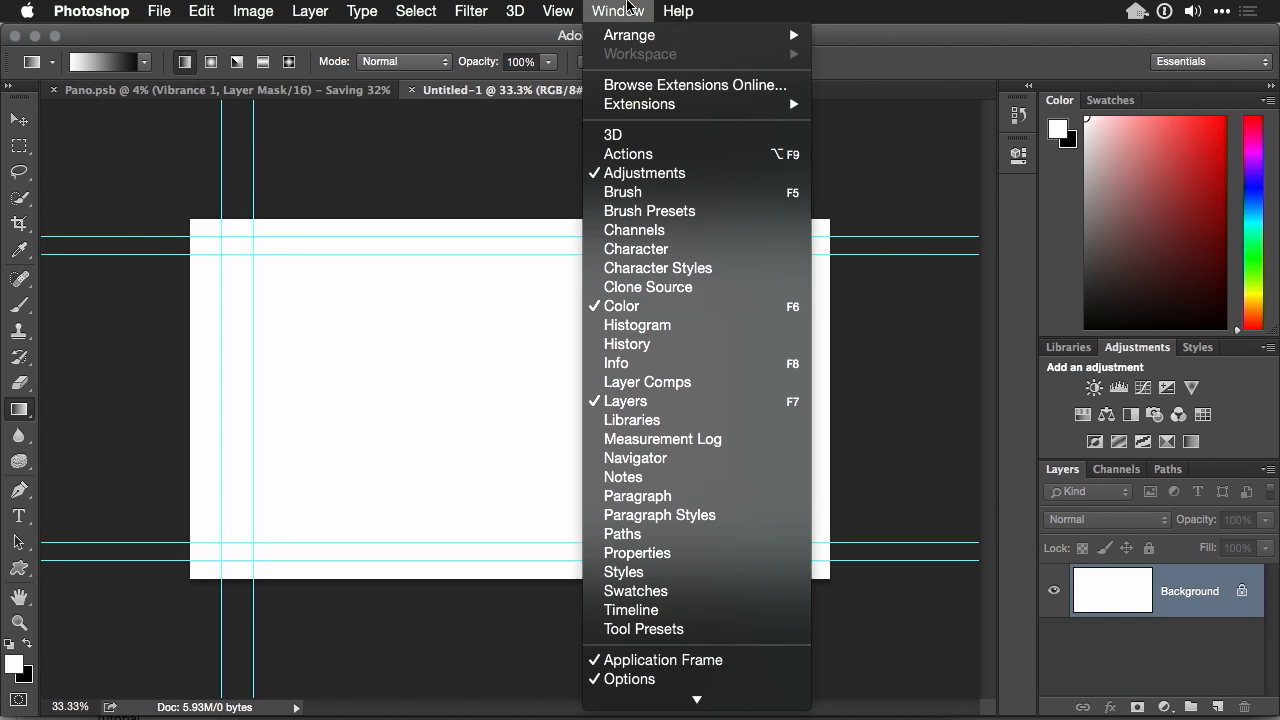
{"action": "mouse_move", "coordinate": [644, 608]}
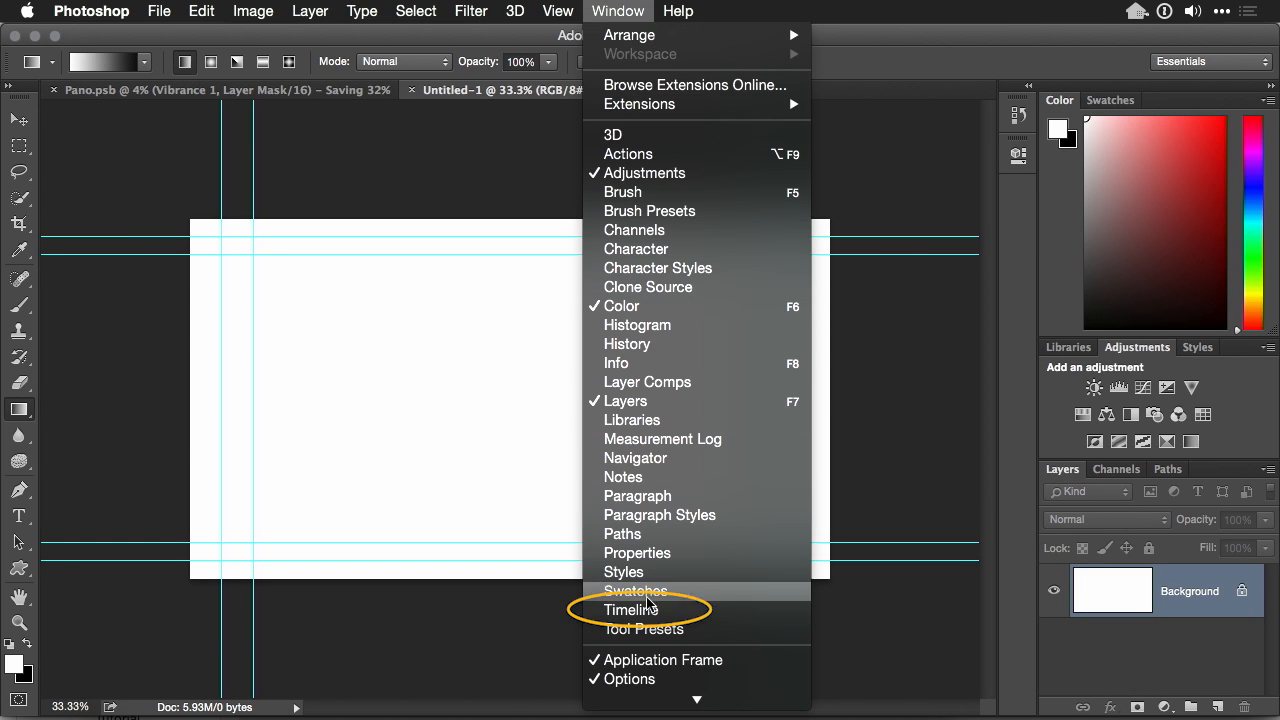
{"action": "left_click", "coordinate": [632, 610]}
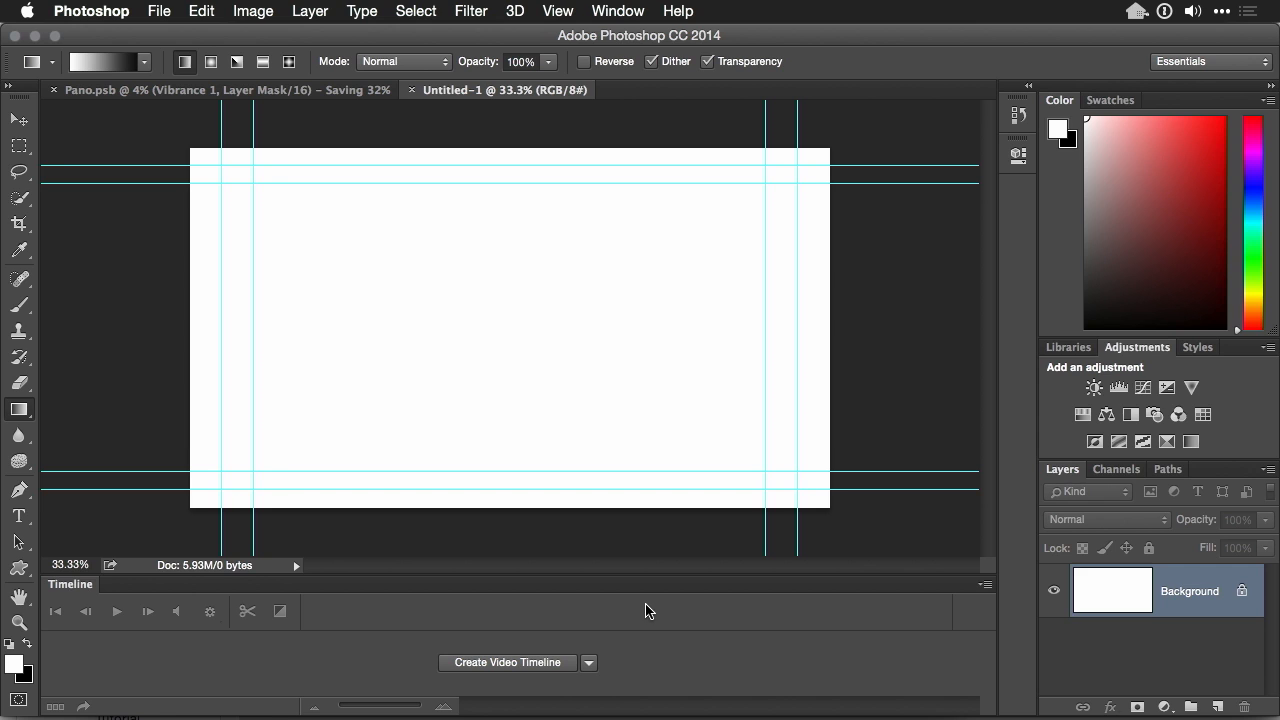
{"action": "left_click", "coordinate": [508, 662]}
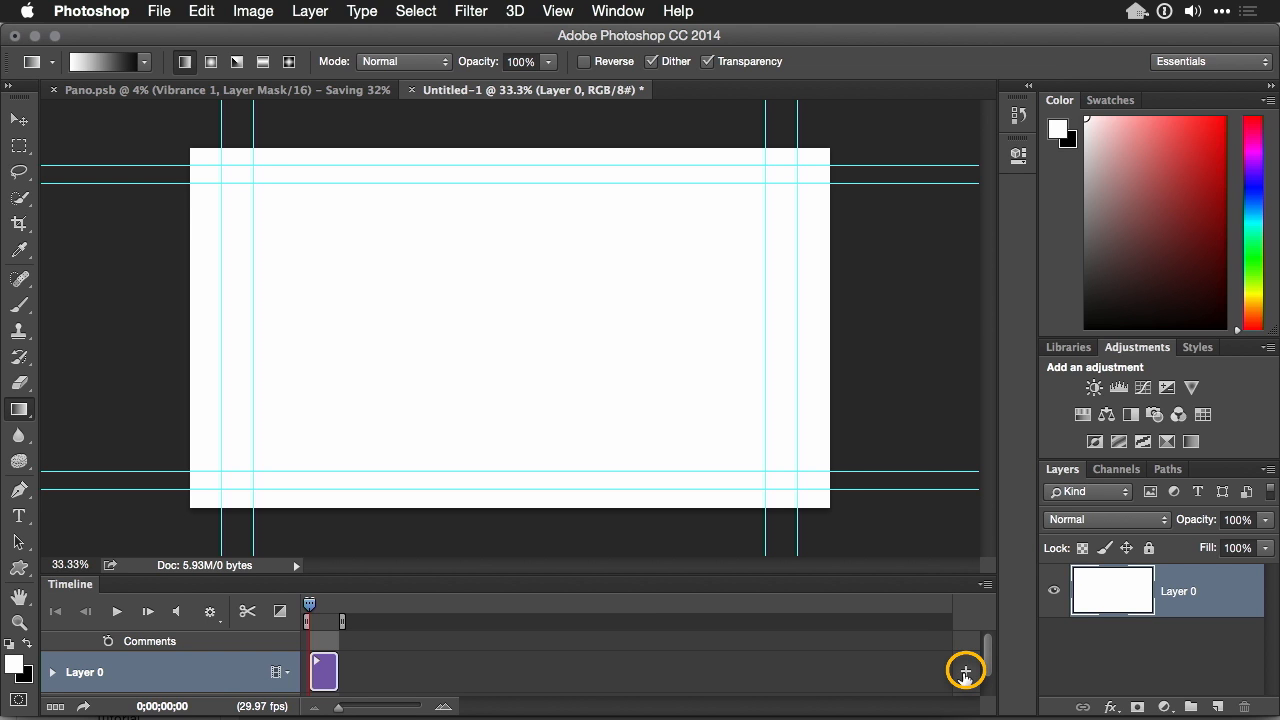
Add GOPR0042.MP4 from TO_PROCESS > GOPRO as media on the video track
{"action": "left_click", "coordinate": [964, 670]}
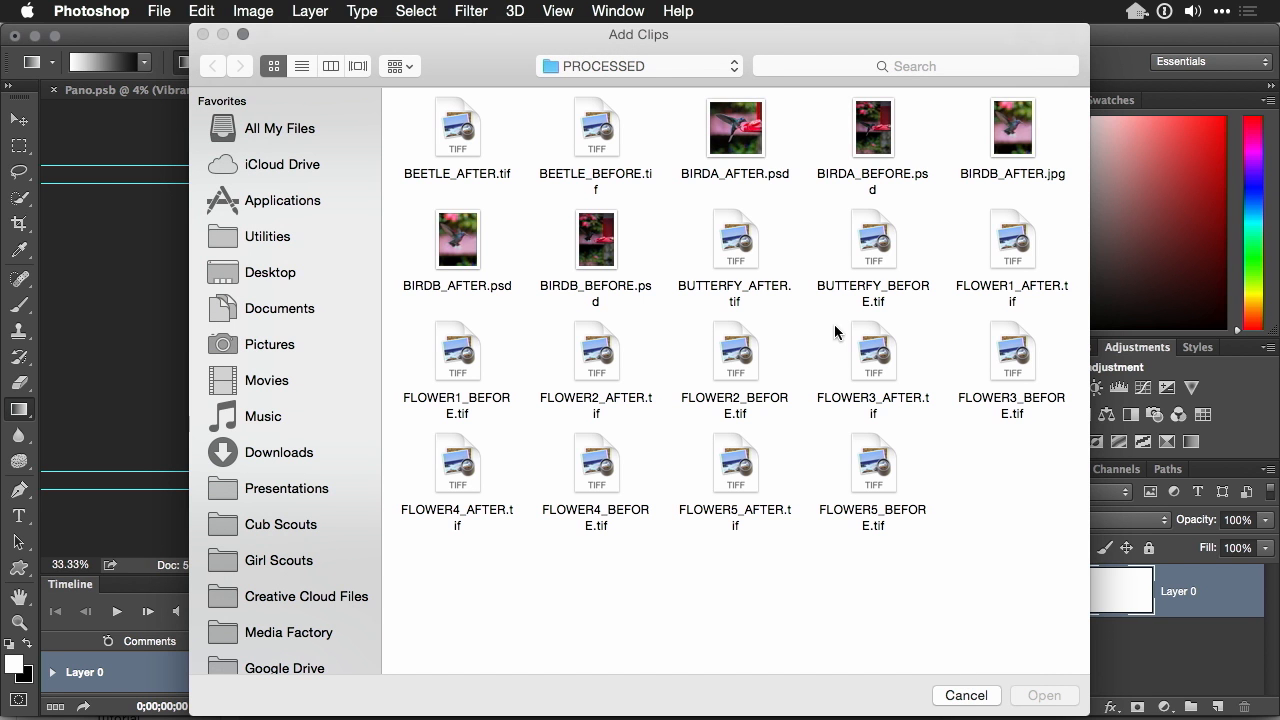
{"action": "left_click", "coordinate": [638, 64]}
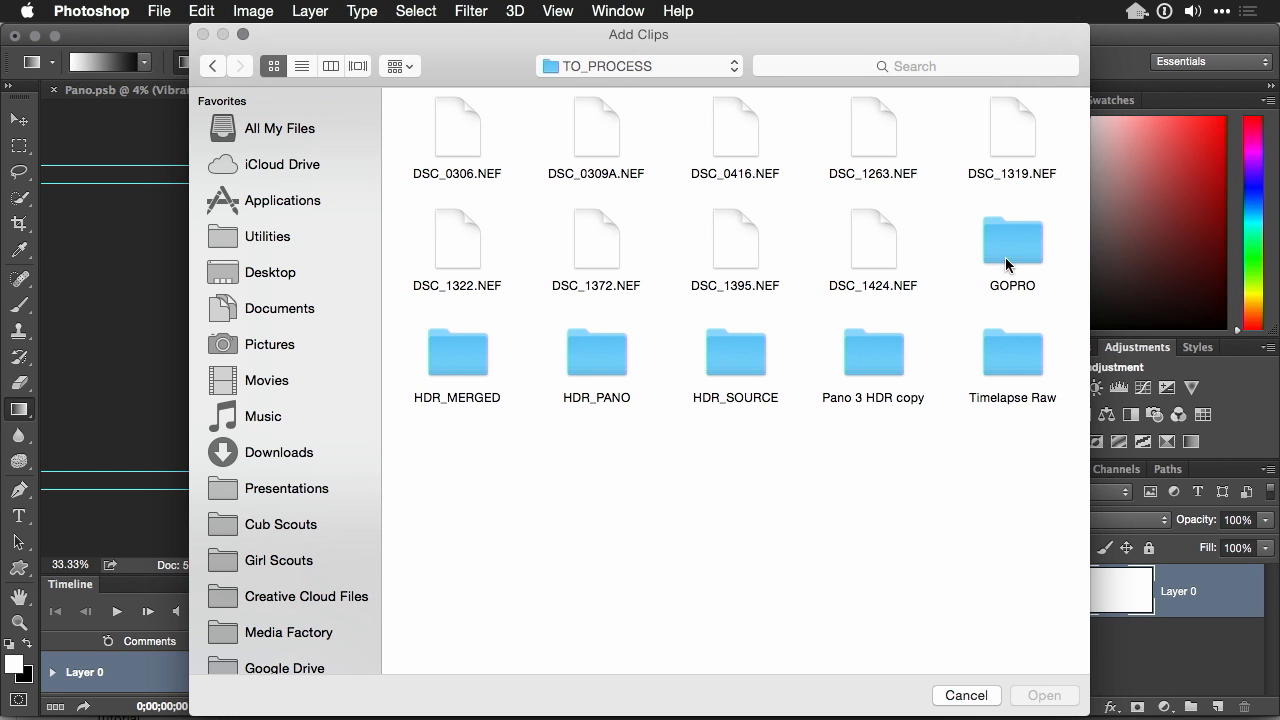
{"action": "double_click", "coordinate": [1012, 240]}
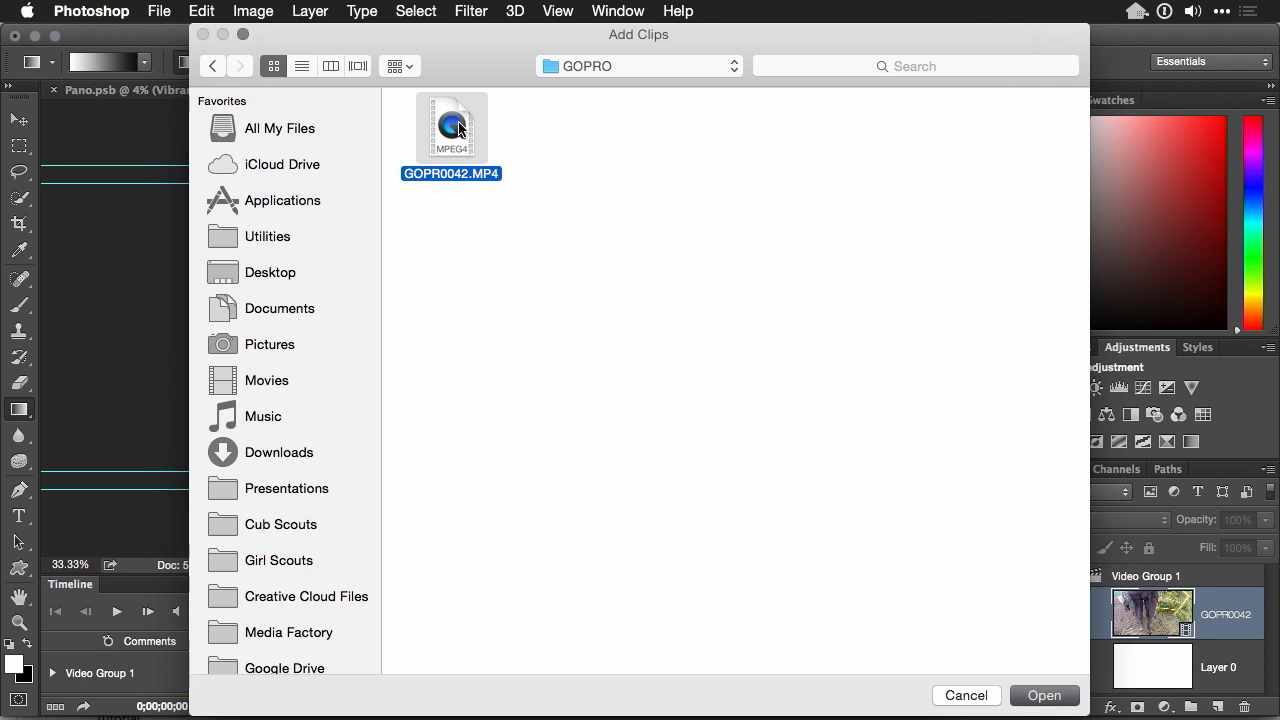
{"action": "left_click", "coordinate": [1044, 696]}
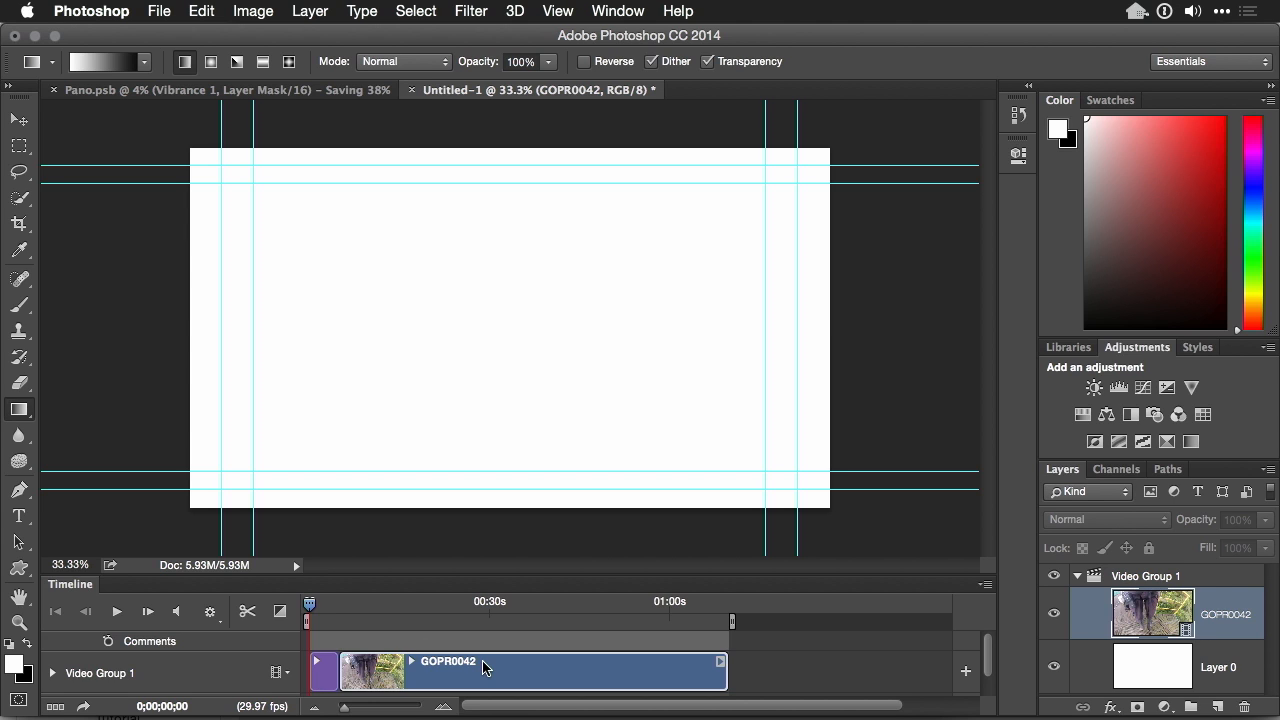
{"action": "mouse_move", "coordinate": [318, 676]}
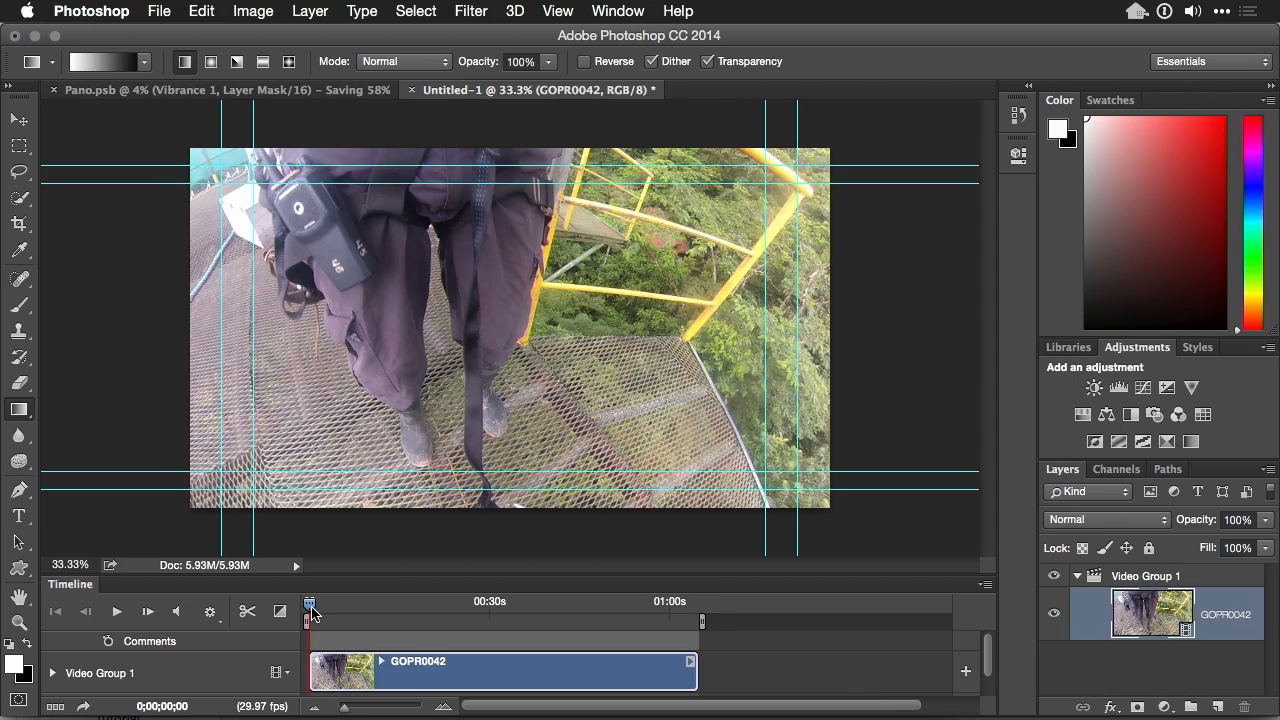
Scrub to where the canopy ride begins, trim off the earlier footage and return to the clip start
{"action": "left_click", "coordinate": [116, 612]}
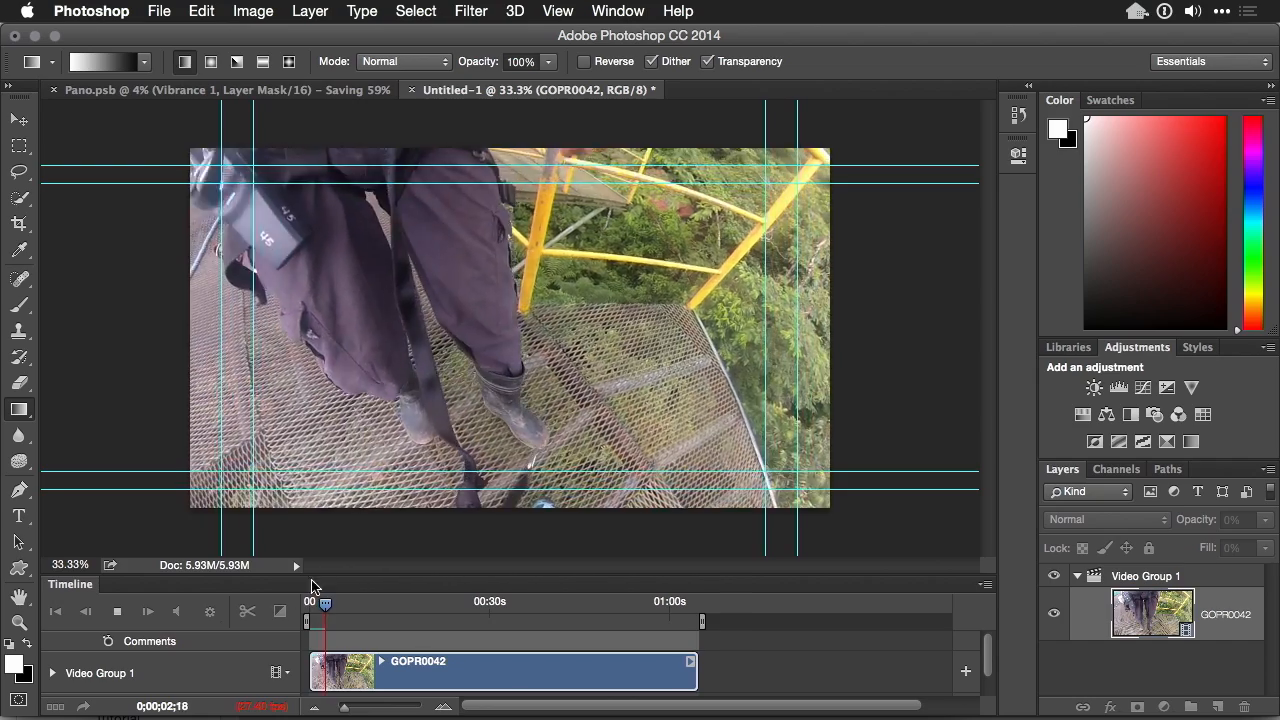
{"action": "left_click_drag", "start_coordinate": [324, 602], "coordinate": [334, 602]}
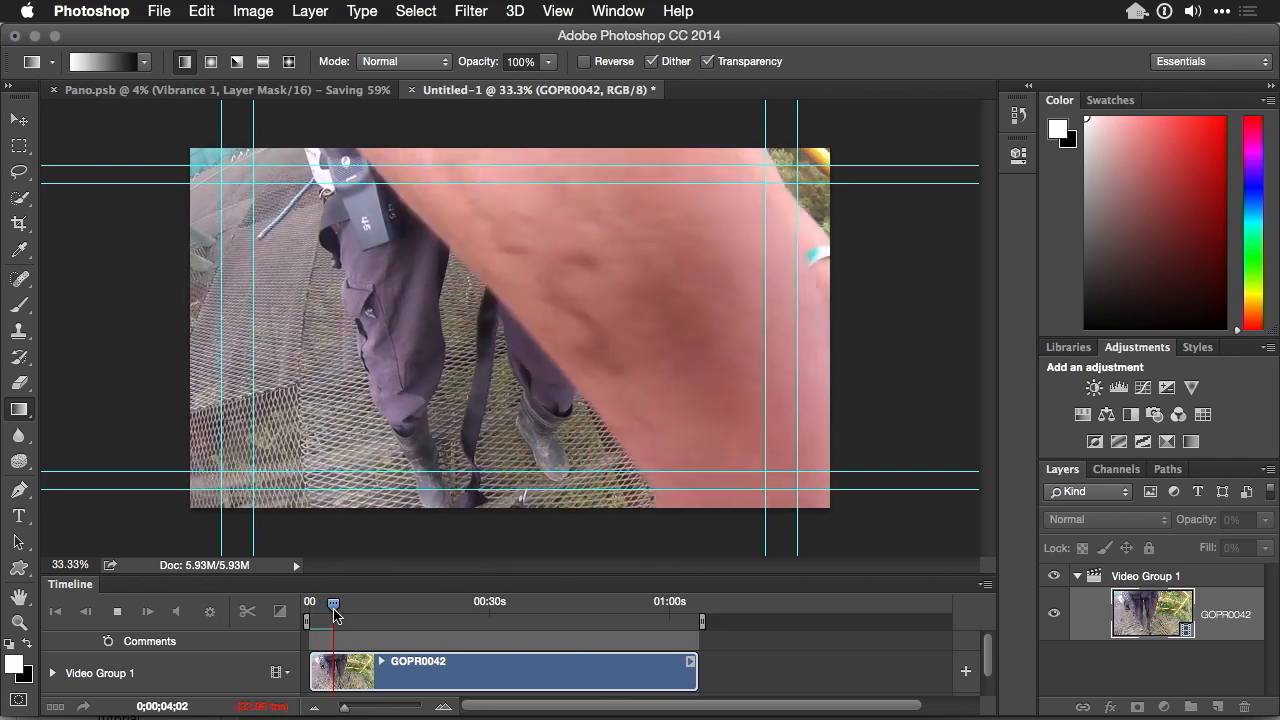
{"action": "left_click_drag", "start_coordinate": [332, 600], "coordinate": [372, 600]}
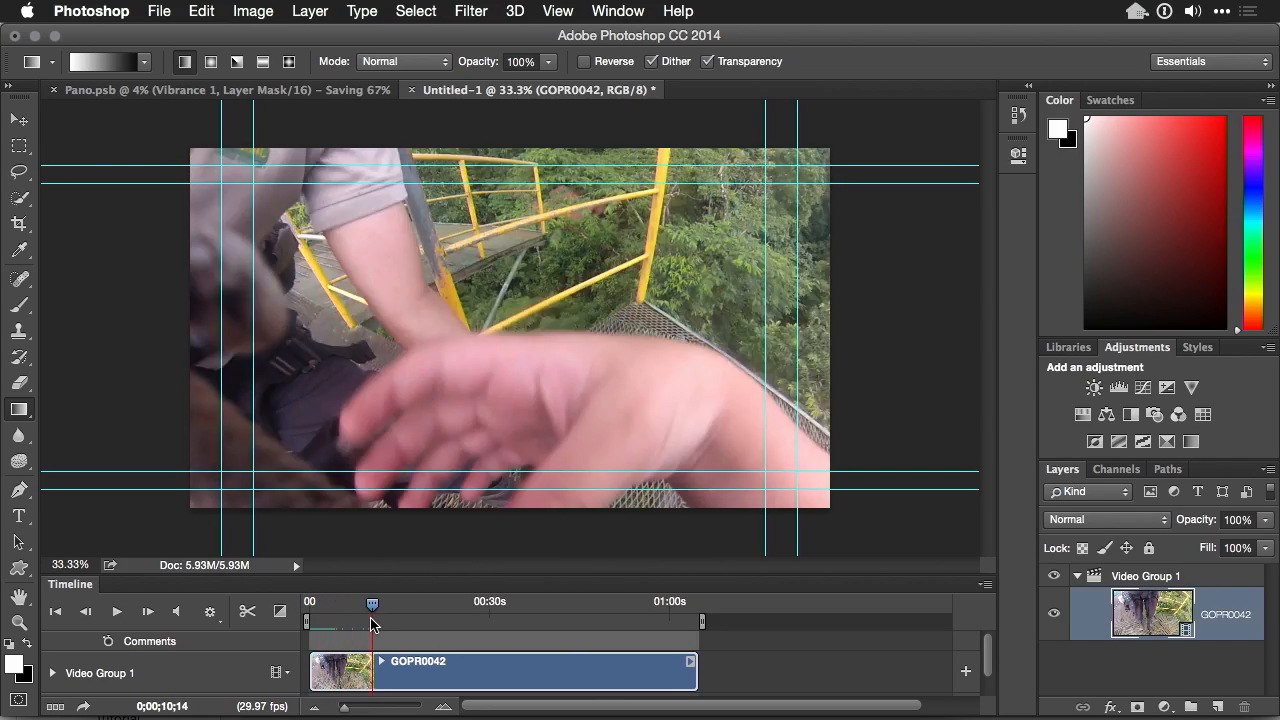
{"action": "left_click_drag", "start_coordinate": [372, 604], "coordinate": [388, 604]}
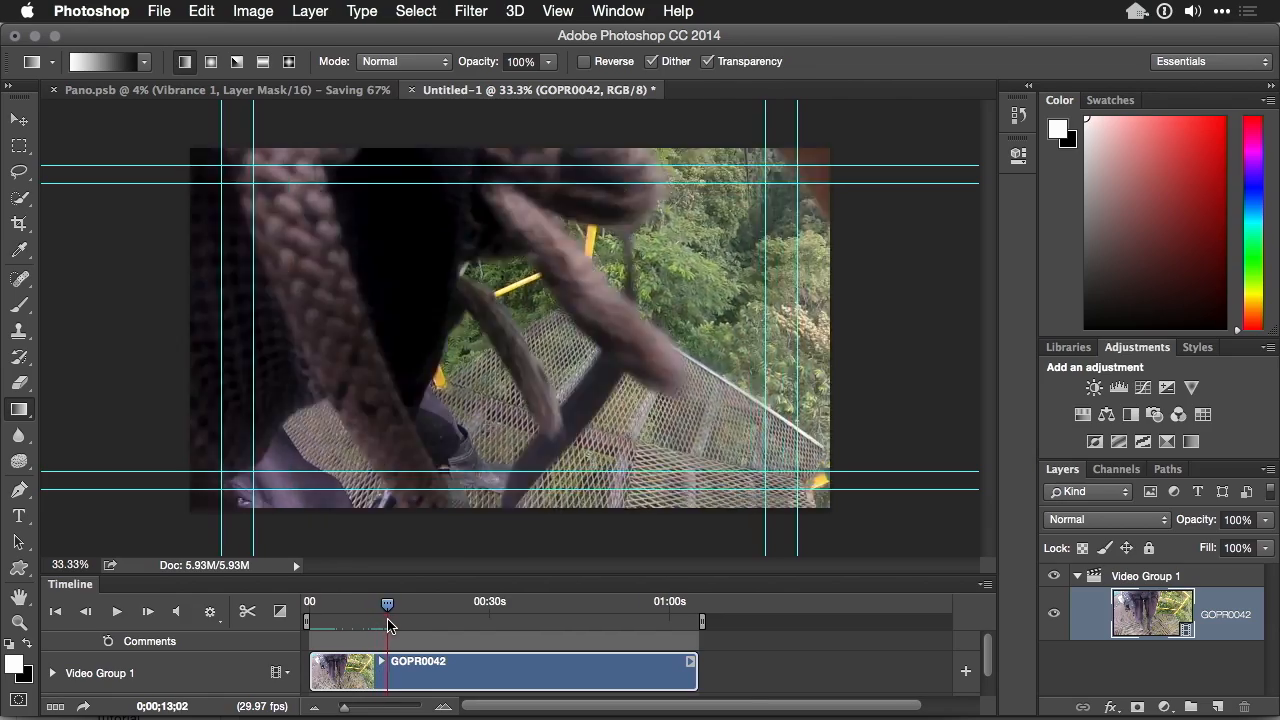
{"action": "left_click_drag", "start_coordinate": [388, 604], "coordinate": [430, 604]}
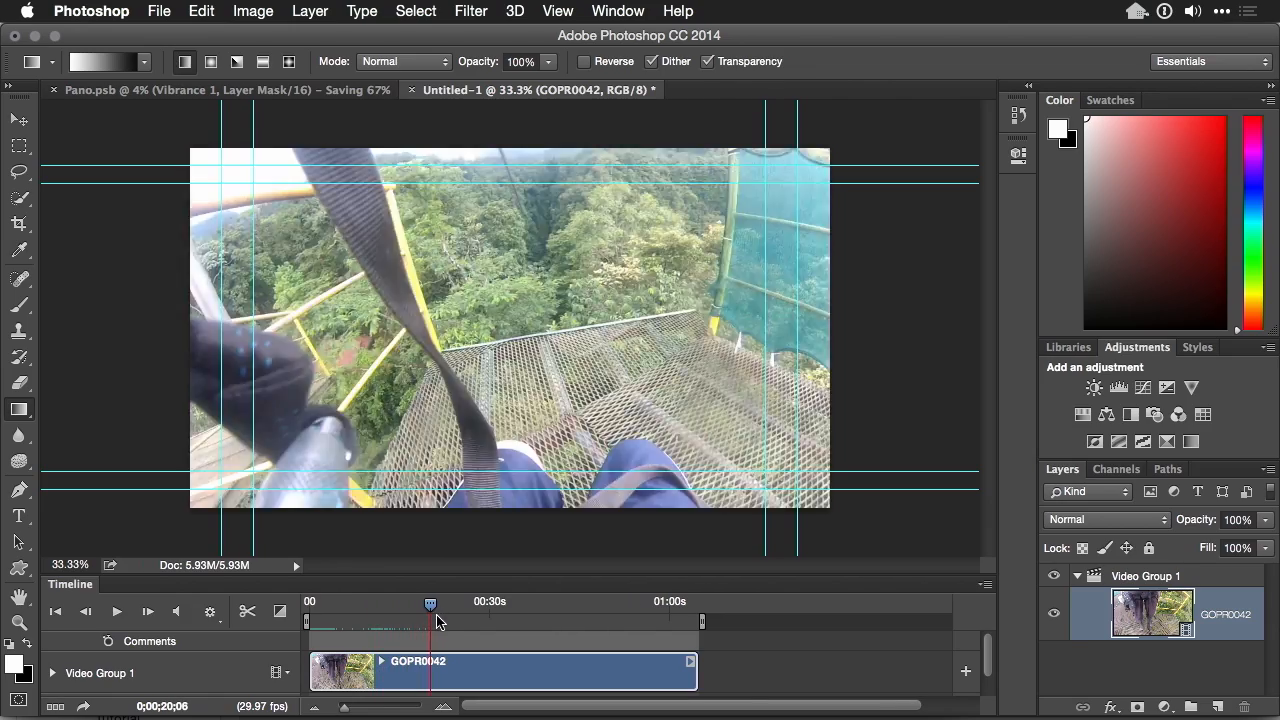
{"action": "left_click_drag", "start_coordinate": [430, 600], "coordinate": [444, 600]}
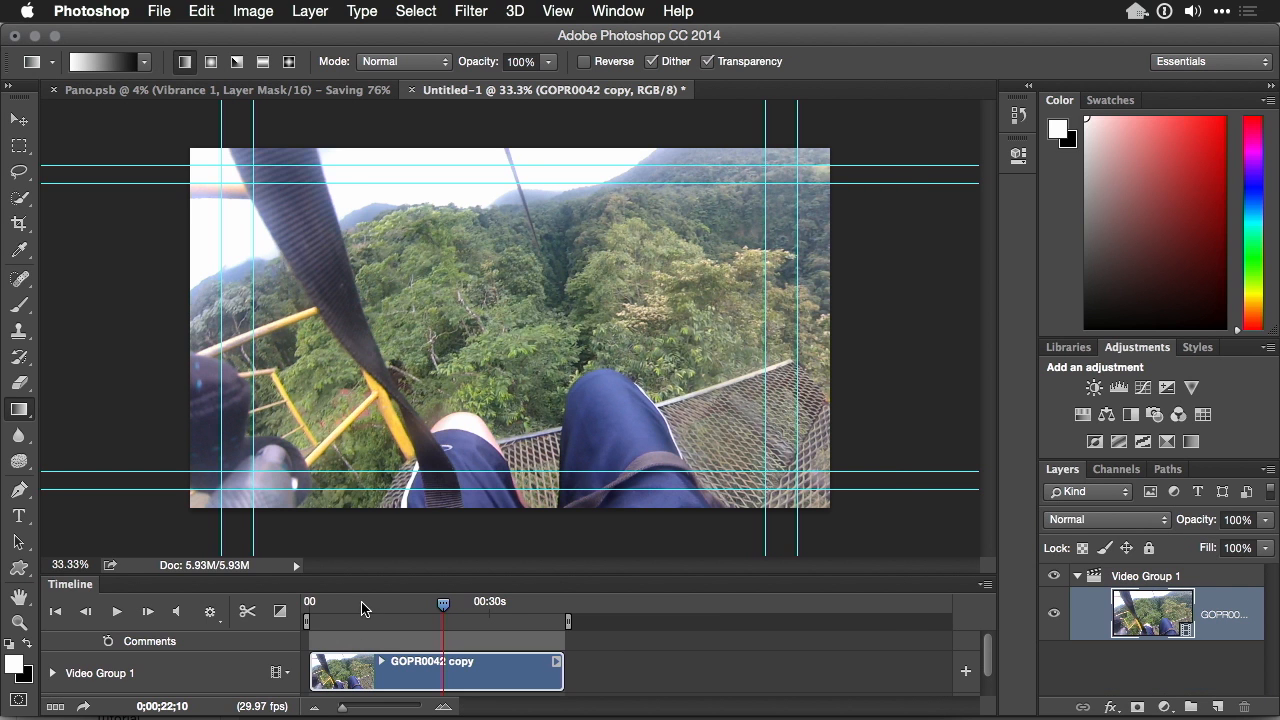
{"action": "left_click_drag", "start_coordinate": [444, 602], "coordinate": [356, 602]}
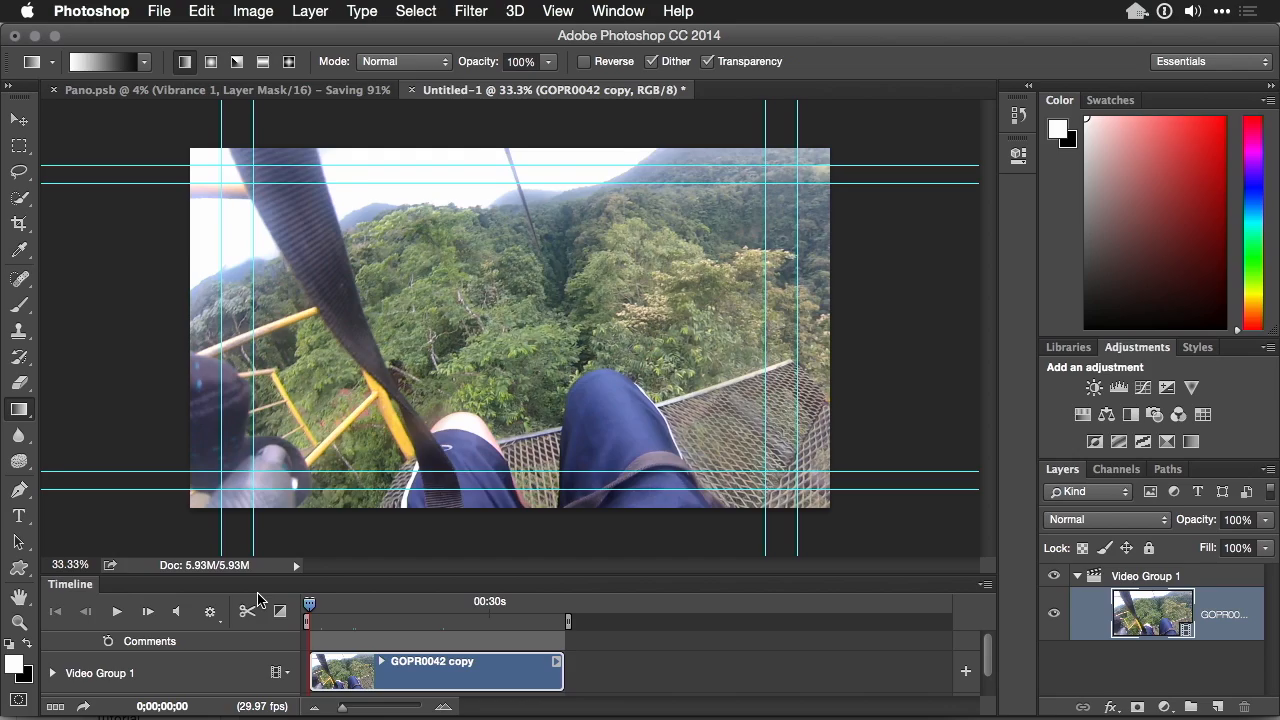
Review the footage up to the waterfall shot and trim the clip's end to about 0;00;36;01
{"action": "left_click", "coordinate": [116, 612]}
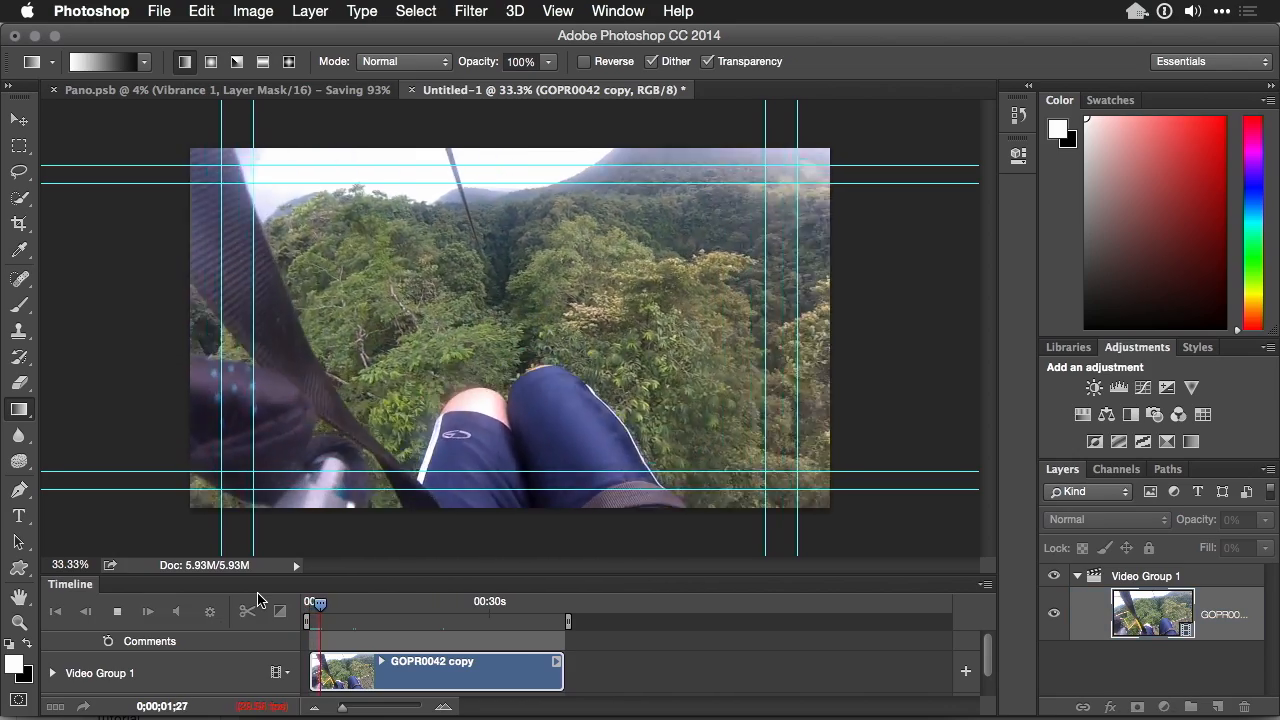
{"action": "left_click_drag", "start_coordinate": [308, 600], "coordinate": [334, 600]}
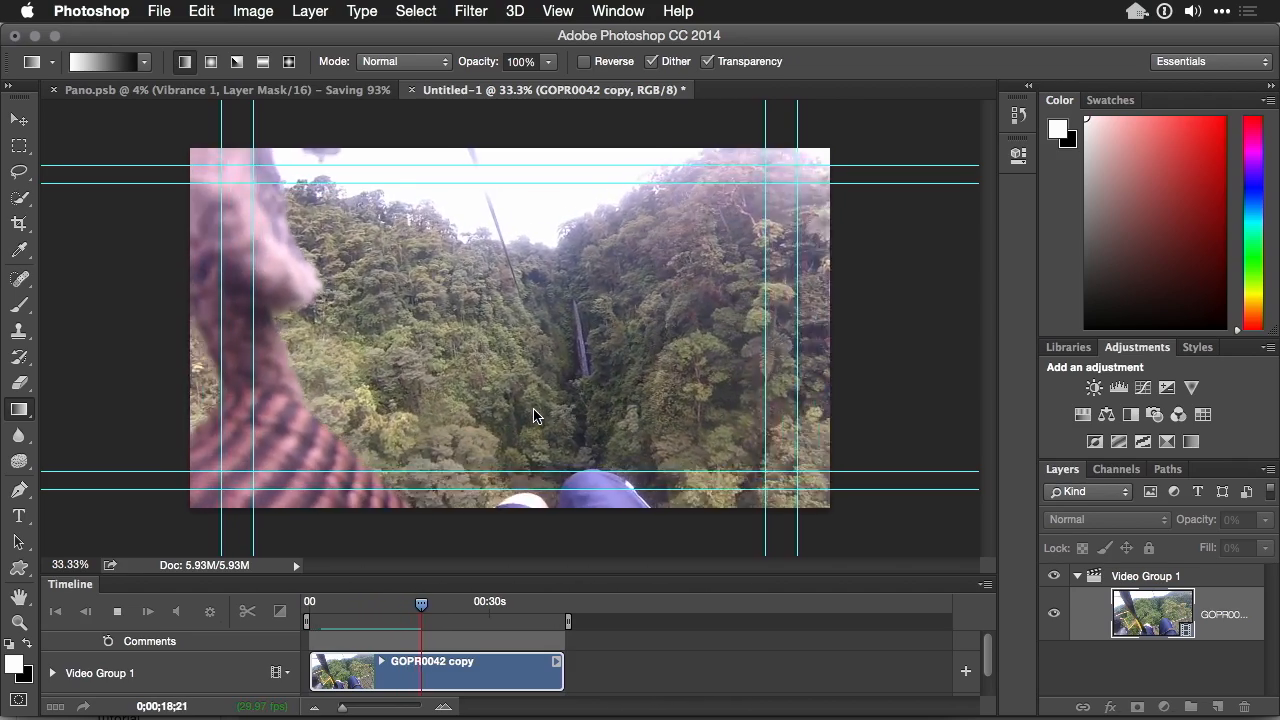
{"action": "left_click_drag", "start_coordinate": [420, 600], "coordinate": [436, 600]}
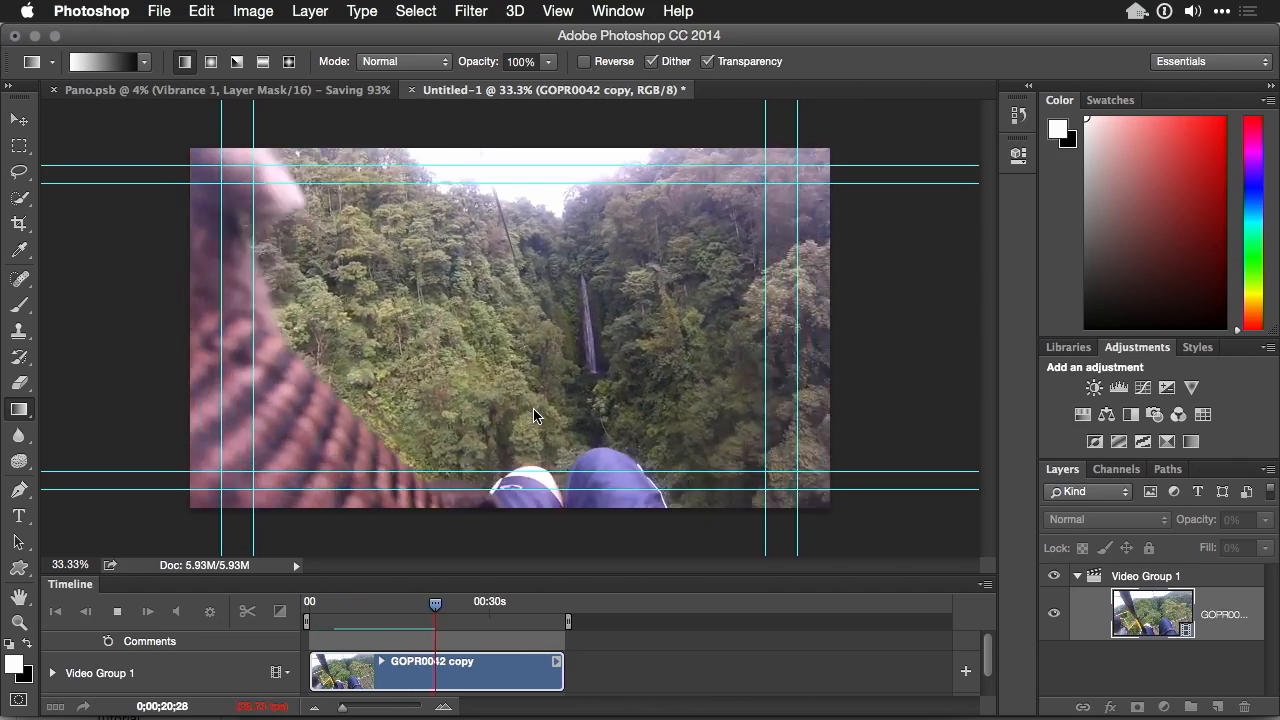
{"action": "left_click_drag", "start_coordinate": [436, 604], "coordinate": [448, 604]}
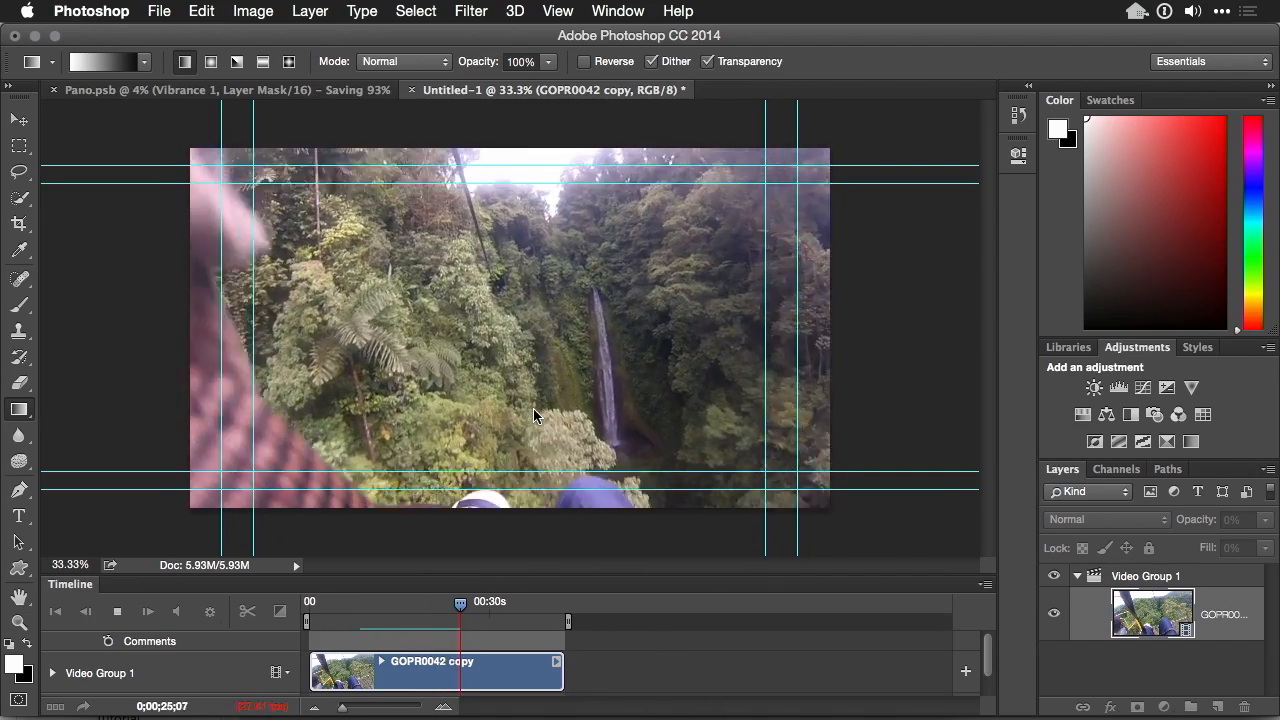
{"action": "left_click_drag", "start_coordinate": [460, 600], "coordinate": [472, 600]}
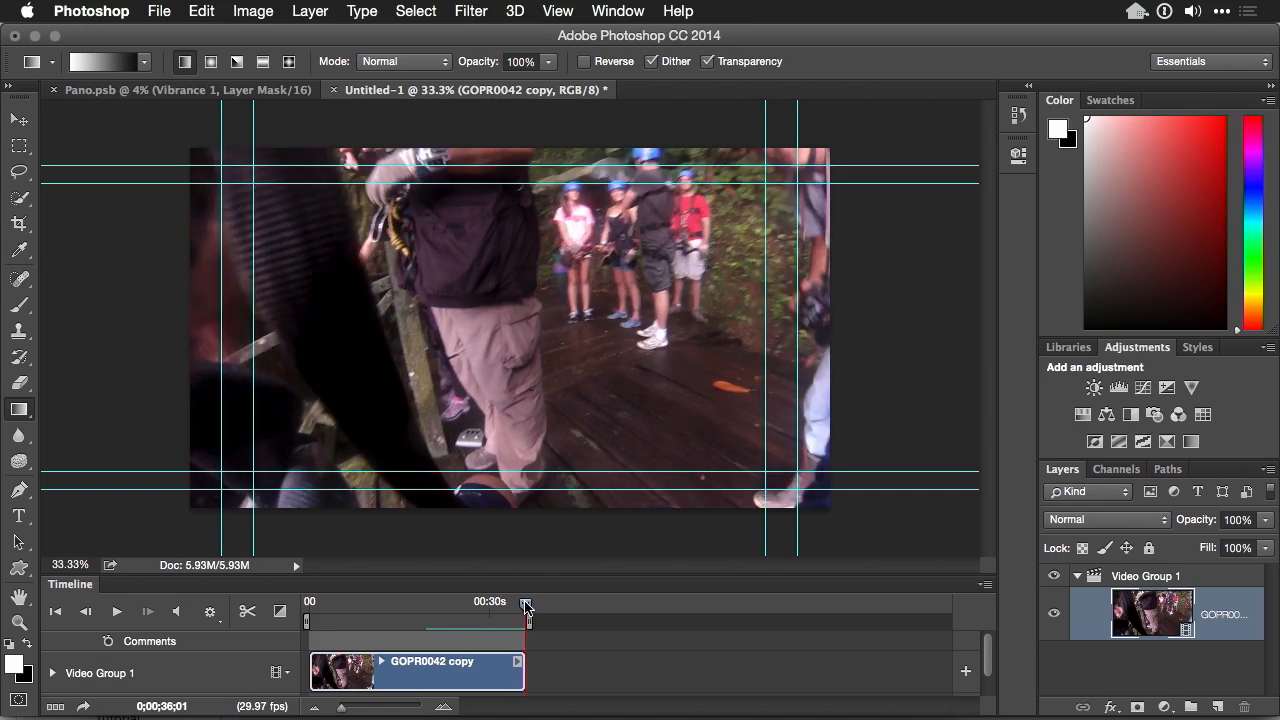
{"action": "left_click_drag", "start_coordinate": [528, 620], "coordinate": [438, 620]}
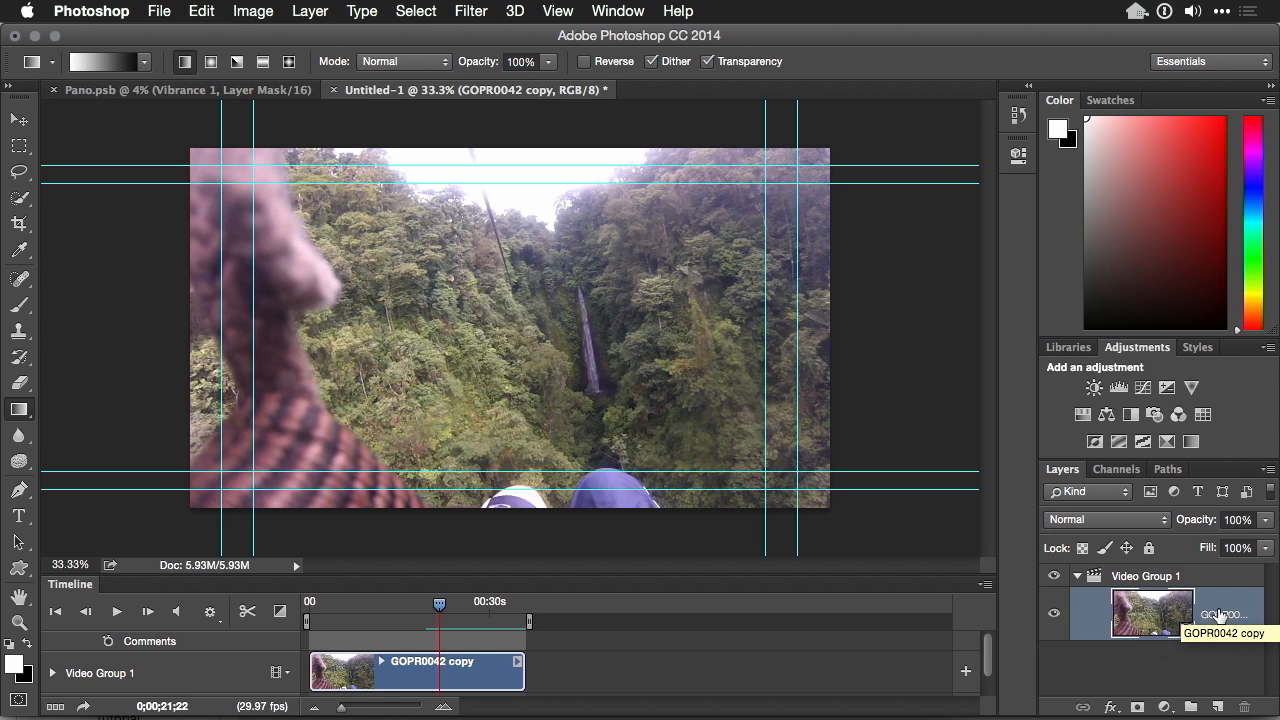
{"action": "mouse_move", "coordinate": [1184, 600]}
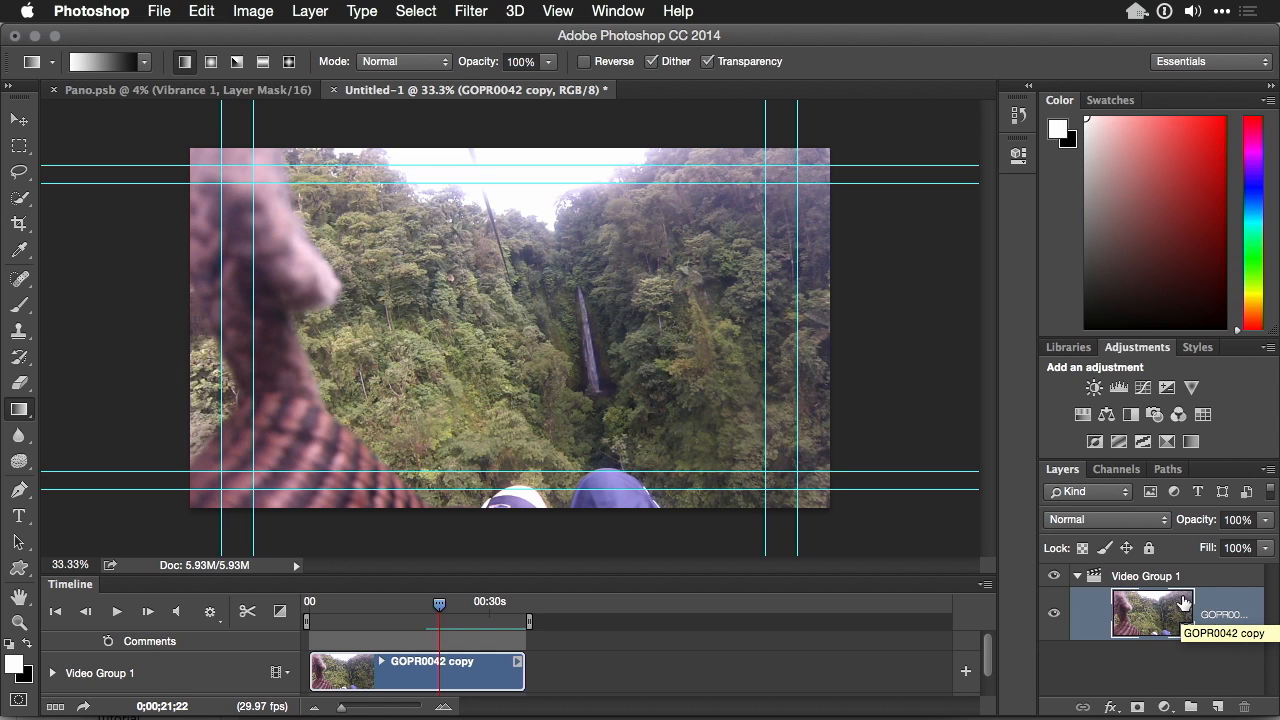
Duplicate Video Group 1 with Cmd+J to get a Video Group 1 copy track
{"action": "left_click", "coordinate": [1146, 576]}
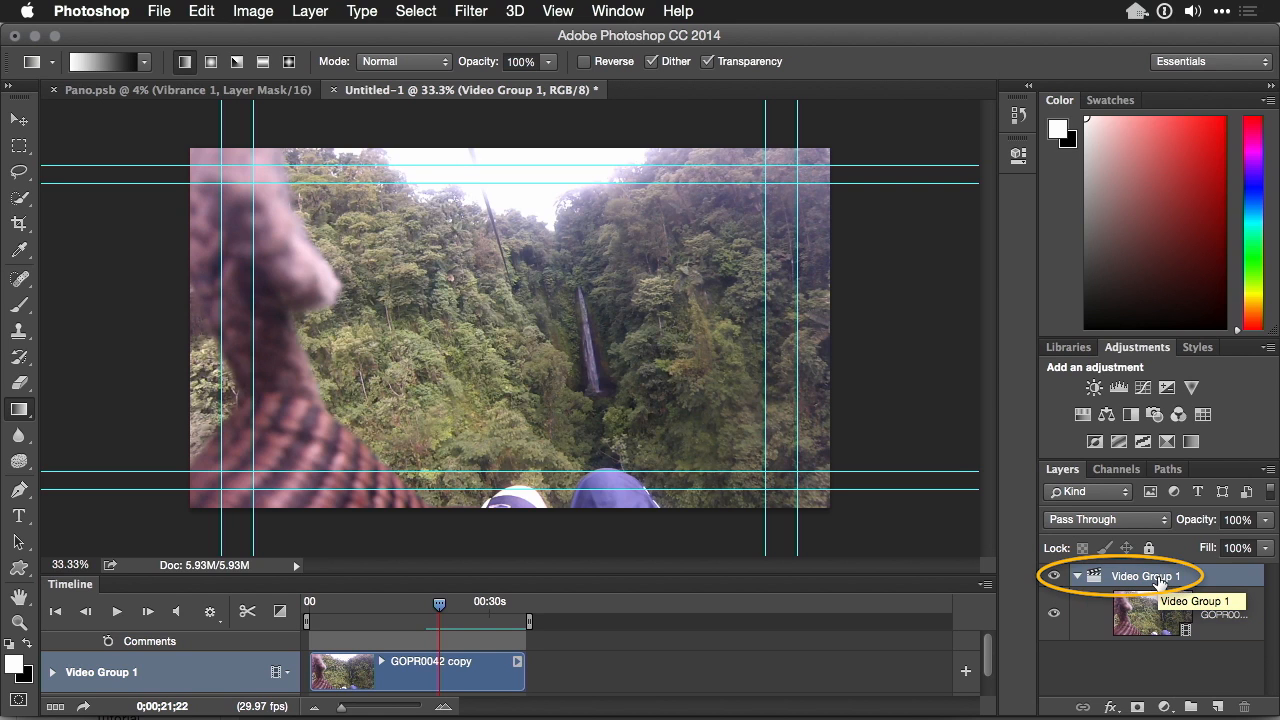
{"action": "key", "text": "cmd+j"}
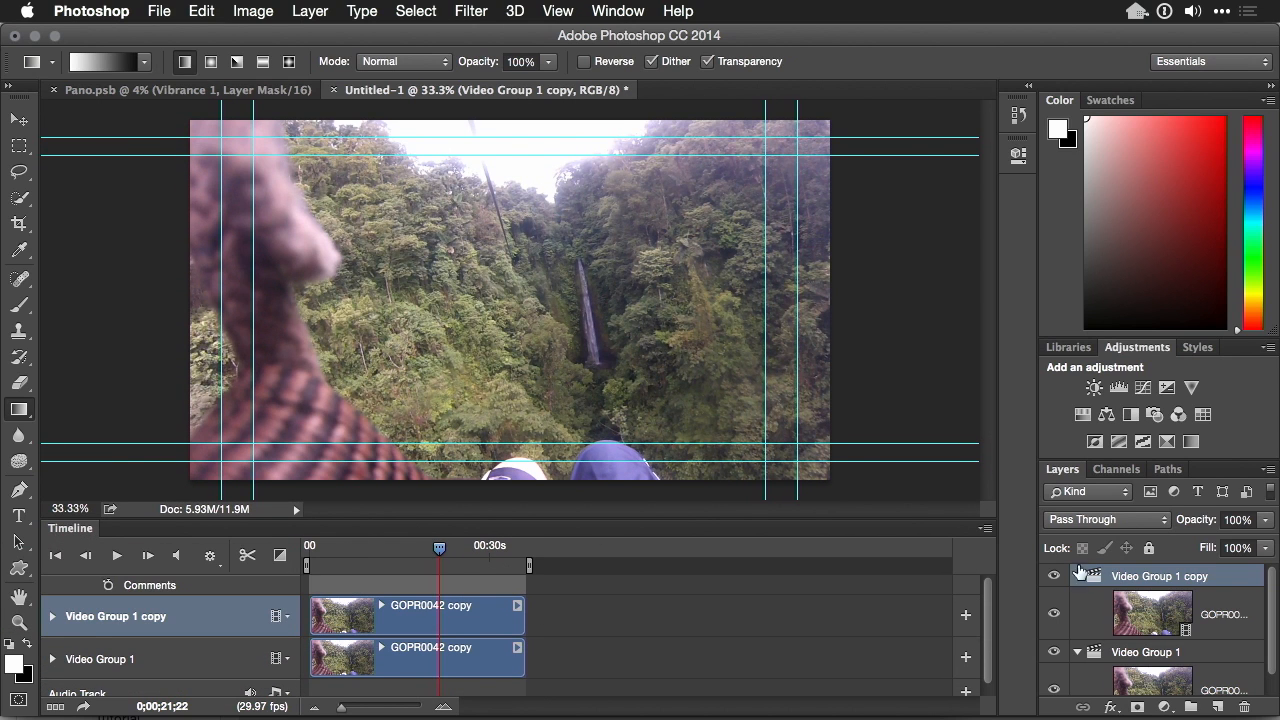
Set Video Group 1 copy to Multiply blend mode at 44% opacity
{"action": "left_click", "coordinate": [1104, 520]}
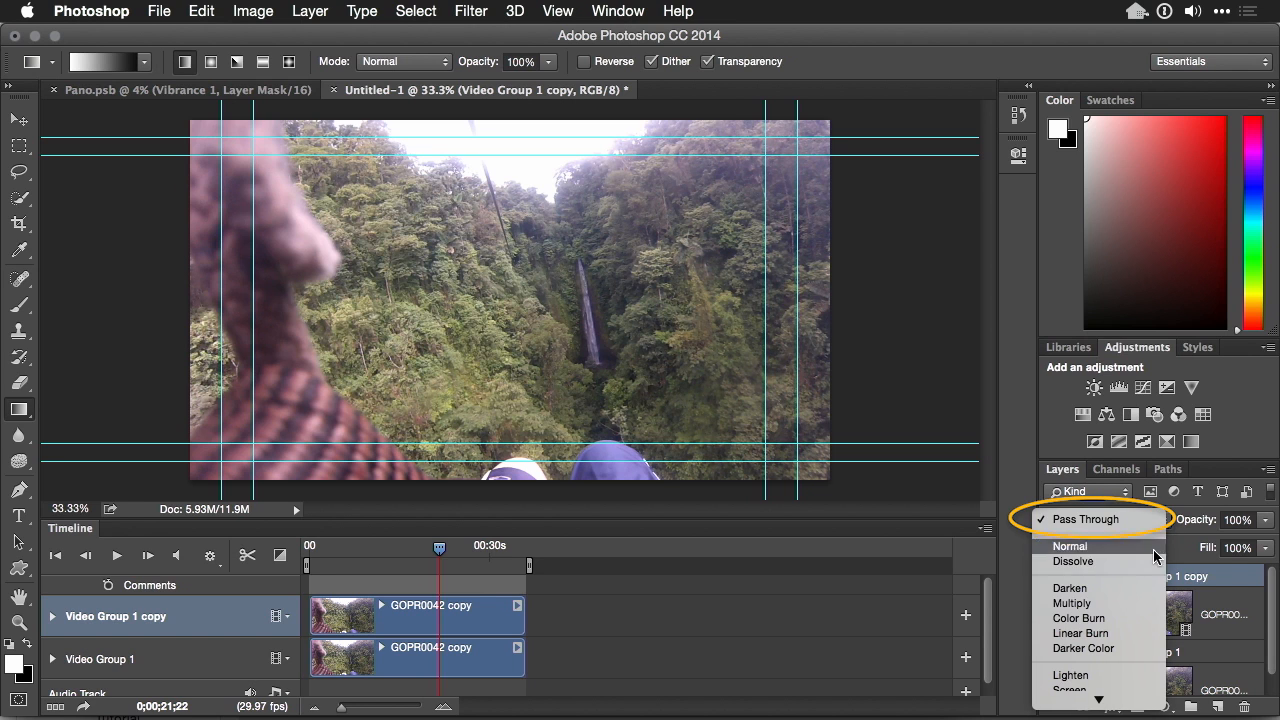
{"action": "left_click", "coordinate": [1072, 604]}
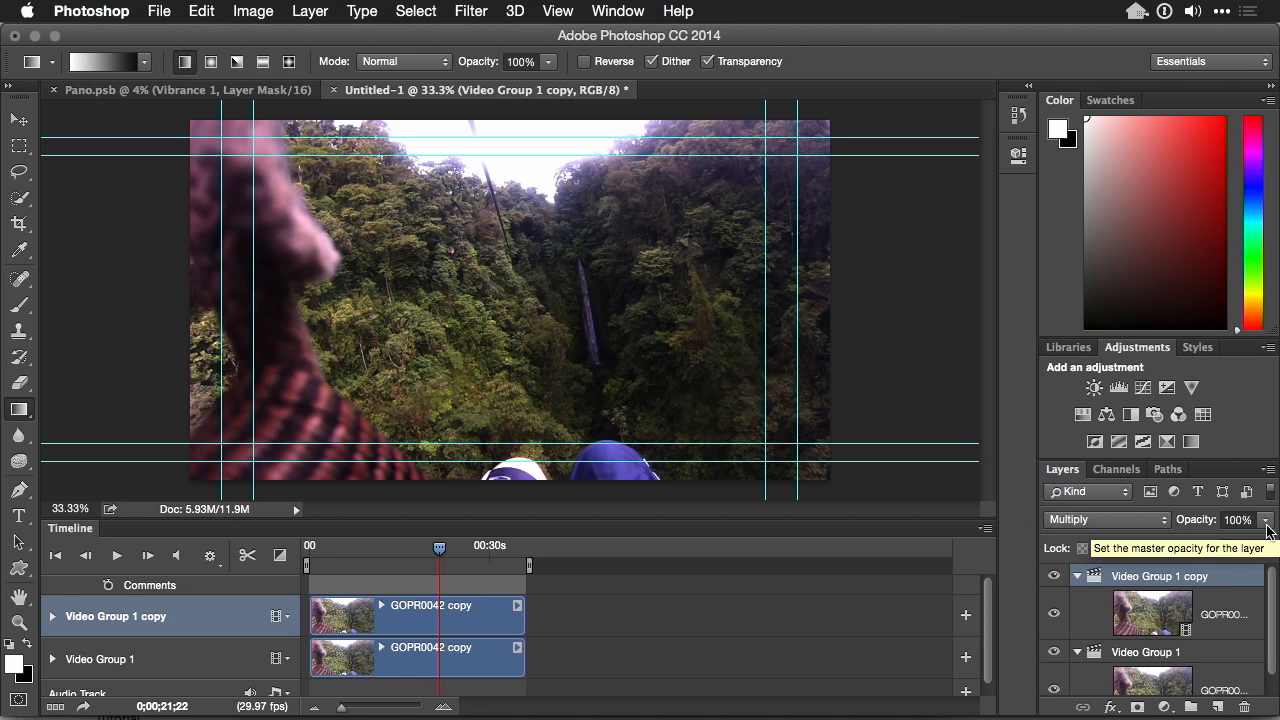
{"action": "left_click_drag", "start_coordinate": [1270, 540], "coordinate": [1216, 540]}
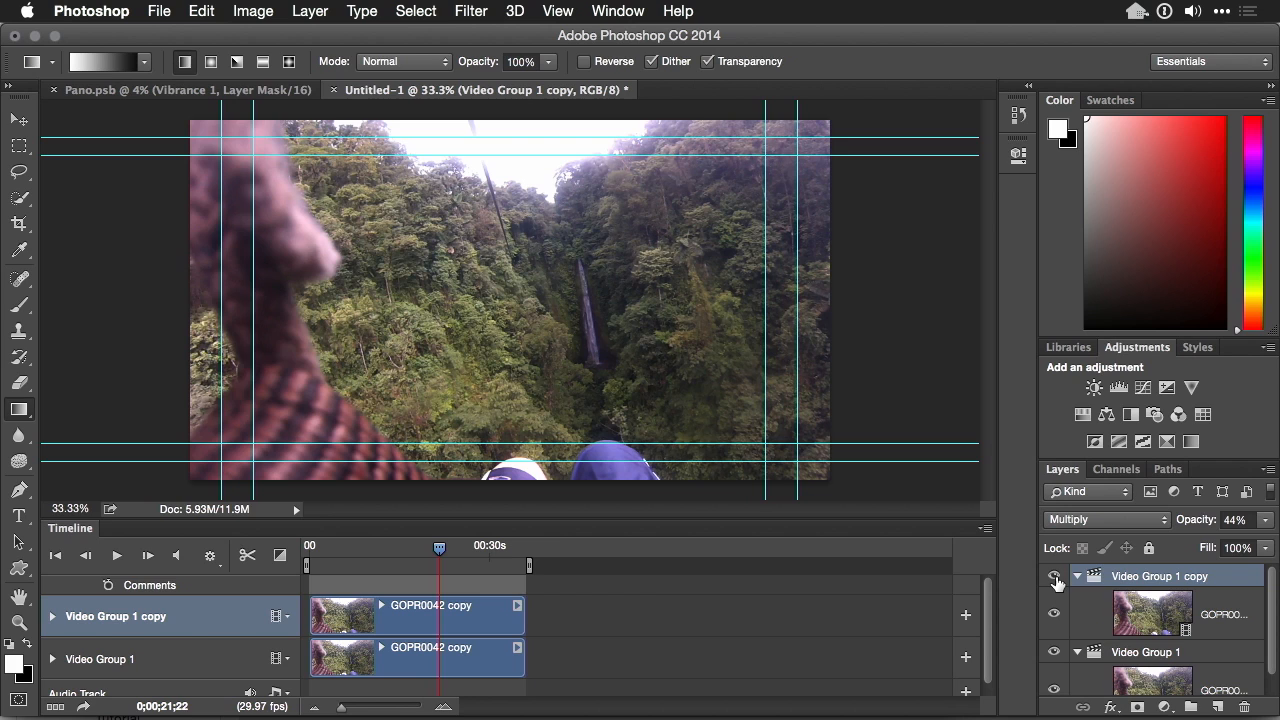
{"action": "mouse_move", "coordinate": [1054, 576]}
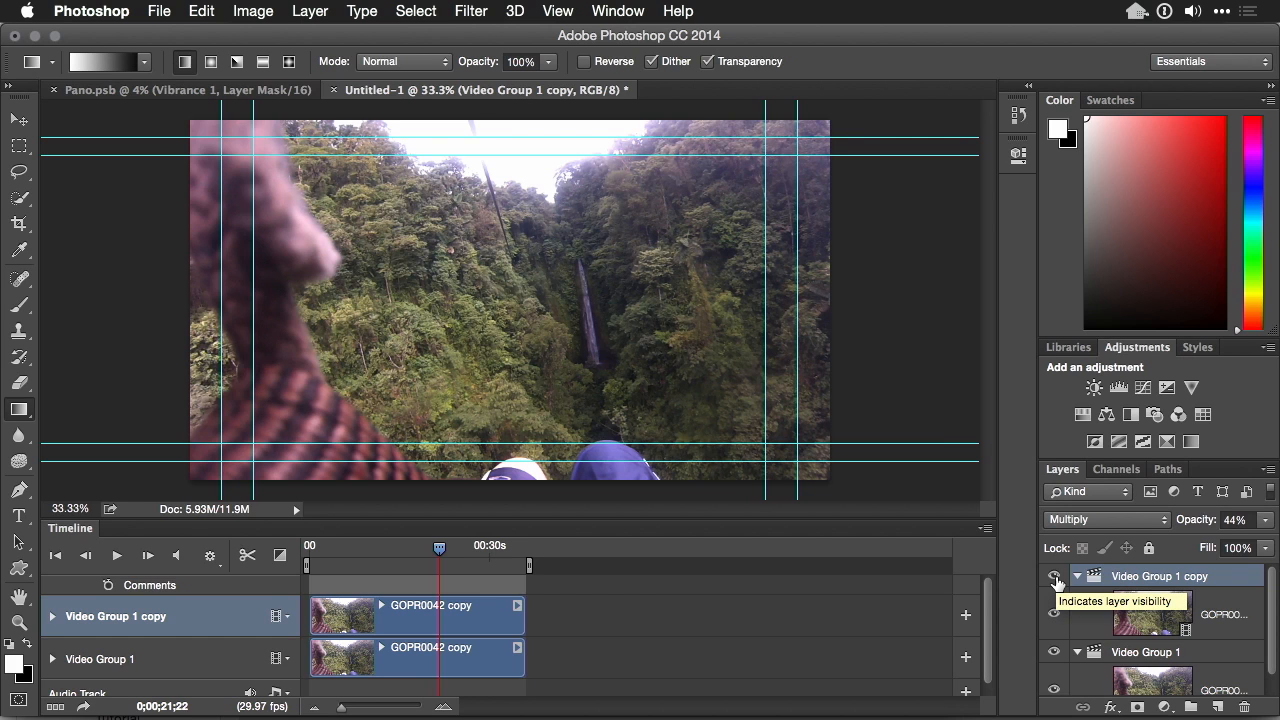
{"action": "mouse_move", "coordinate": [1178, 418]}
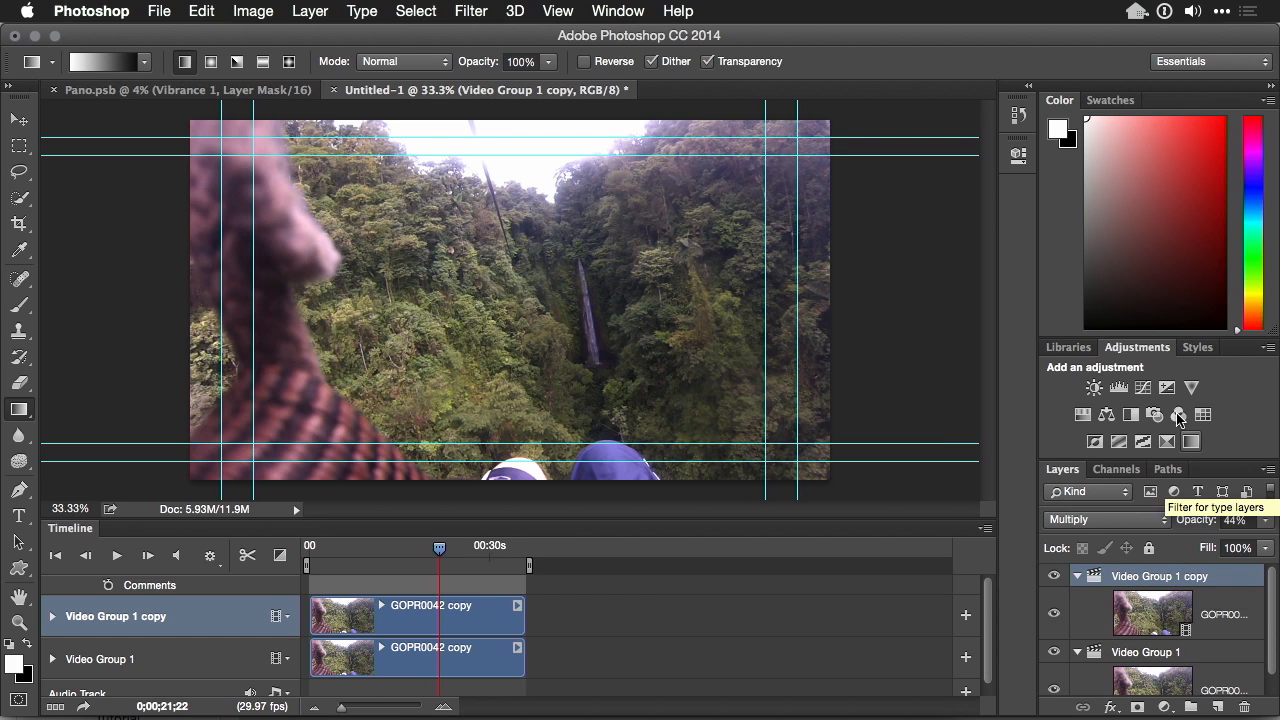
Add a brightening Curves adjustment and a Vibrance adjustment at +65 vibrance, +27 saturation
{"action": "left_click", "coordinate": [1142, 388]}
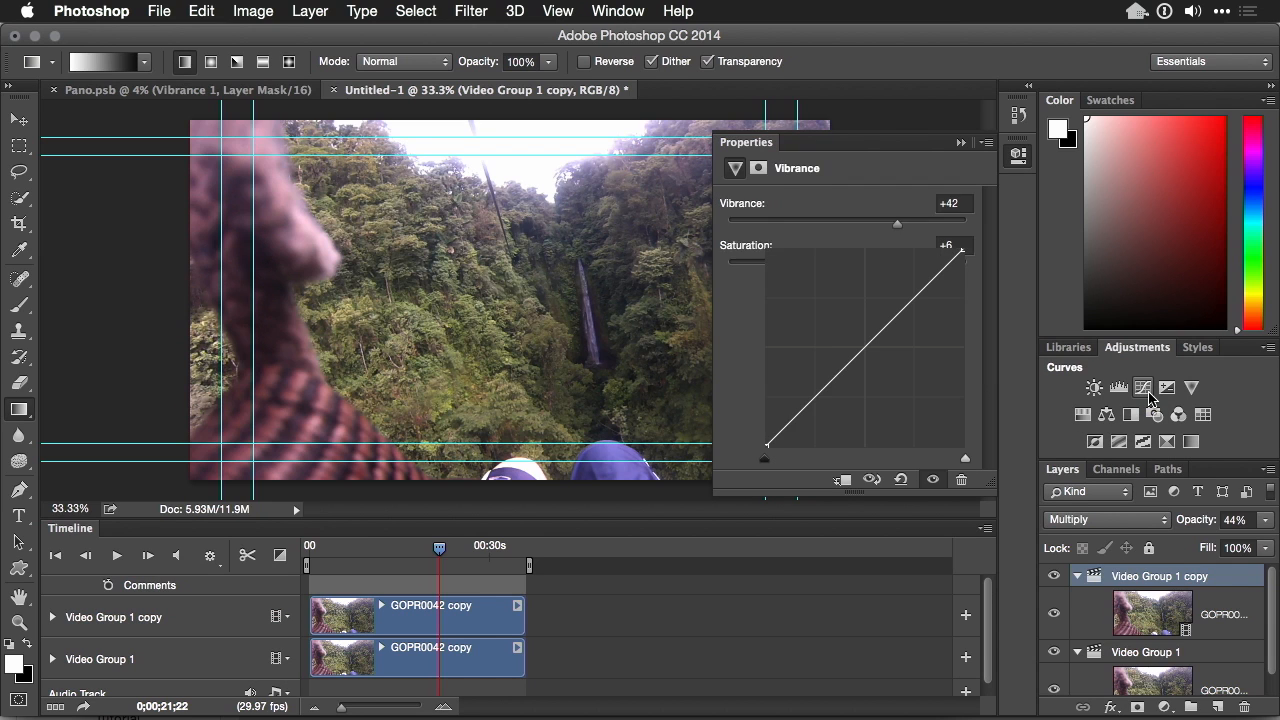
{"action": "left_click", "coordinate": [1142, 388]}
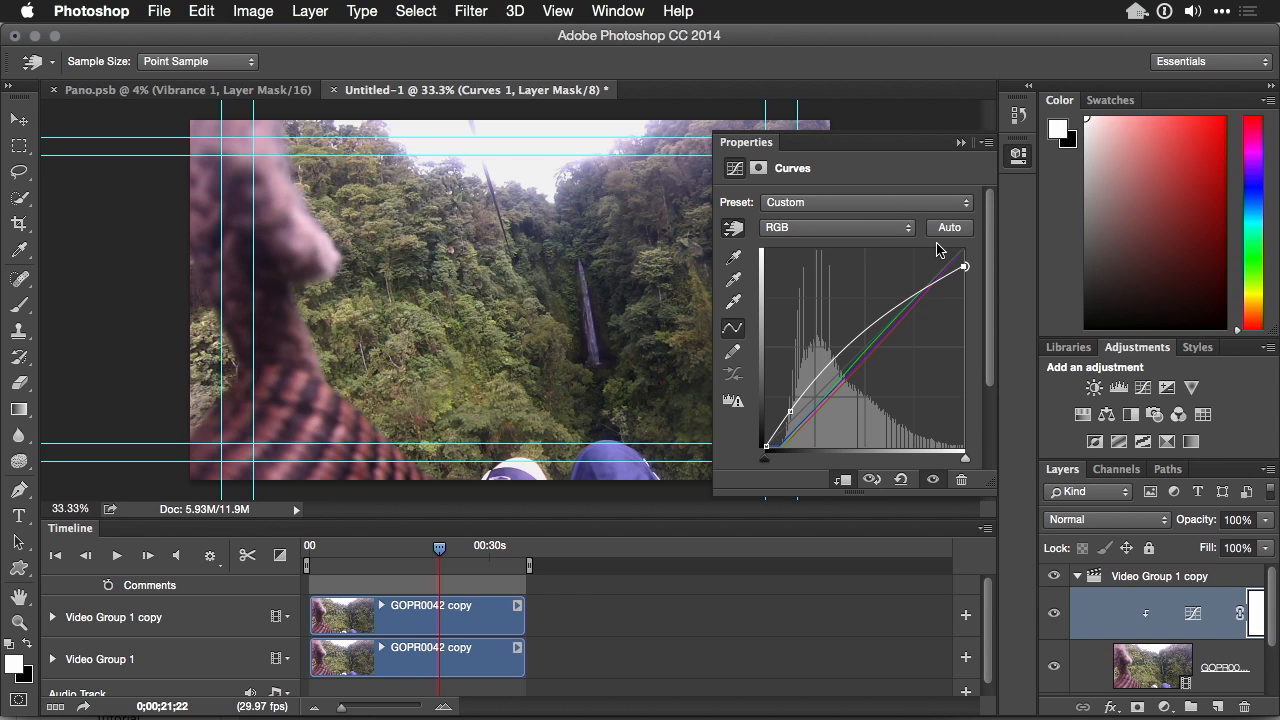
{"action": "mouse_move", "coordinate": [938, 148]}
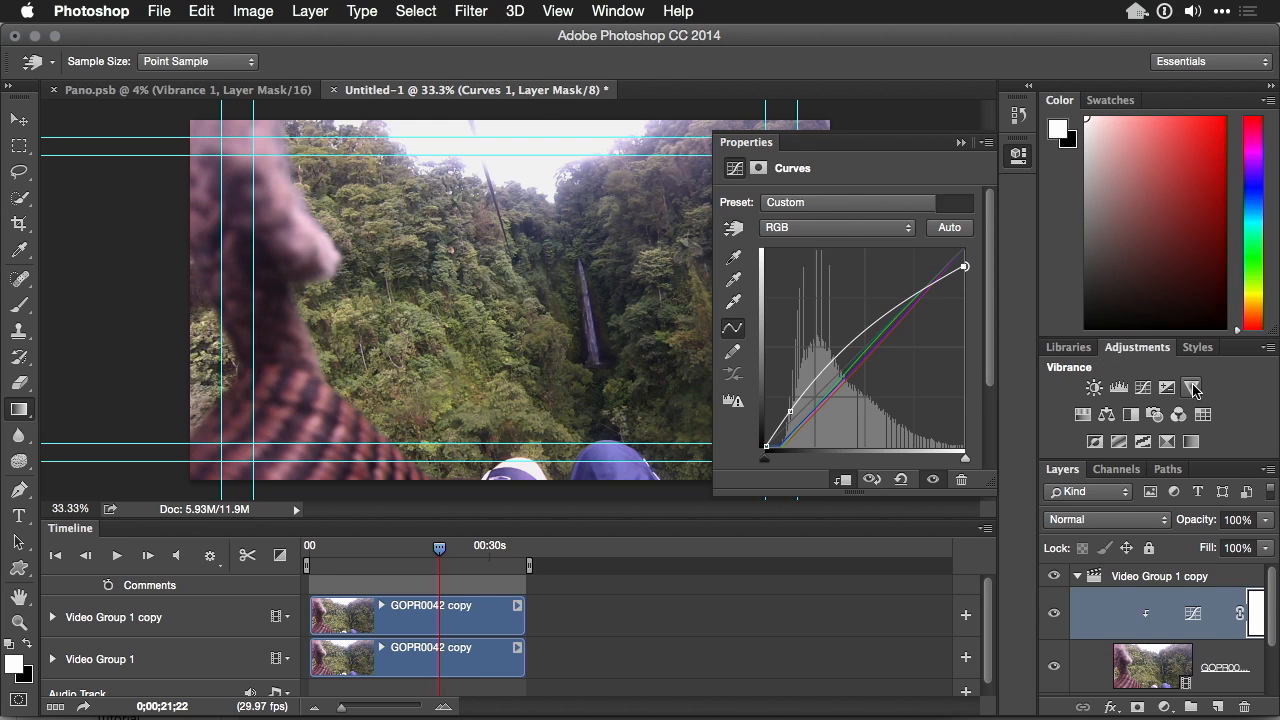
{"action": "left_click", "coordinate": [1192, 612]}
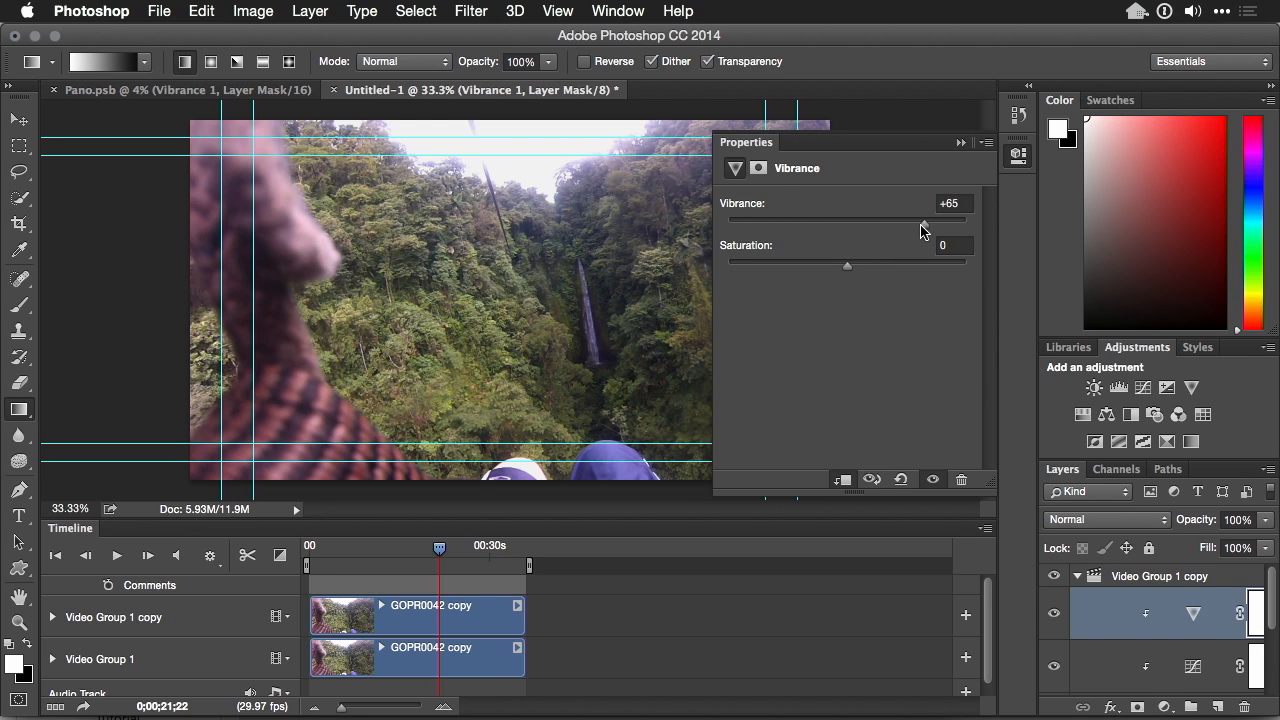
{"action": "left_click_drag", "start_coordinate": [848, 264], "coordinate": [878, 264]}
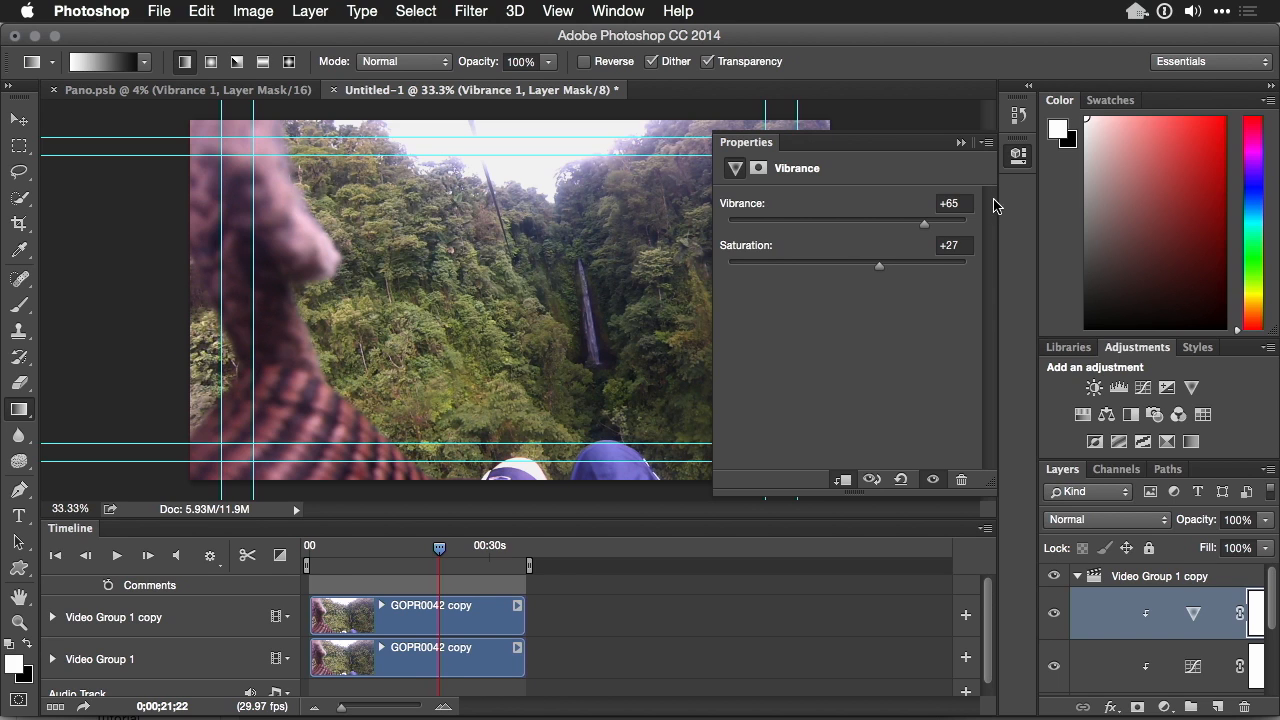
{"action": "left_click", "coordinate": [960, 142]}
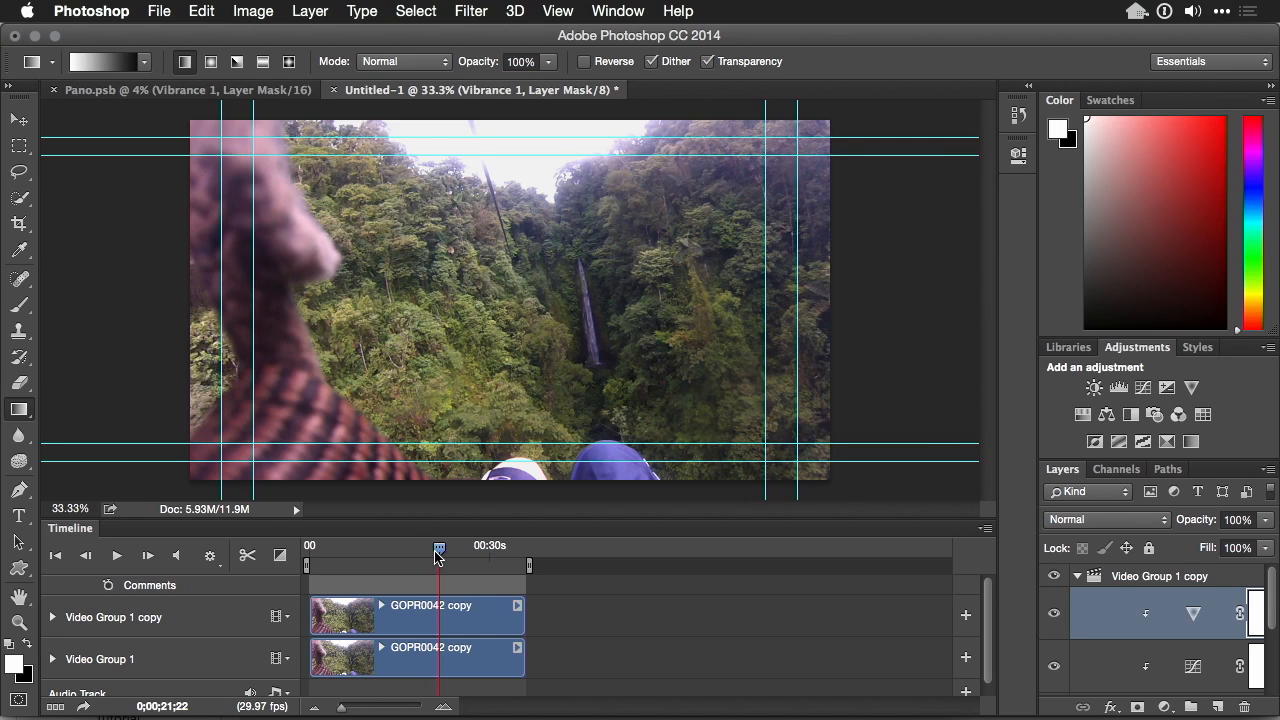
Scrub to the waterfall footage, hide Video Group 1 copy and select the original clip layer
{"action": "left_click_drag", "start_coordinate": [438, 548], "coordinate": [384, 548]}
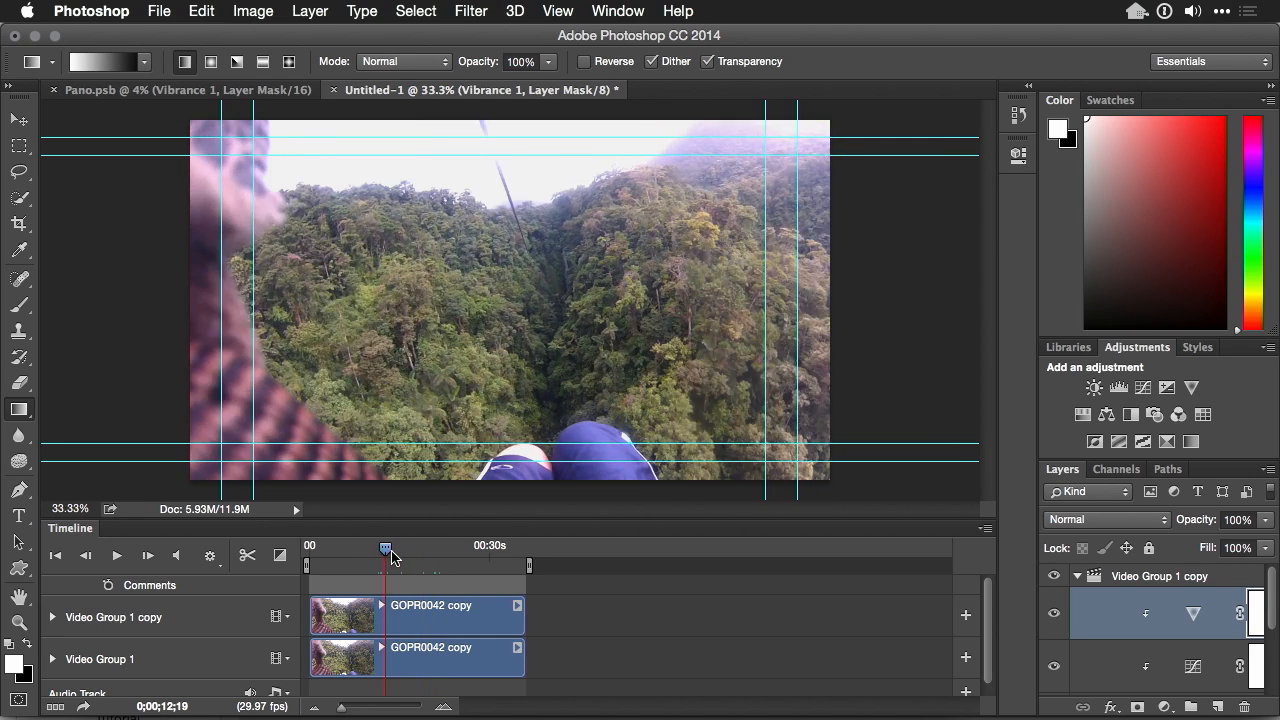
{"action": "left_click_drag", "start_coordinate": [384, 548], "coordinate": [424, 548]}
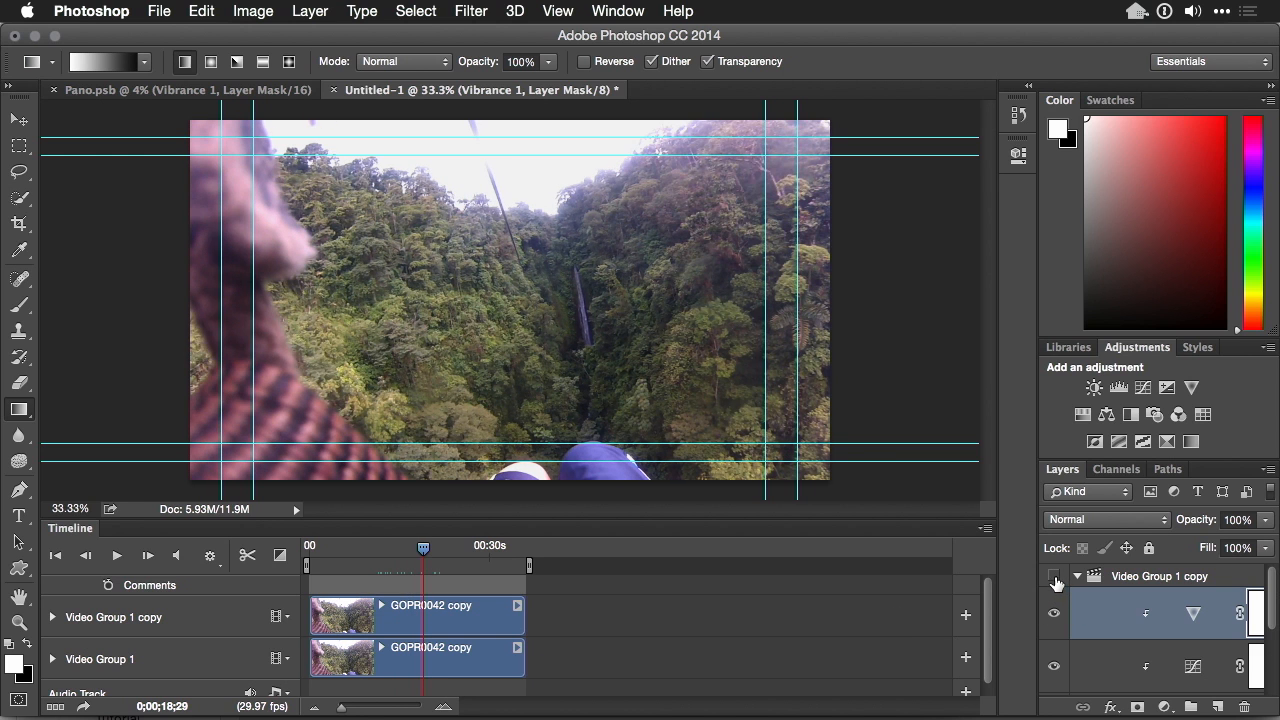
{"action": "left_click", "coordinate": [1054, 584]}
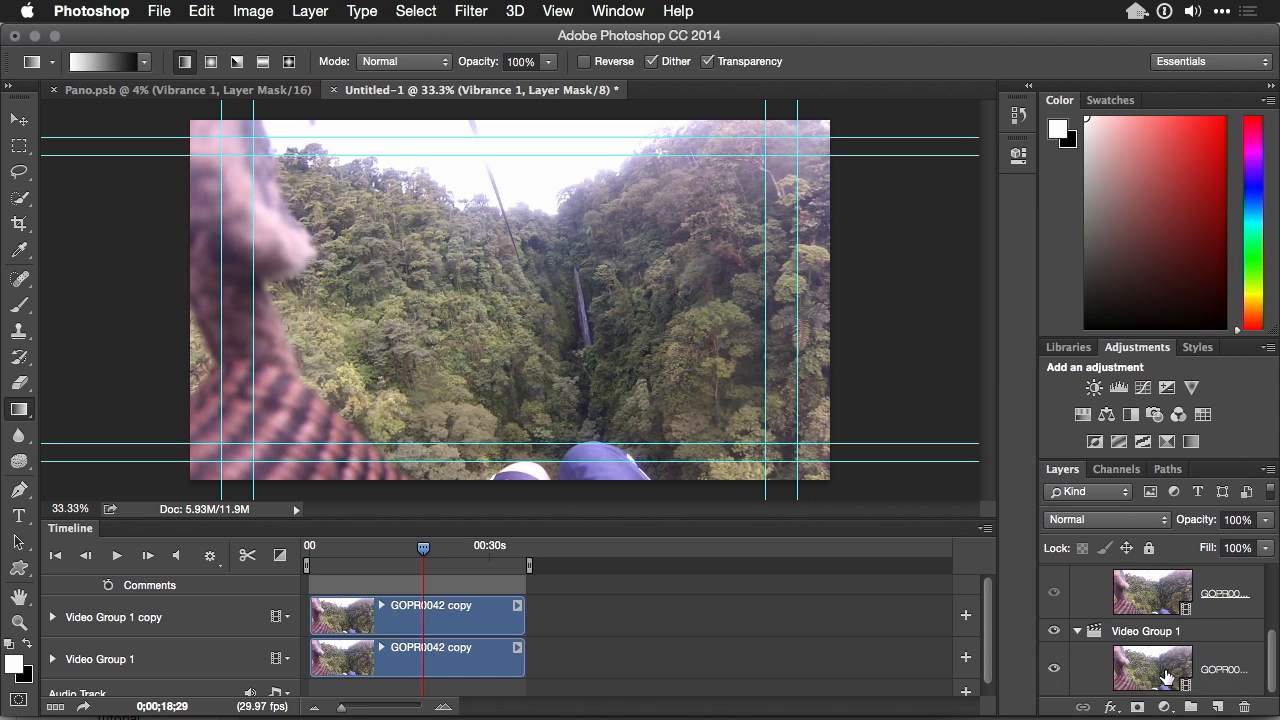
{"action": "left_click", "coordinate": [1152, 670]}
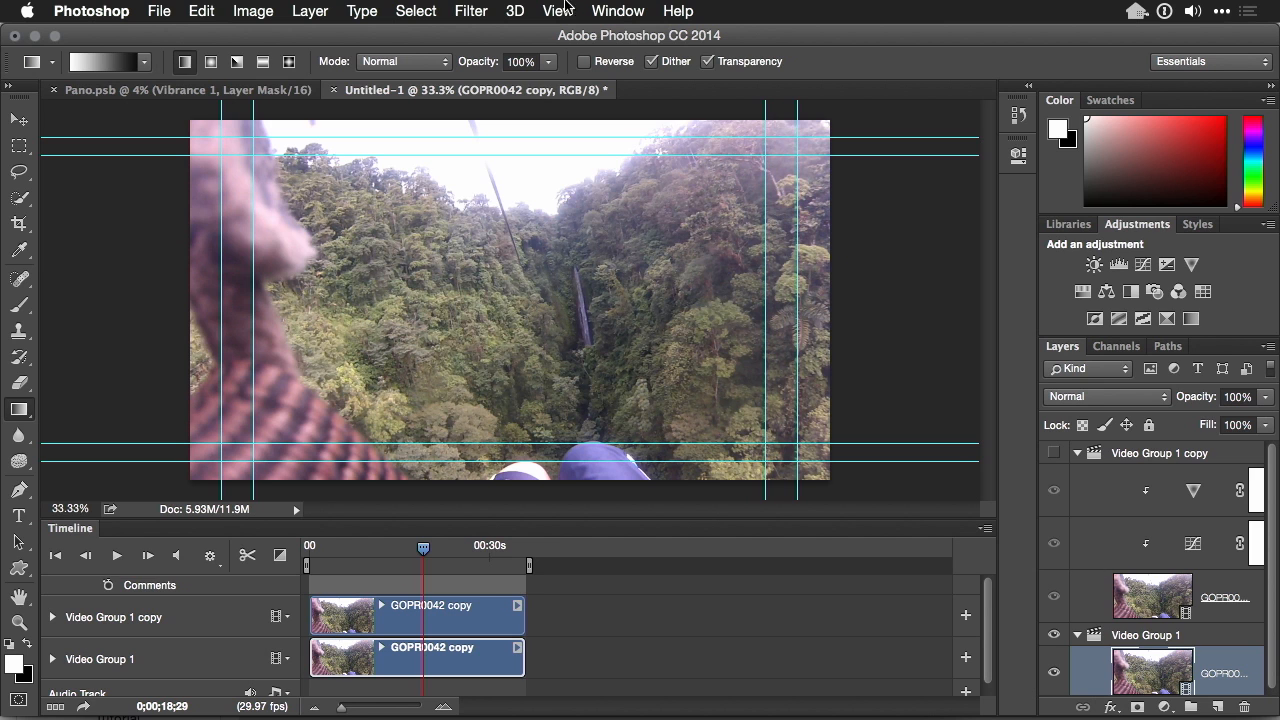
Convert the original GOPR0042 copy clip into a smart object for smart filters via the Filter menu
{"action": "left_click", "coordinate": [472, 12]}
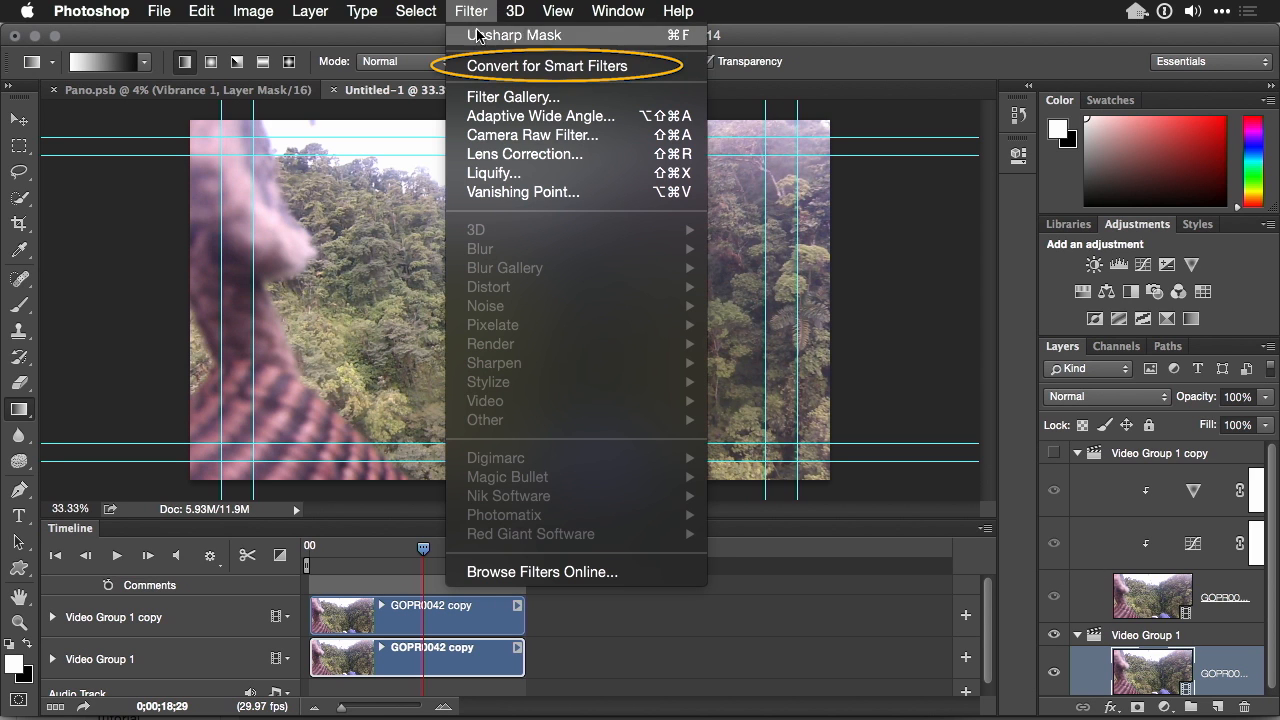
{"action": "left_click", "coordinate": [548, 64]}
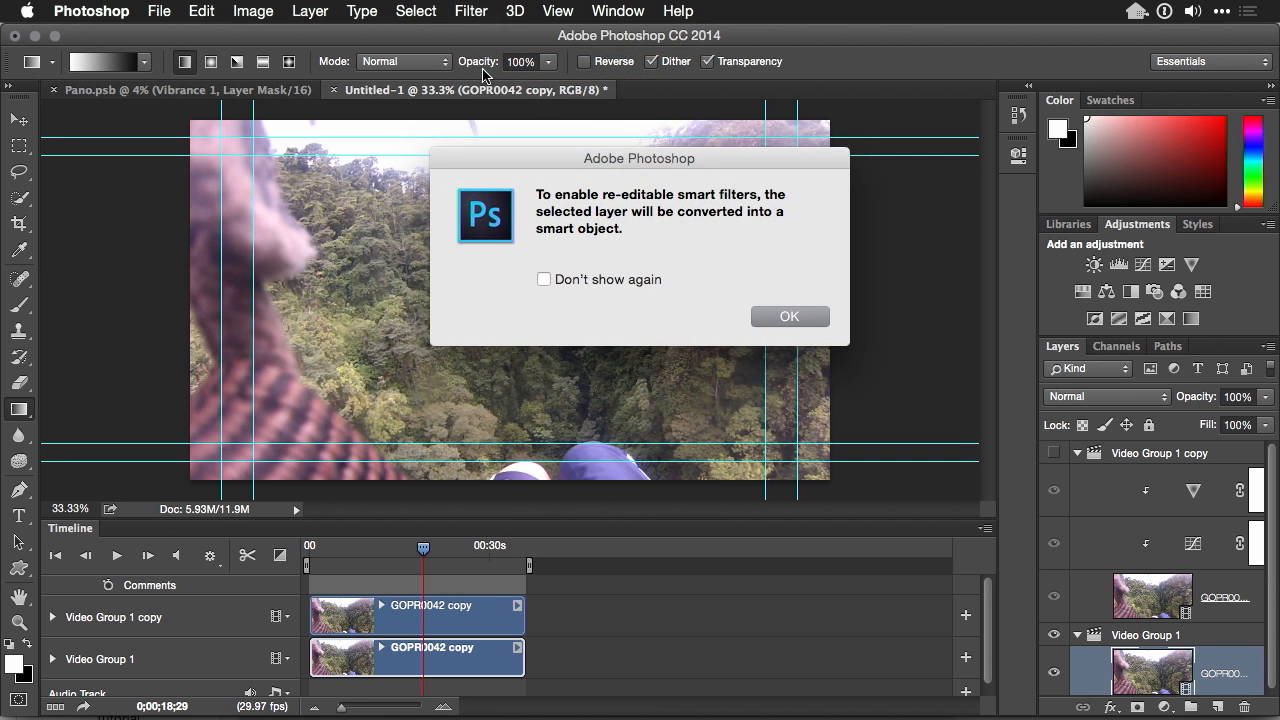
{"action": "left_click", "coordinate": [472, 12]}
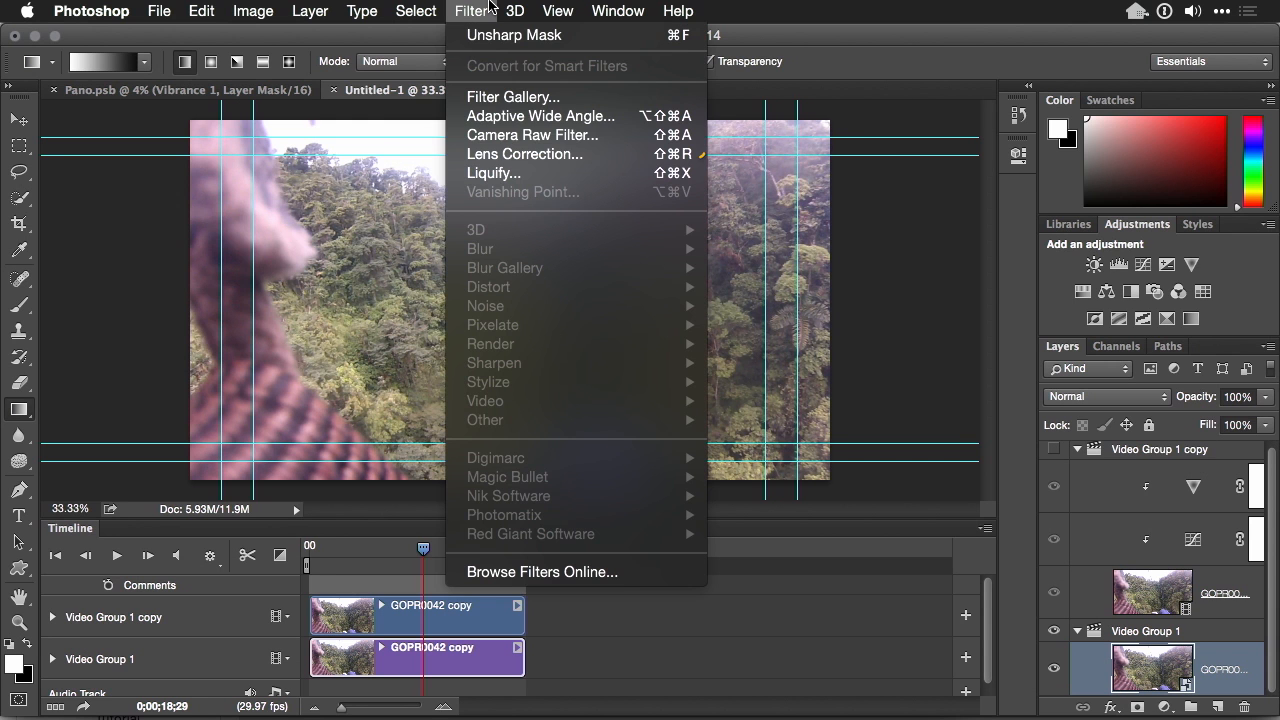
{"action": "mouse_move", "coordinate": [524, 154]}
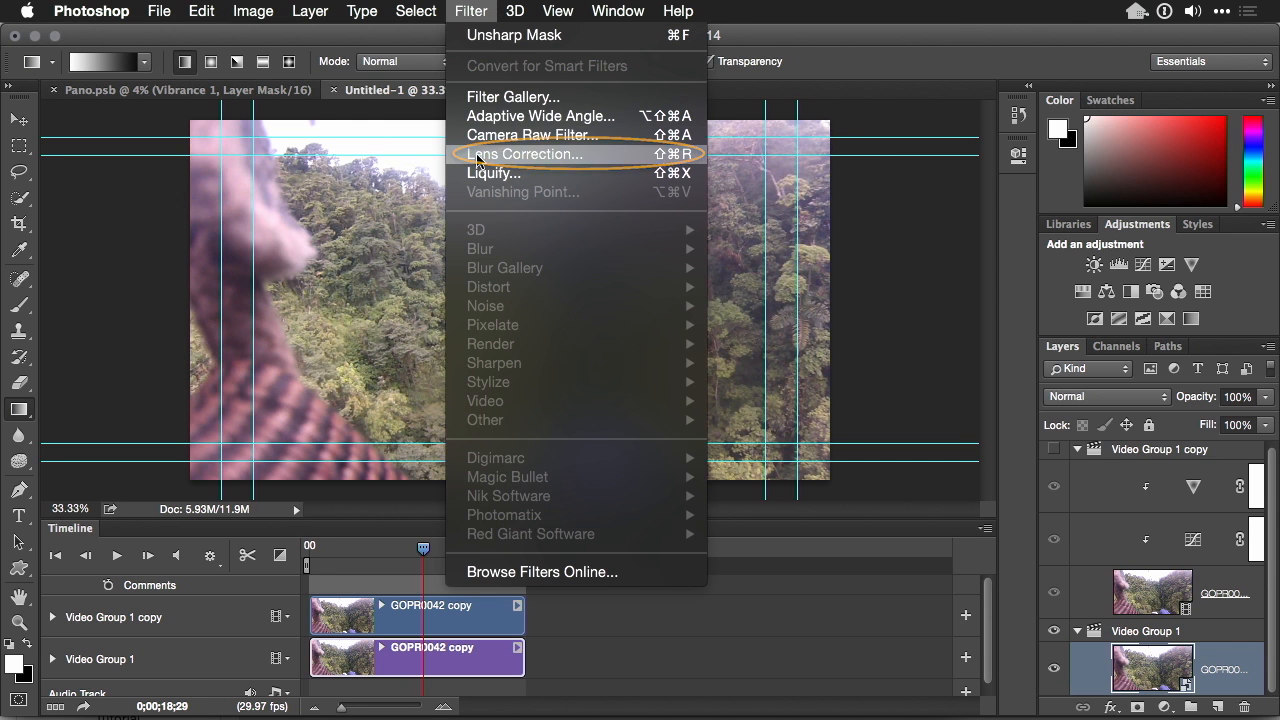
In Lens Correction Auto Correction, choose GoPro as make and HERO3+ Black Edition as model
{"action": "left_click", "coordinate": [524, 152]}
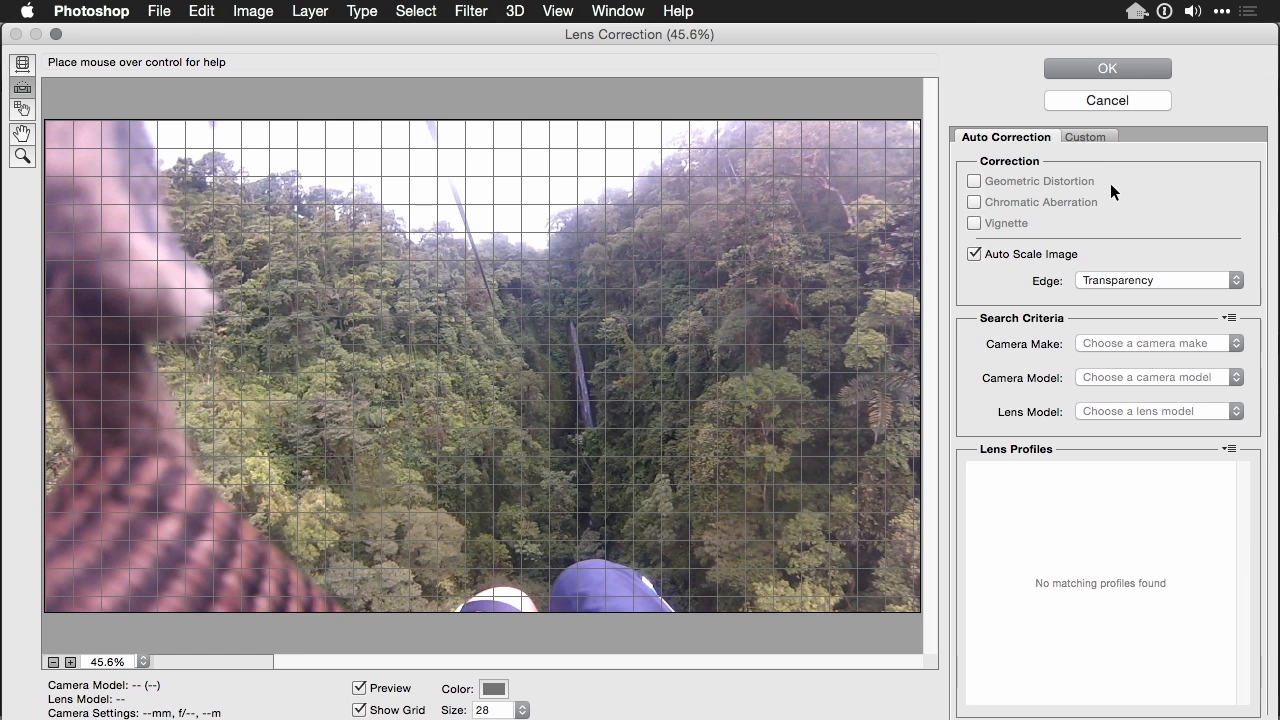
{"action": "mouse_move", "coordinate": [1094, 136]}
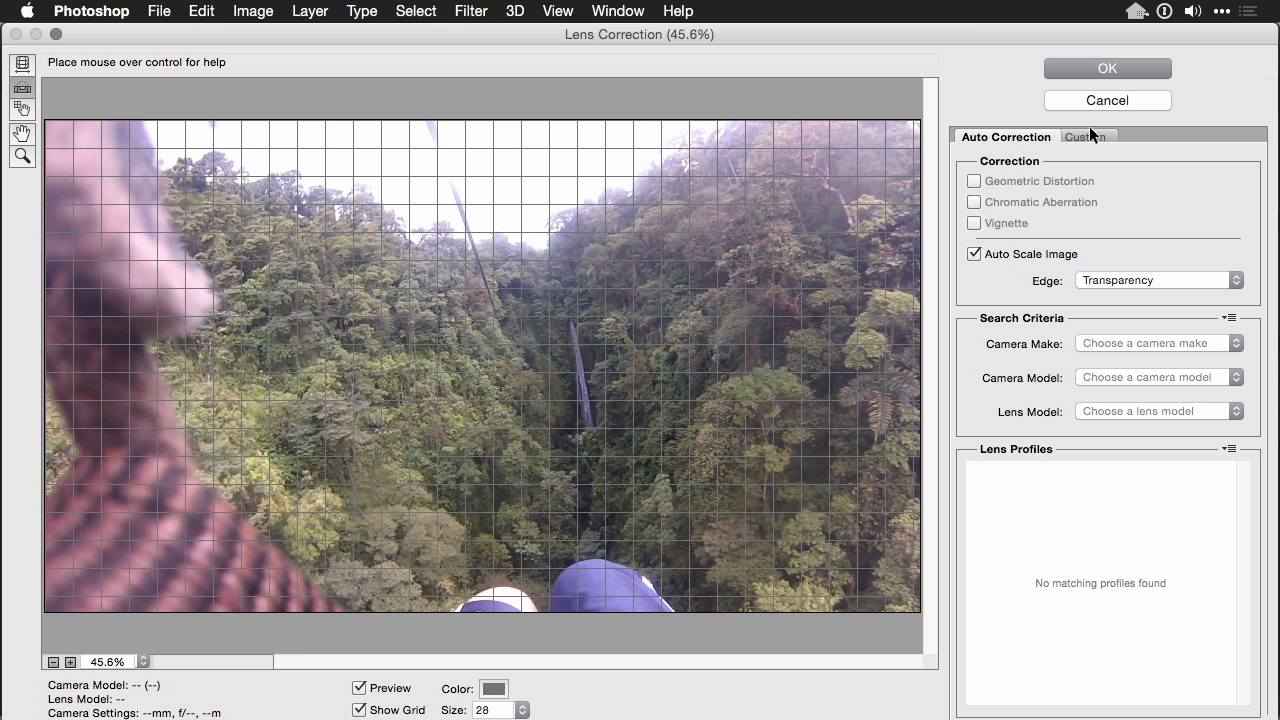
{"action": "left_click", "coordinate": [1158, 344]}
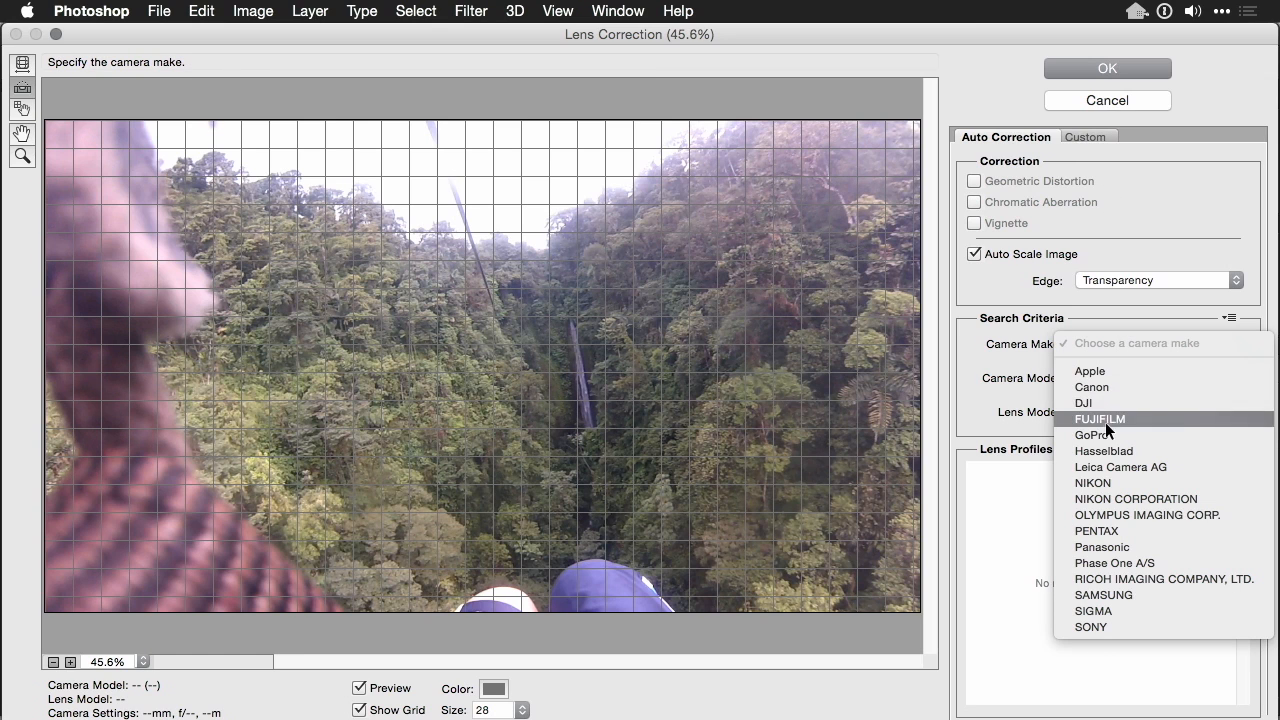
{"action": "left_click", "coordinate": [1092, 434]}
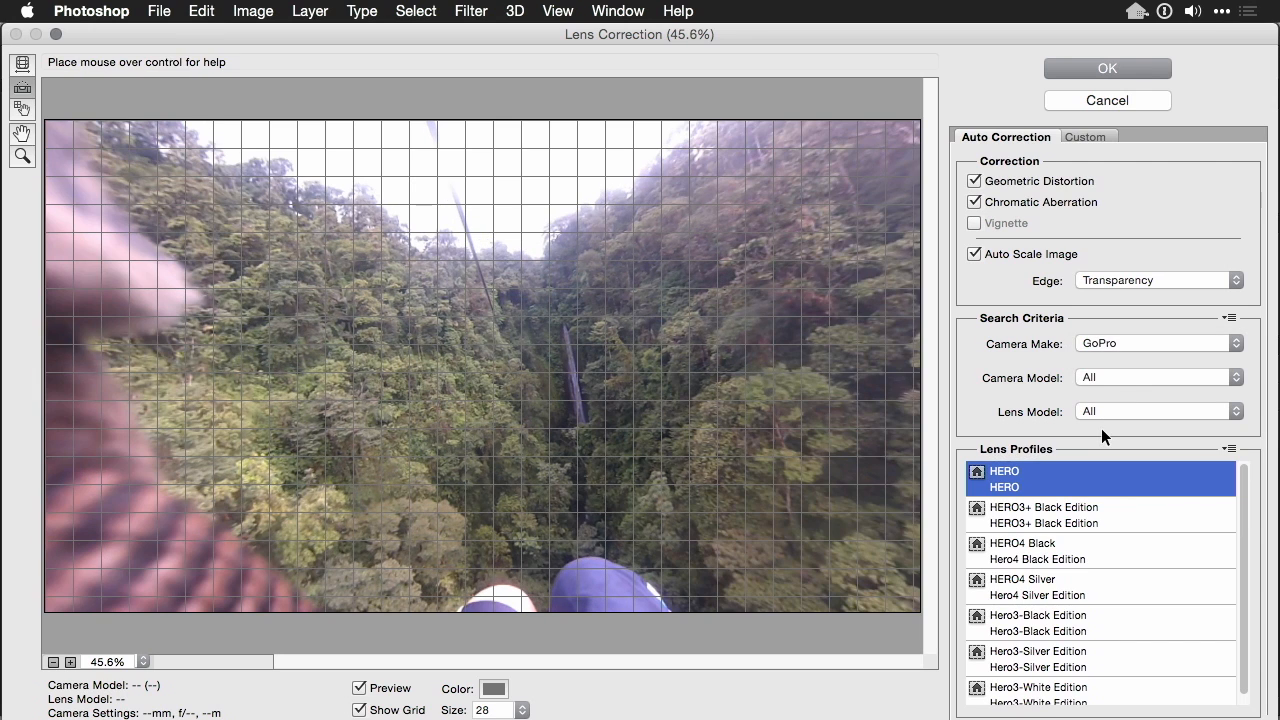
{"action": "left_click", "coordinate": [1158, 376]}
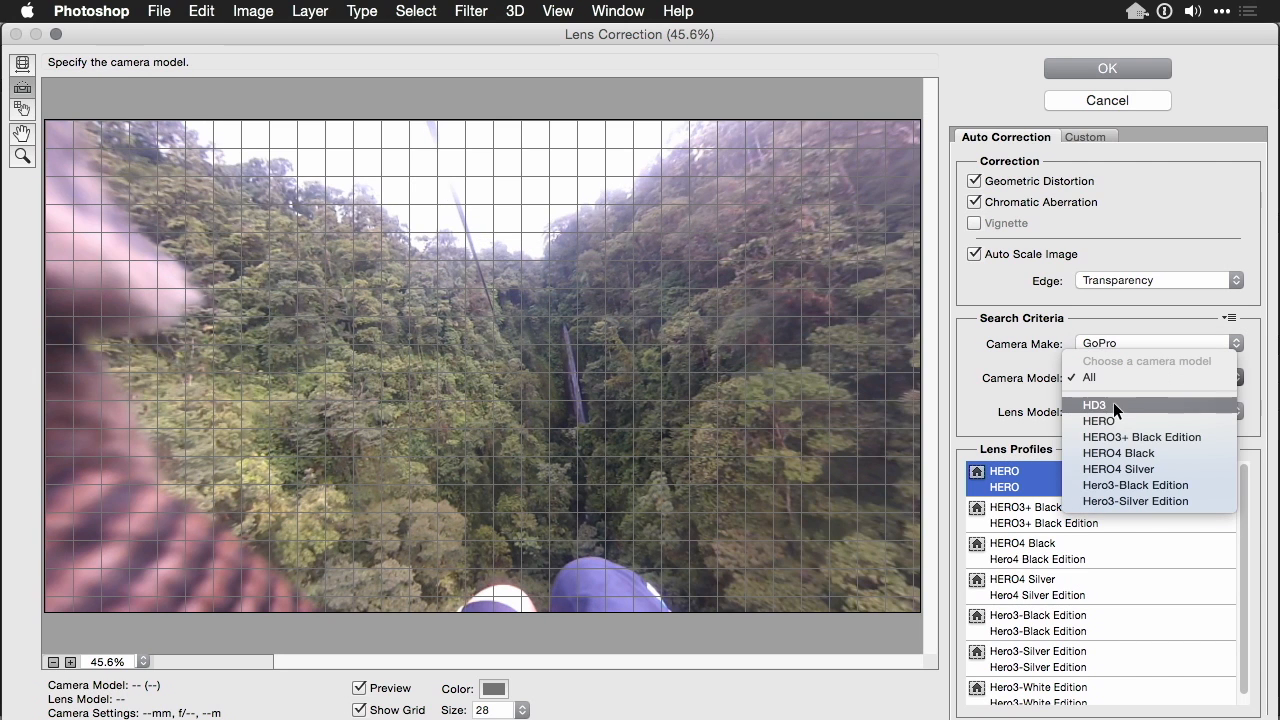
{"action": "left_click", "coordinate": [1142, 436]}
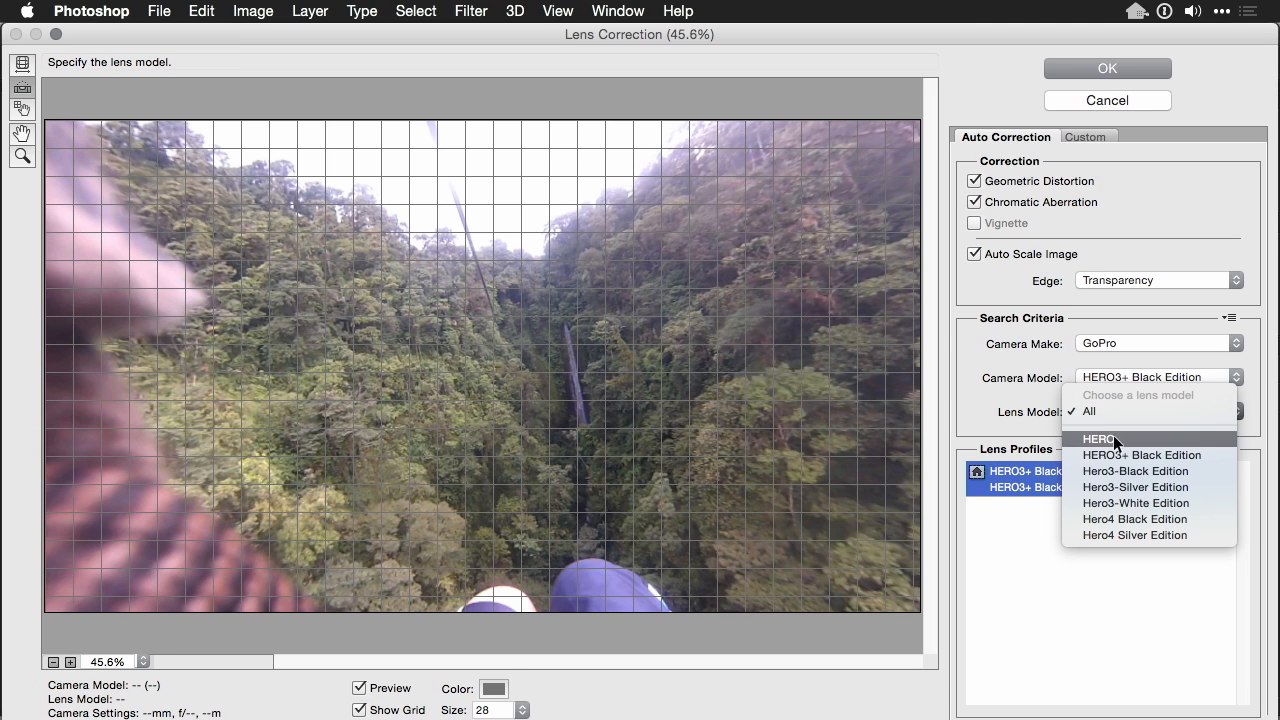
{"action": "mouse_move", "coordinate": [1118, 472]}
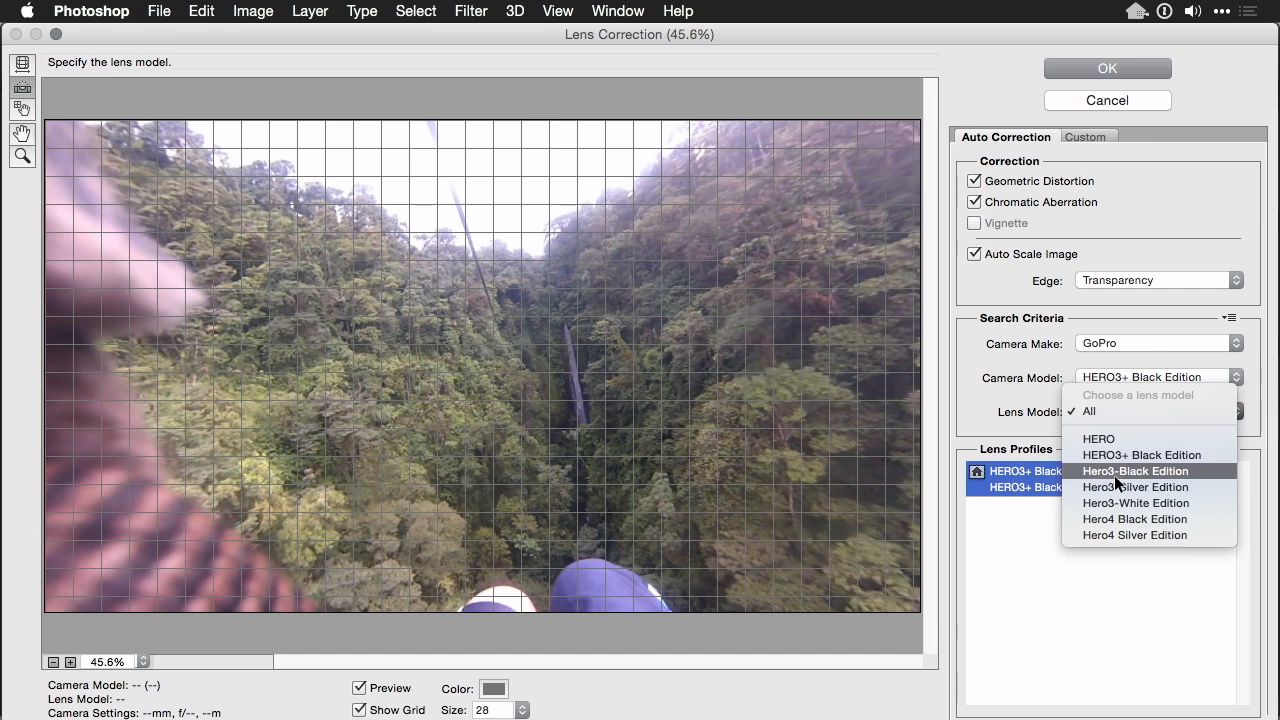
{"action": "mouse_move", "coordinate": [1124, 488]}
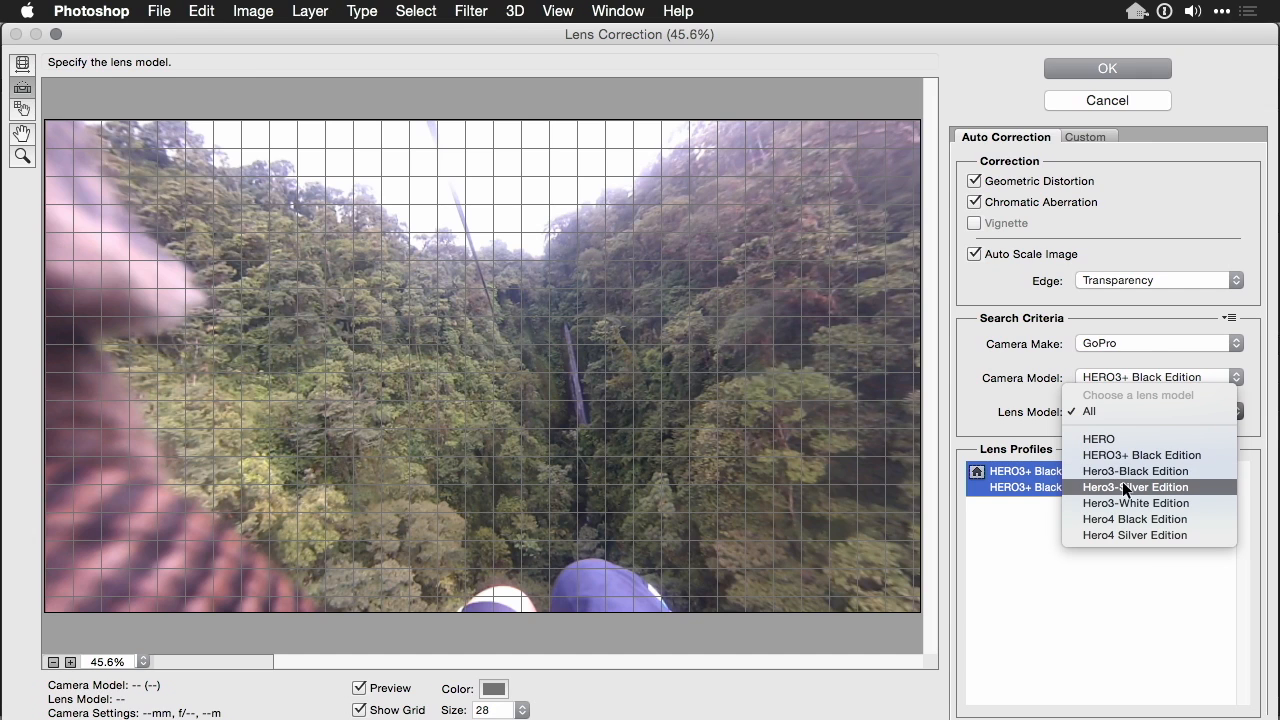
{"action": "left_click", "coordinate": [1158, 376]}
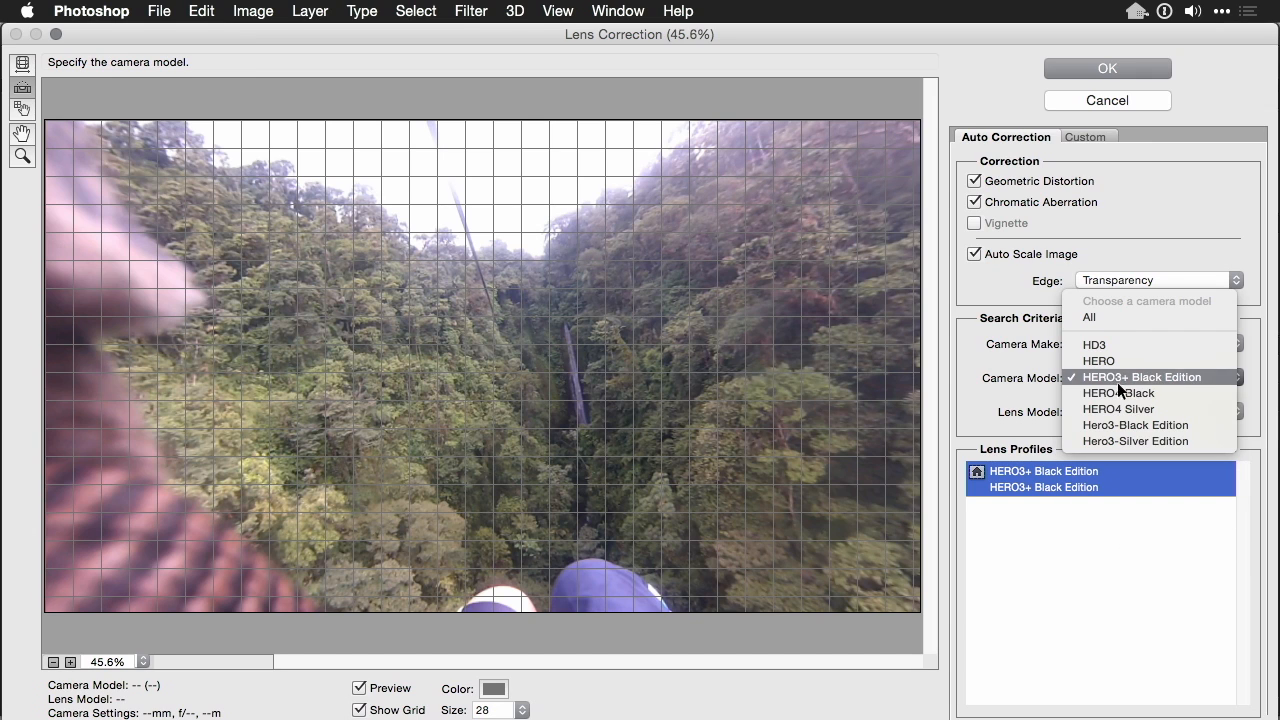
{"action": "mouse_move", "coordinate": [1132, 362]}
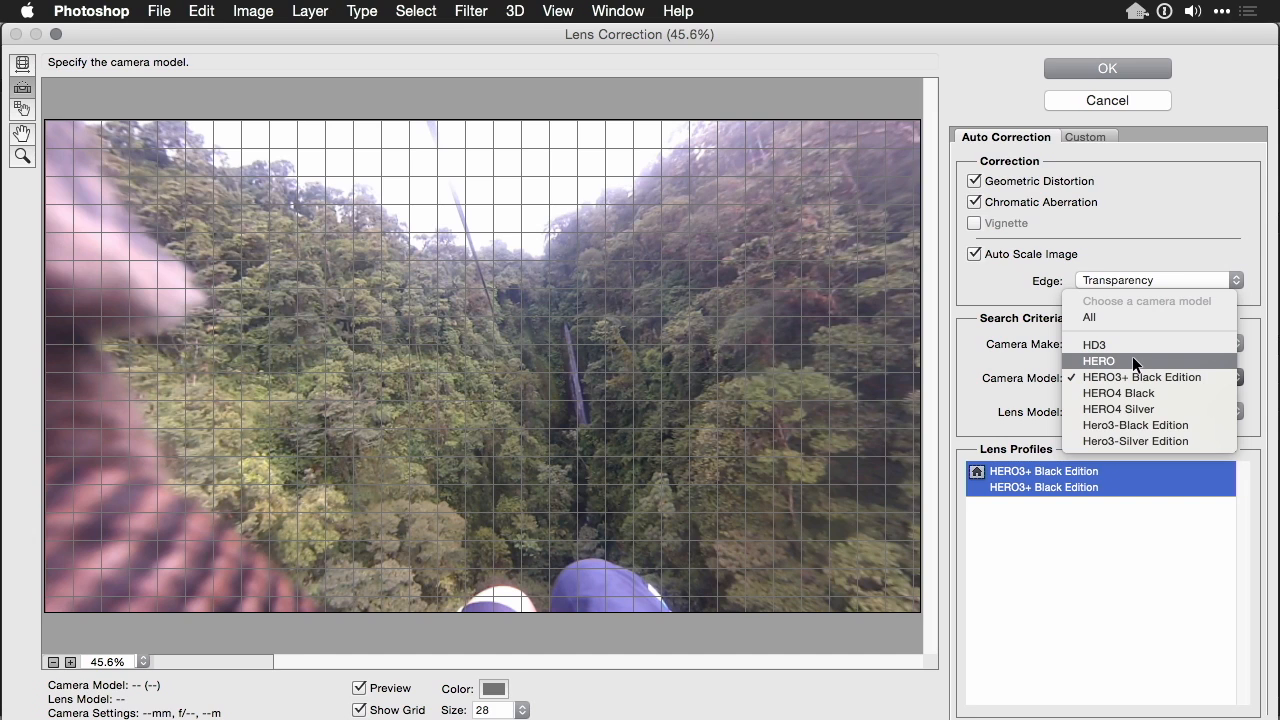
{"action": "mouse_move", "coordinate": [1136, 408]}
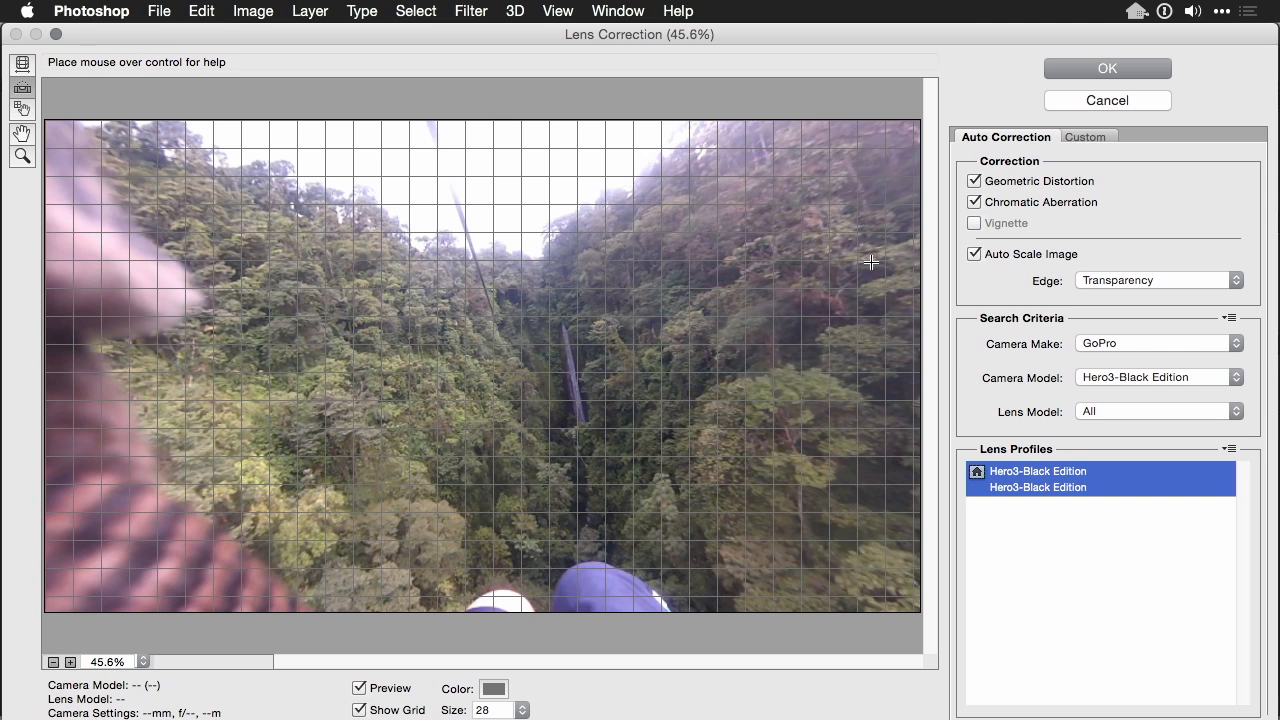
{"action": "mouse_move", "coordinate": [416, 192]}
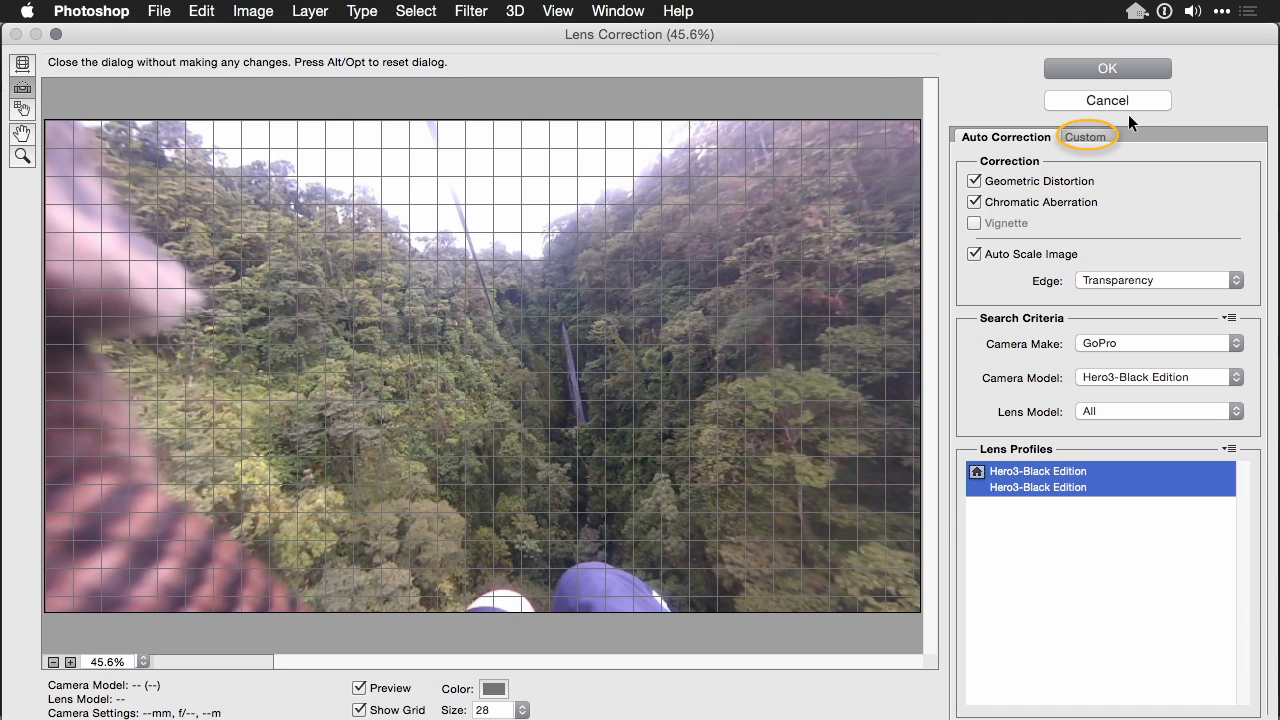
On the Custom tab set Angle to 10.5 degrees and apply the lens correction
{"action": "left_click", "coordinate": [1086, 136]}
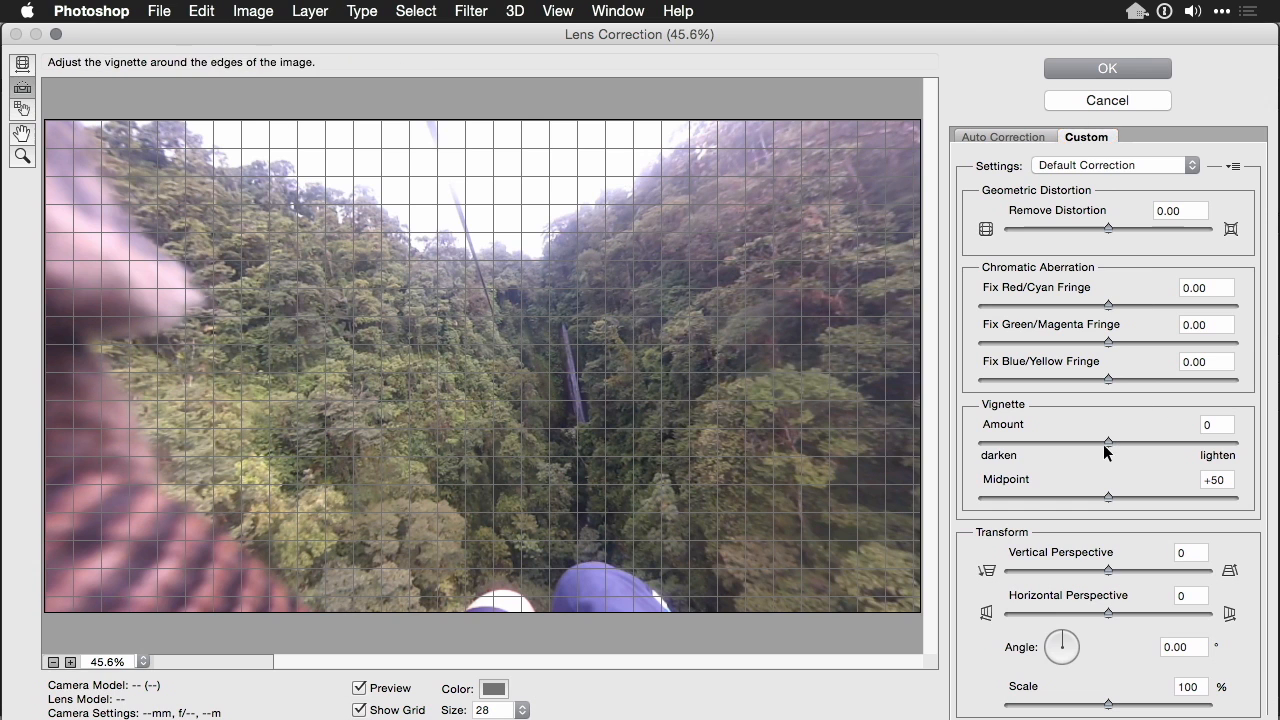
{"action": "mouse_move", "coordinate": [1062, 648]}
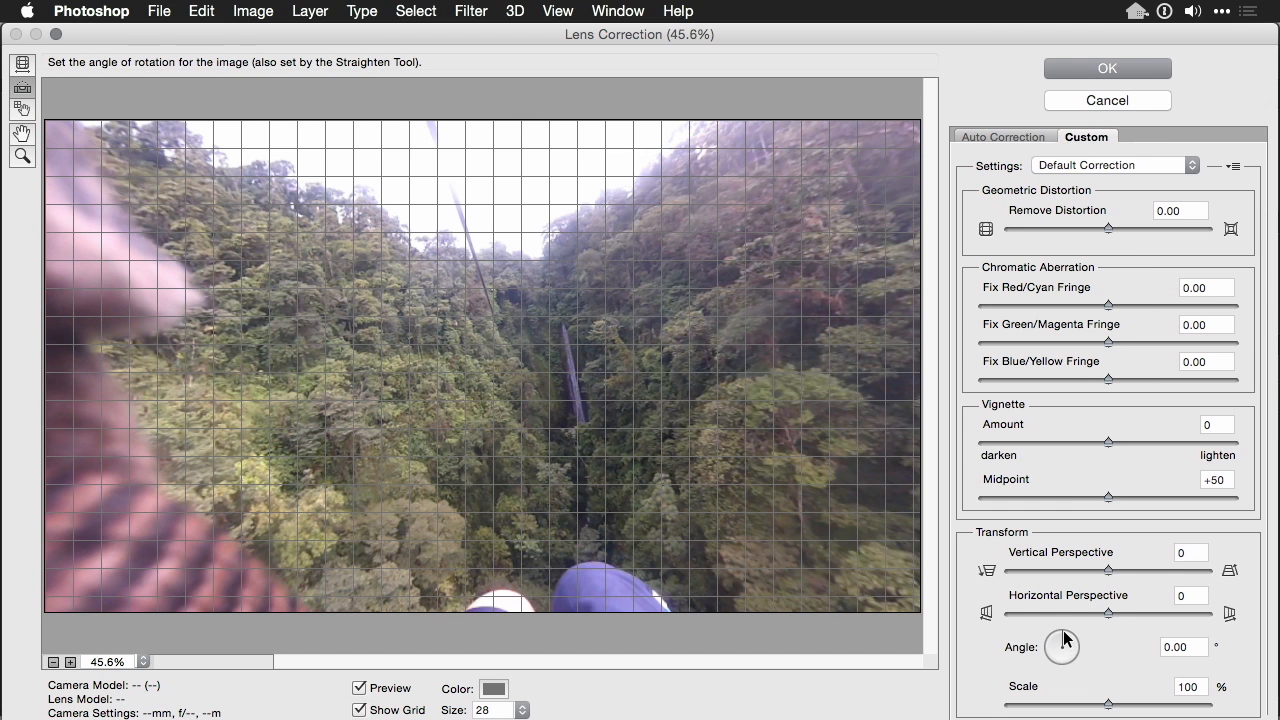
{"action": "left_click_drag", "start_coordinate": [1064, 648], "coordinate": [1072, 638]}
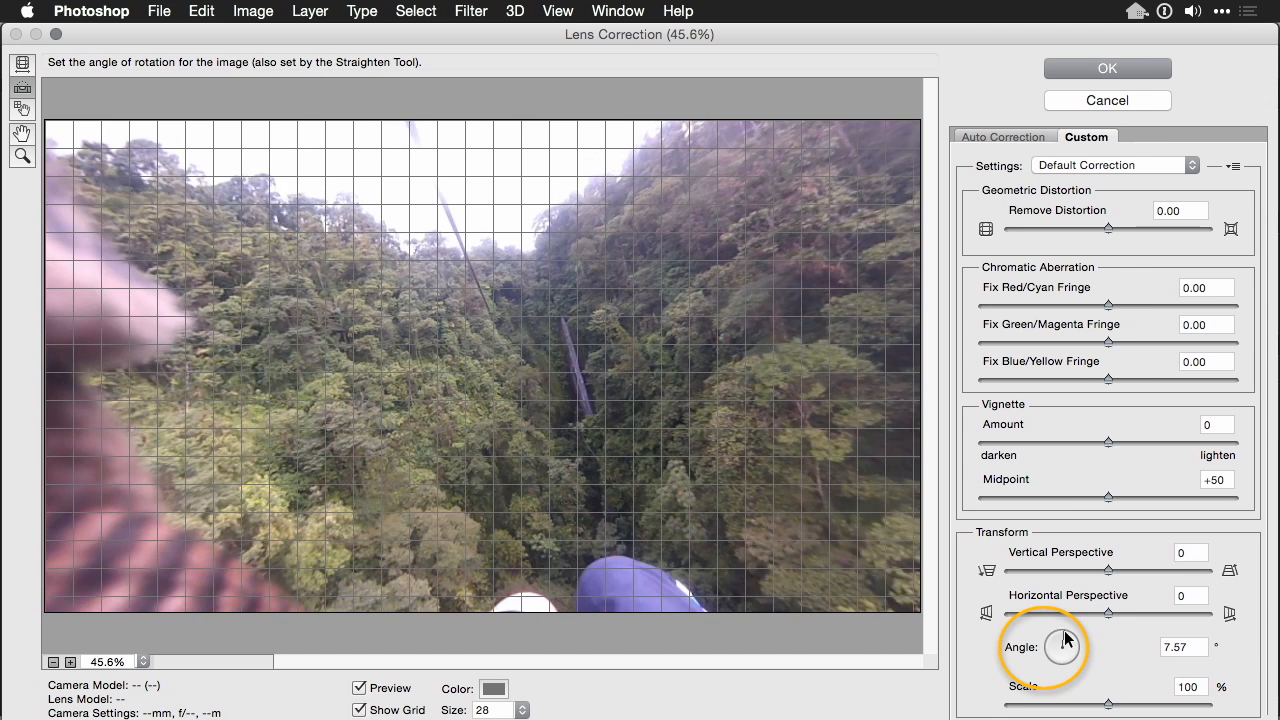
{"action": "left_click_drag", "start_coordinate": [1062, 646], "coordinate": [1070, 630]}
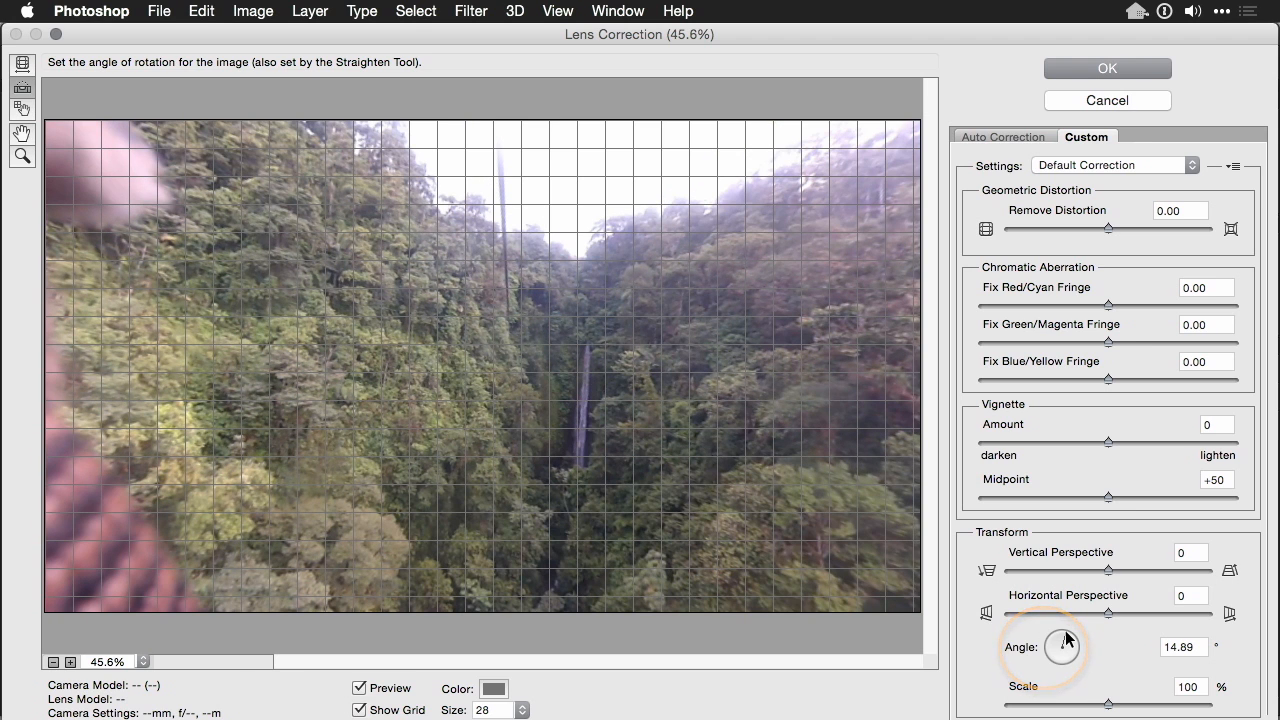
{"action": "left_click_drag", "start_coordinate": [1062, 636], "coordinate": [1050, 648]}
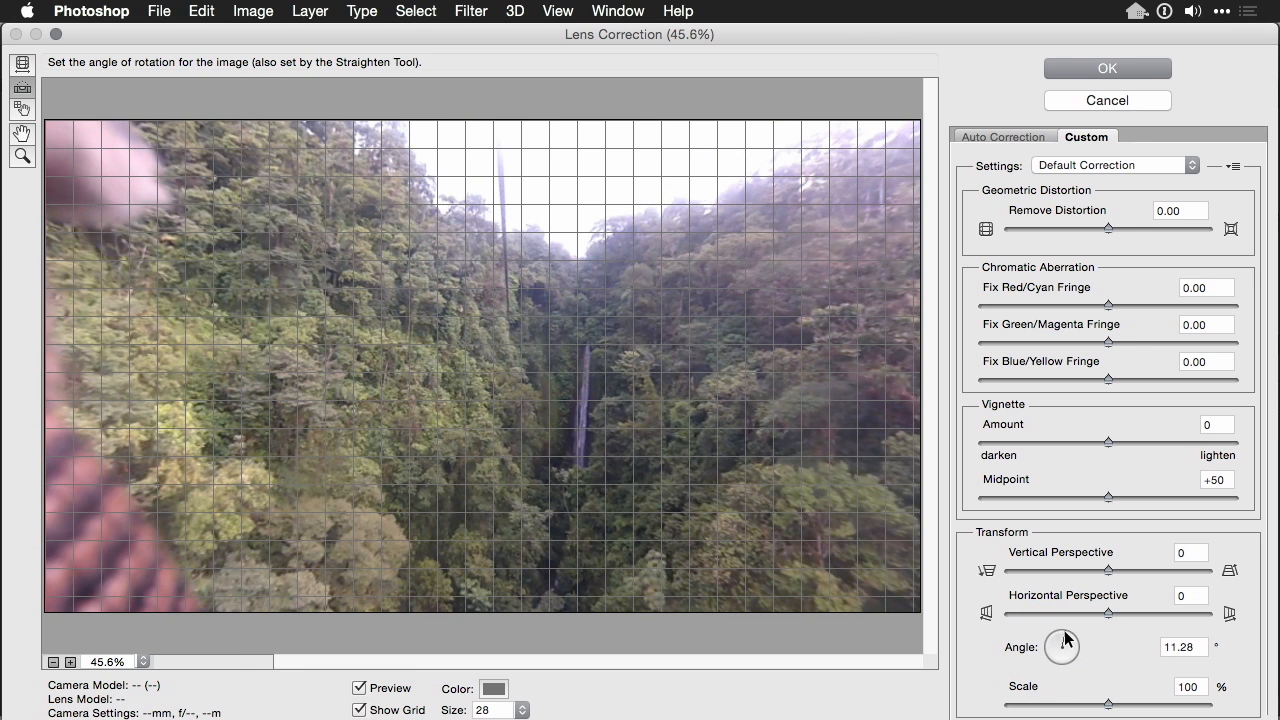
{"action": "triple_click", "coordinate": [1180, 648]}
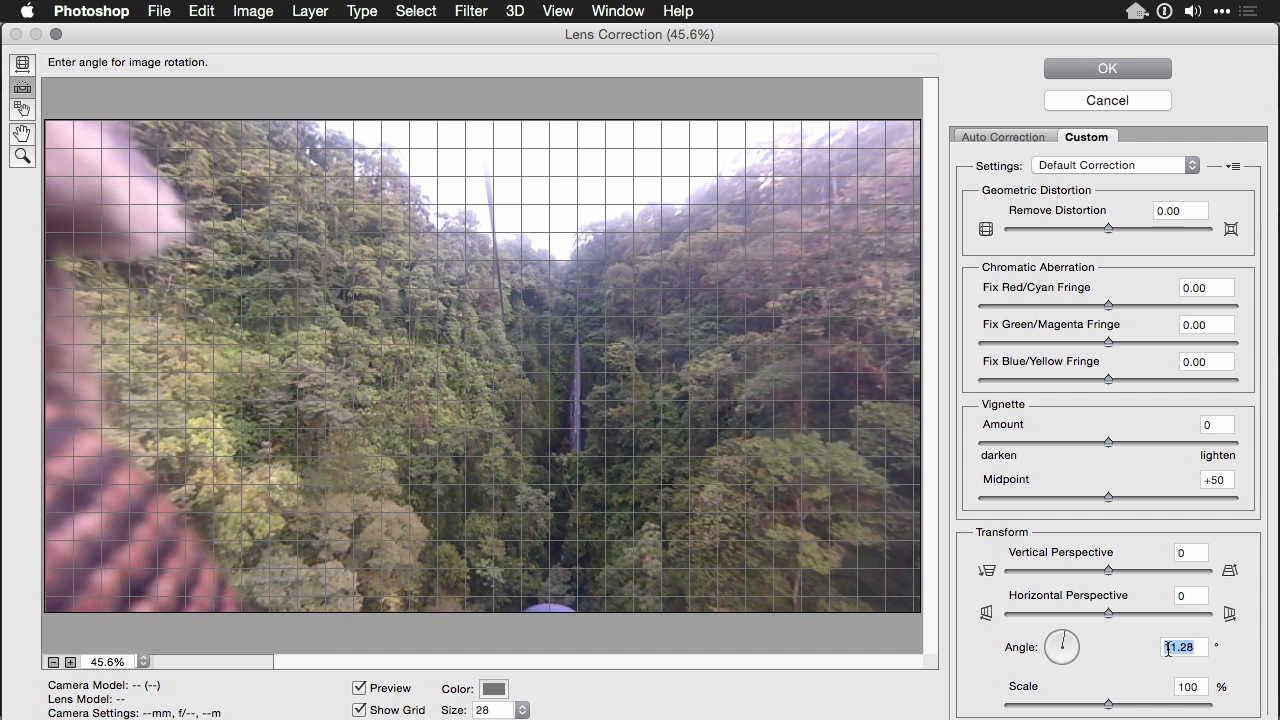
{"action": "type", "text": "10.5"}
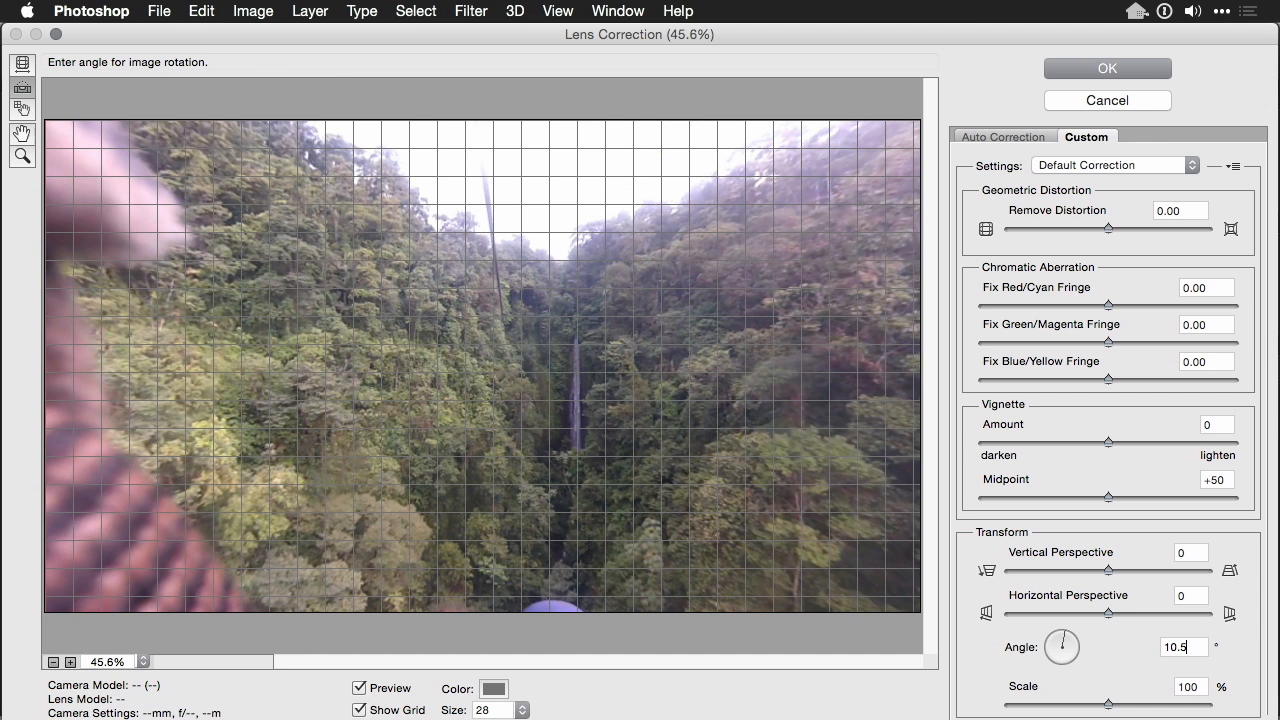
{"action": "mouse_move", "coordinate": [1130, 222]}
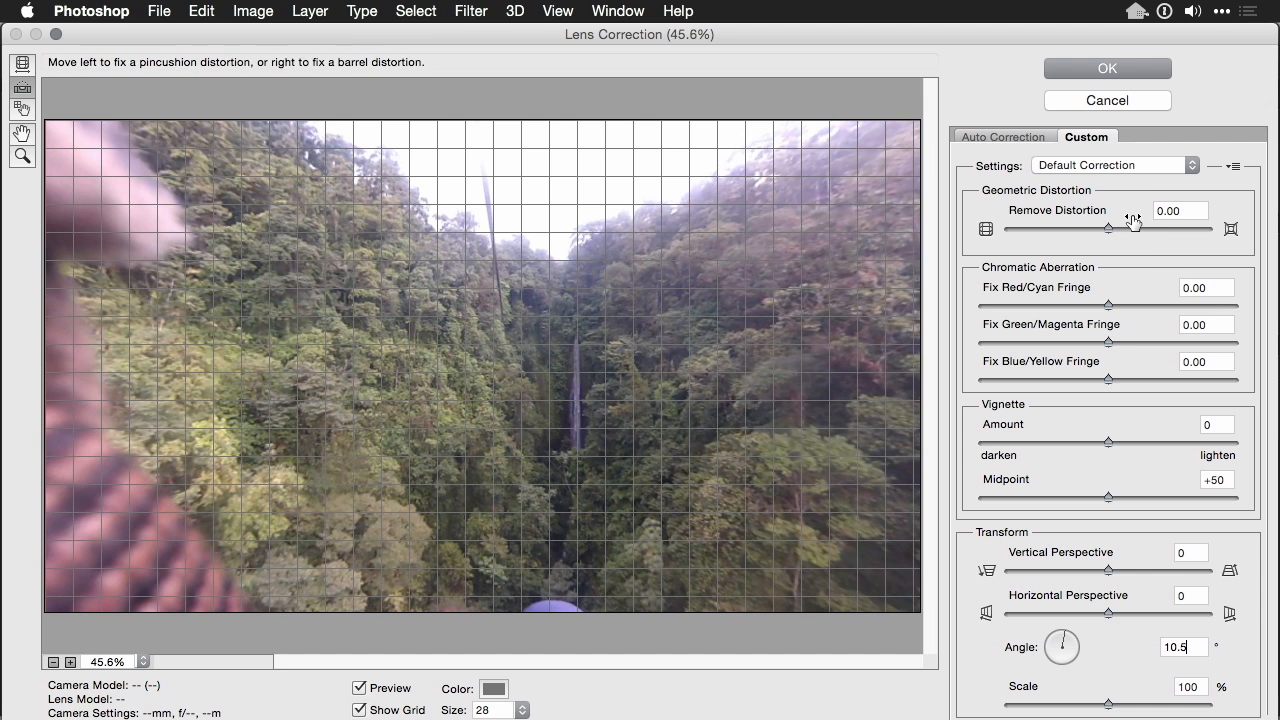
{"action": "left_click", "coordinate": [1108, 68]}
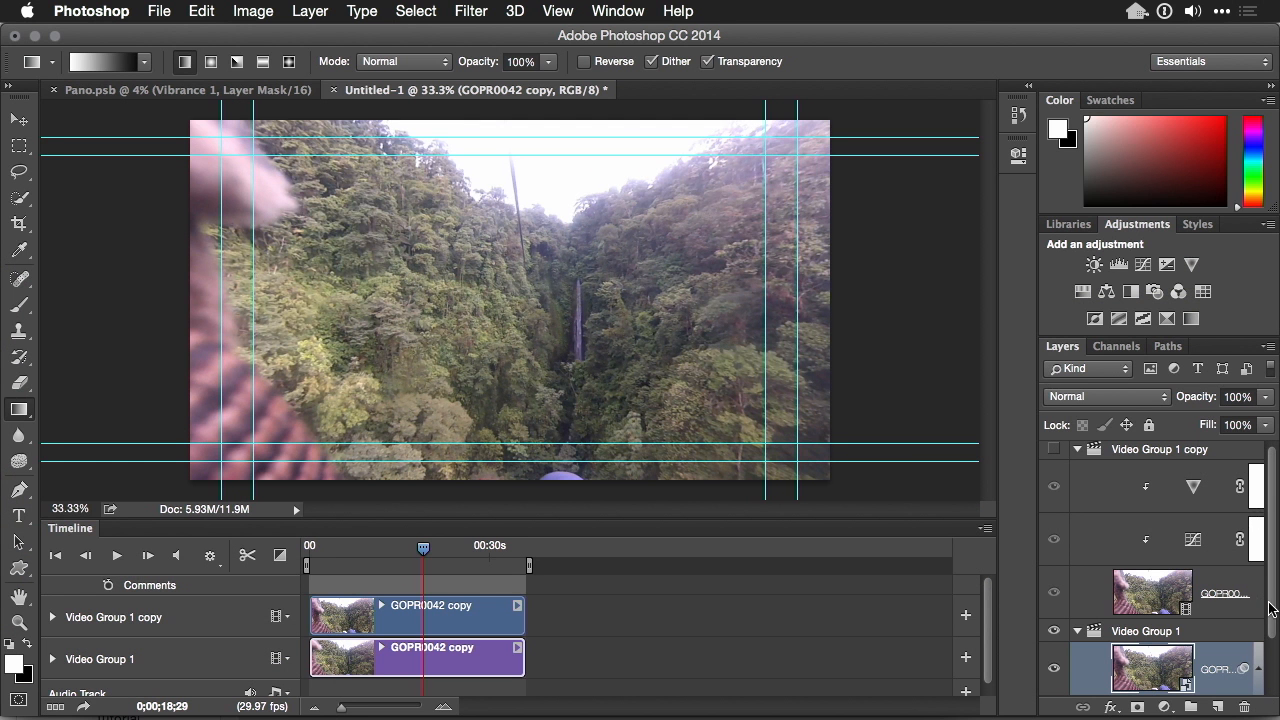
Select the lens-corrected clip layer in Video Group 1 and bring up the Filter menu
{"action": "scroll", "scroll_direction": "down", "scroll_amount": 3}
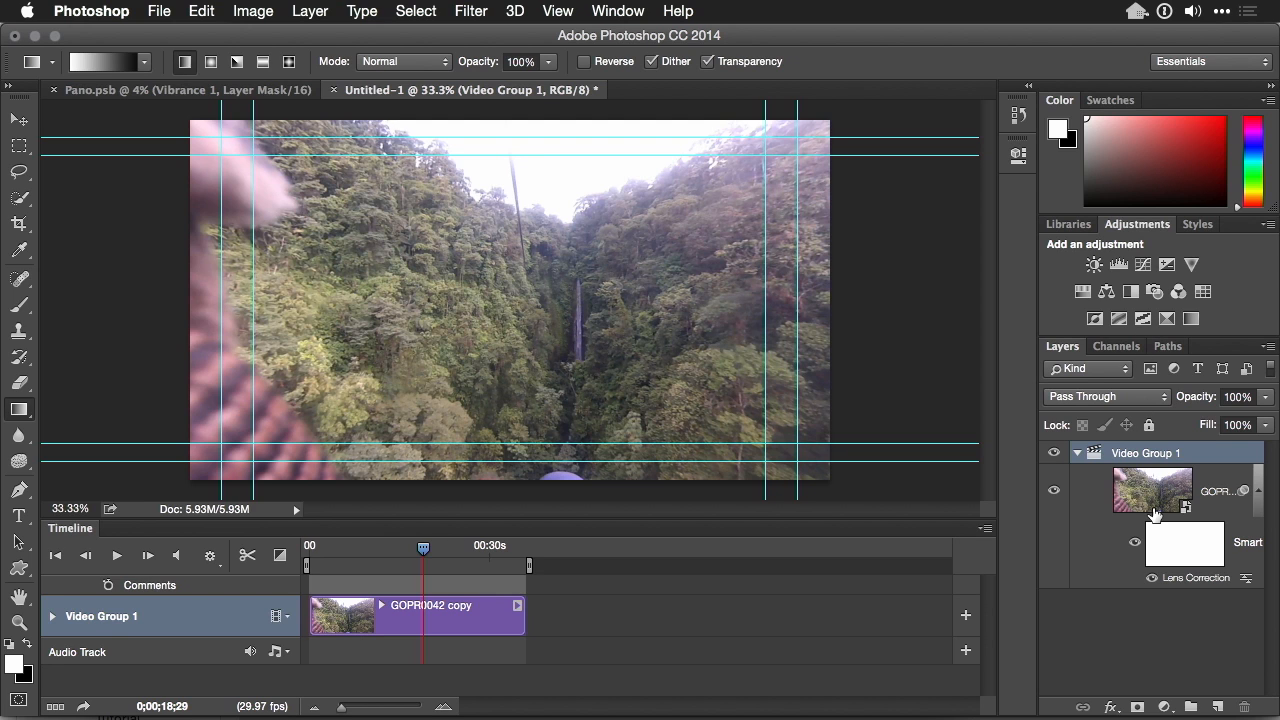
{"action": "left_click", "coordinate": [1152, 490]}
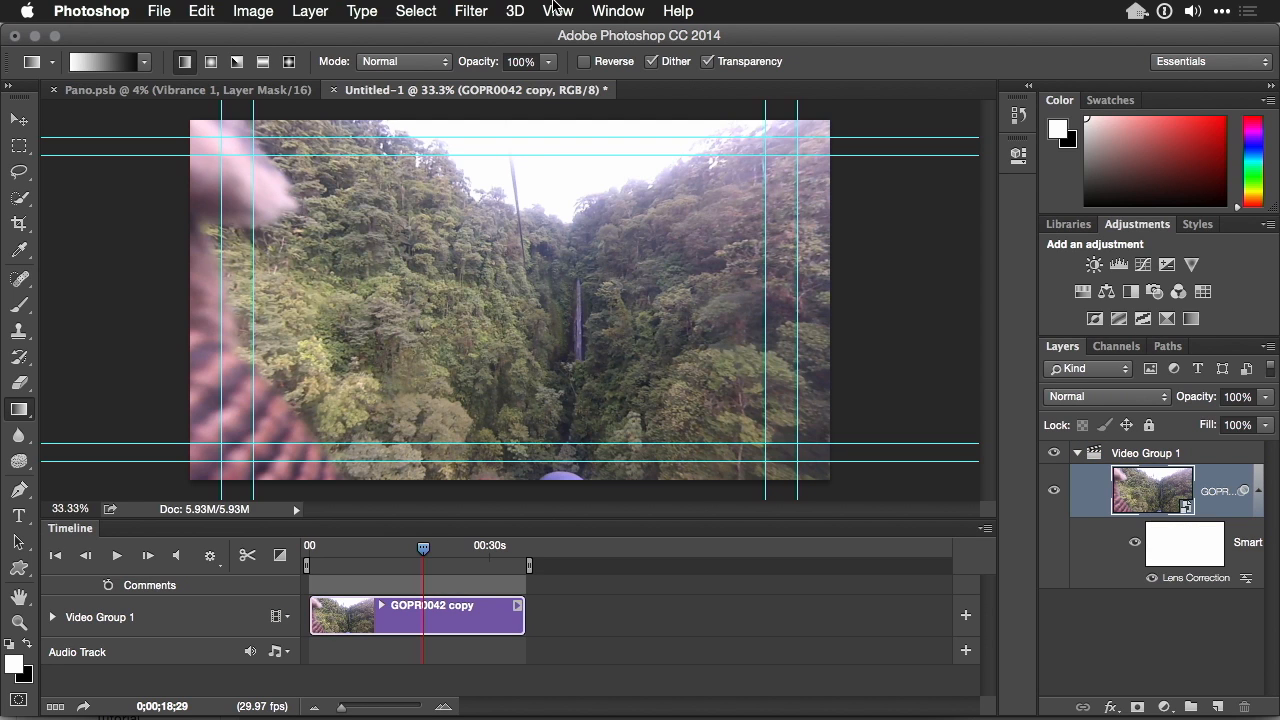
{"action": "left_click", "coordinate": [470, 12]}
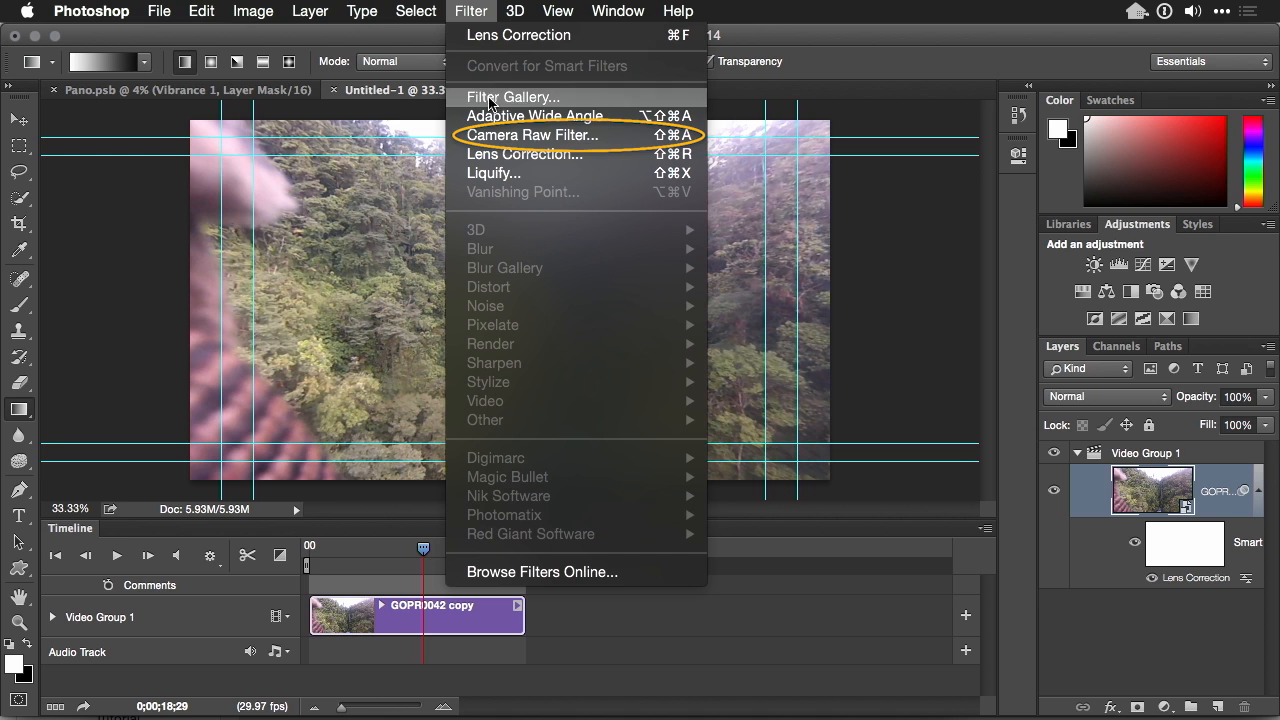
In the Camera Raw Filter Basic panel set Clarity +85 and Vibrance about +75
{"action": "left_click", "coordinate": [532, 136]}
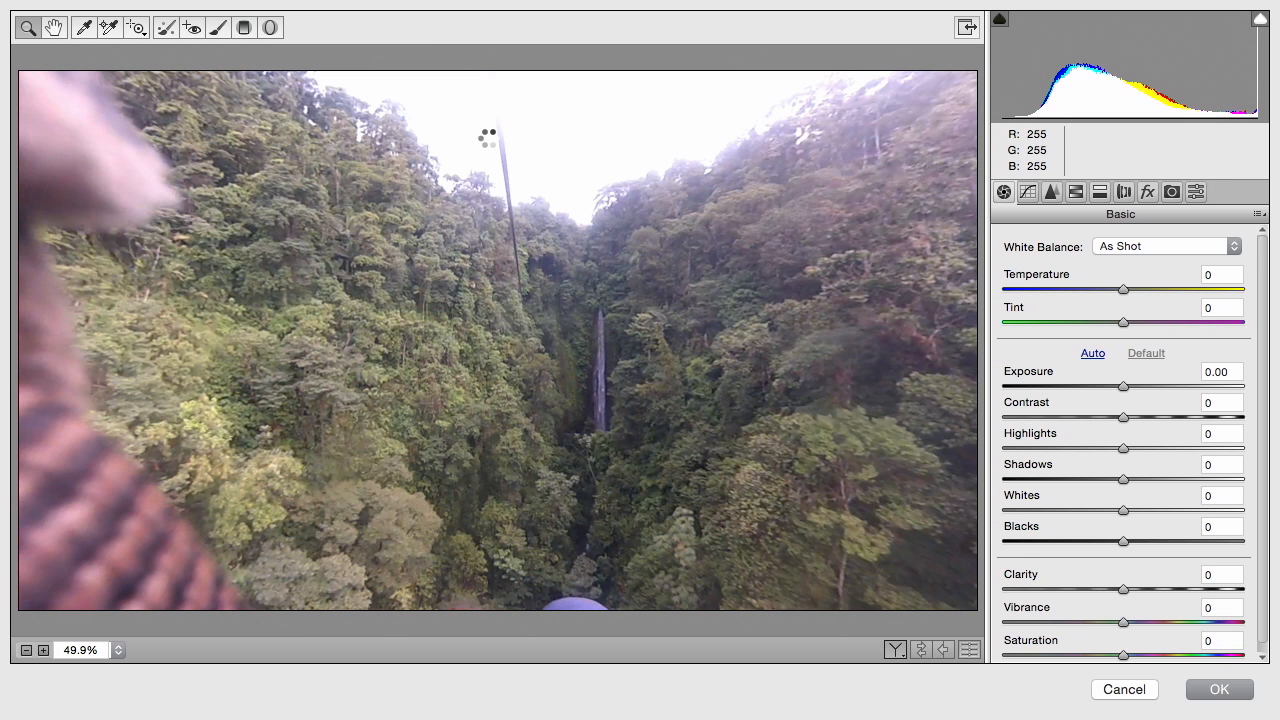
{"action": "mouse_move", "coordinate": [1144, 520]}
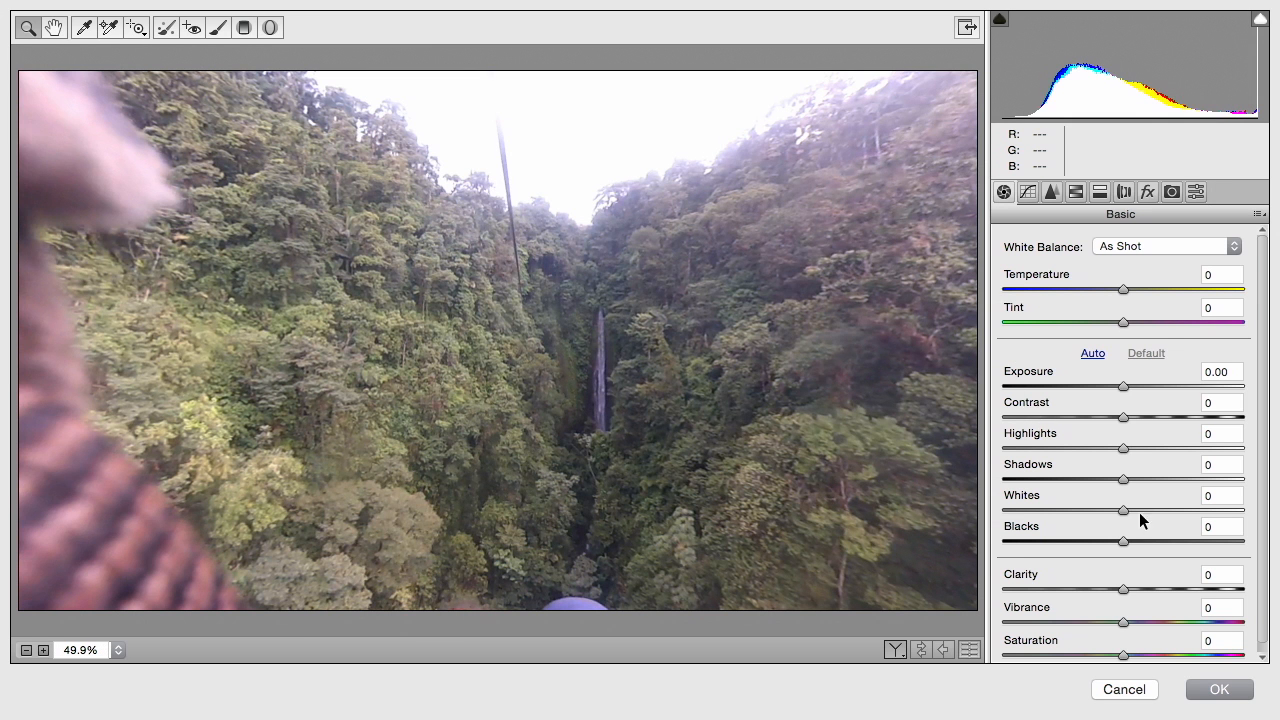
{"action": "left_click_drag", "start_coordinate": [1124, 588], "coordinate": [1192, 588]}
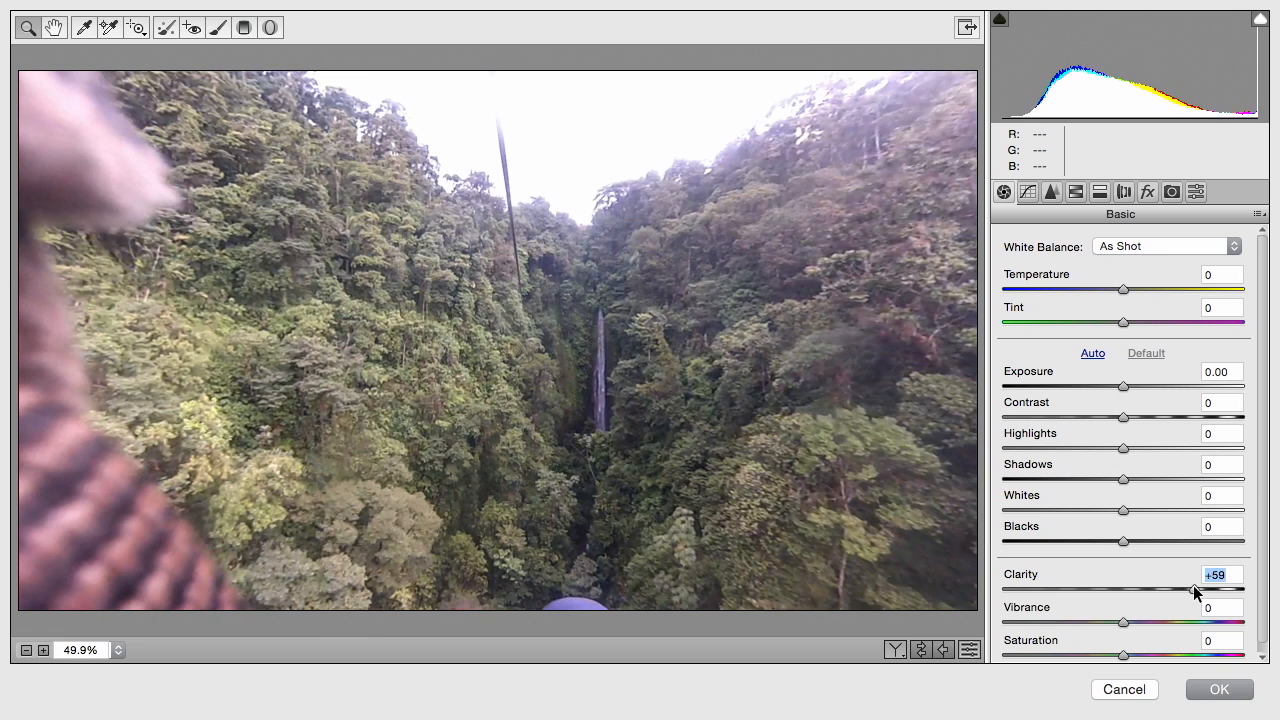
{"action": "left_click_drag", "start_coordinate": [1170, 588], "coordinate": [1230, 588]}
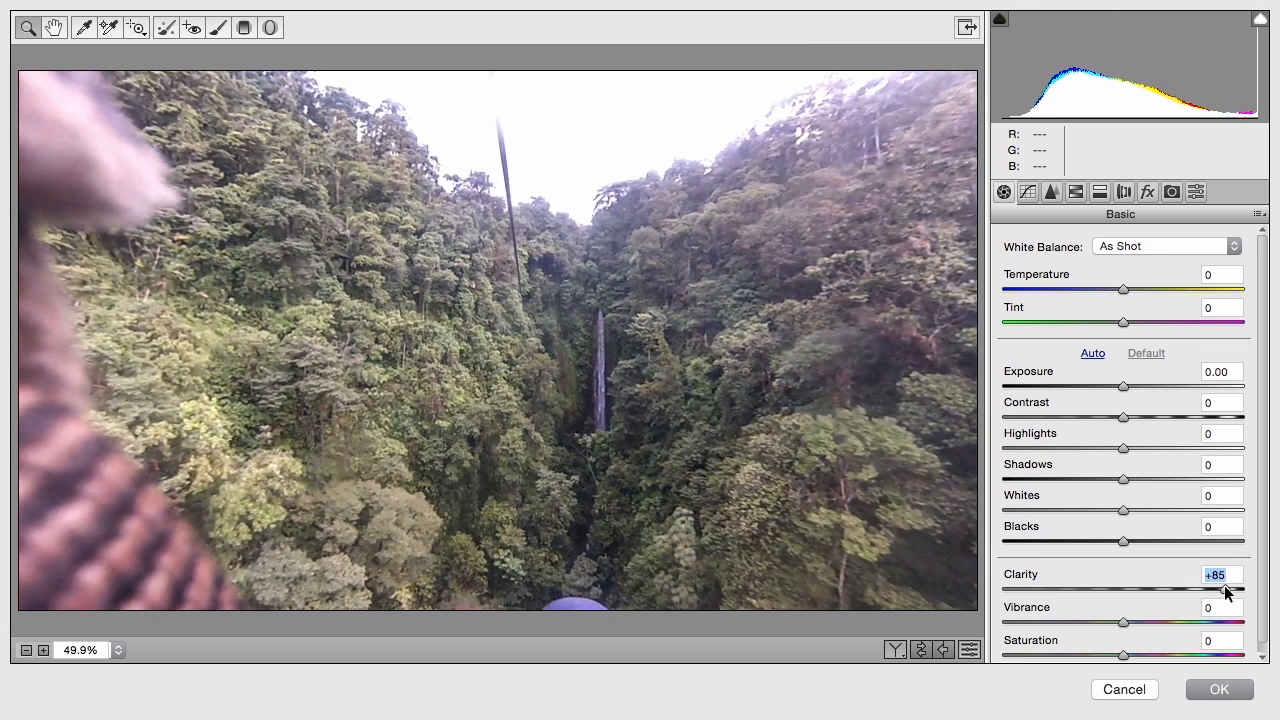
{"action": "left_click_drag", "start_coordinate": [1124, 622], "coordinate": [1202, 622]}
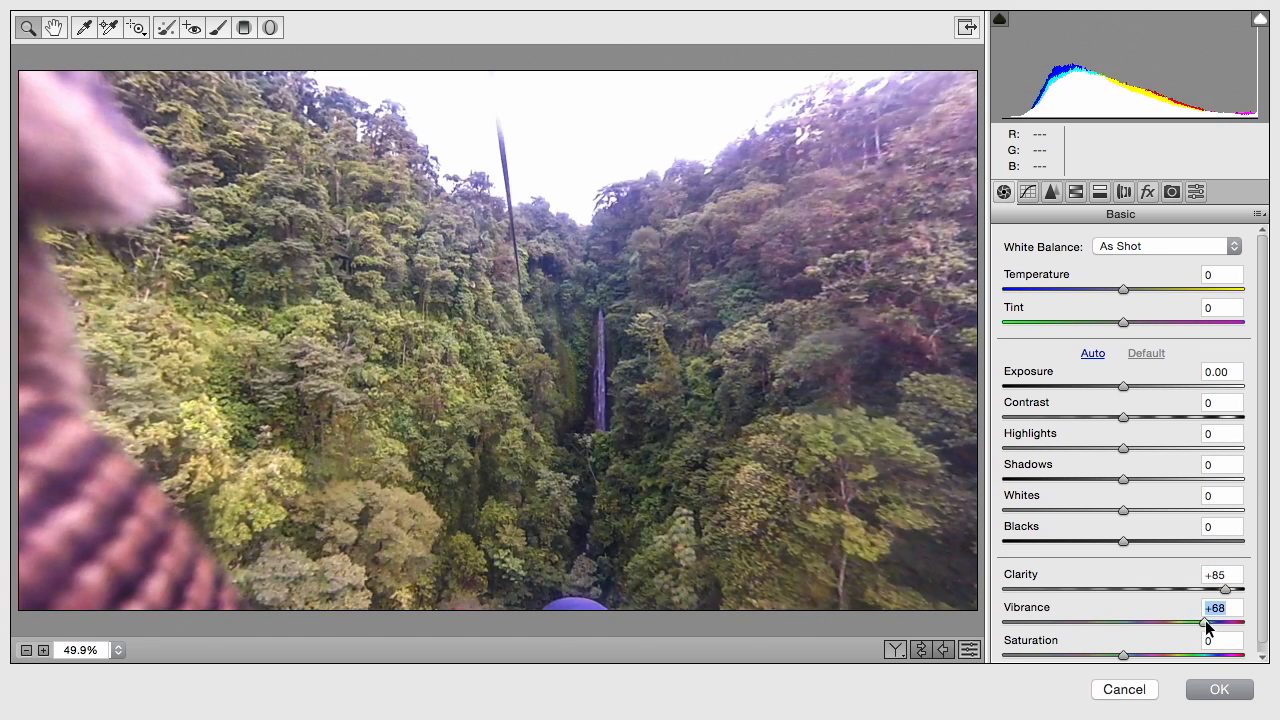
{"action": "left_click_drag", "start_coordinate": [1204, 622], "coordinate": [1208, 622]}
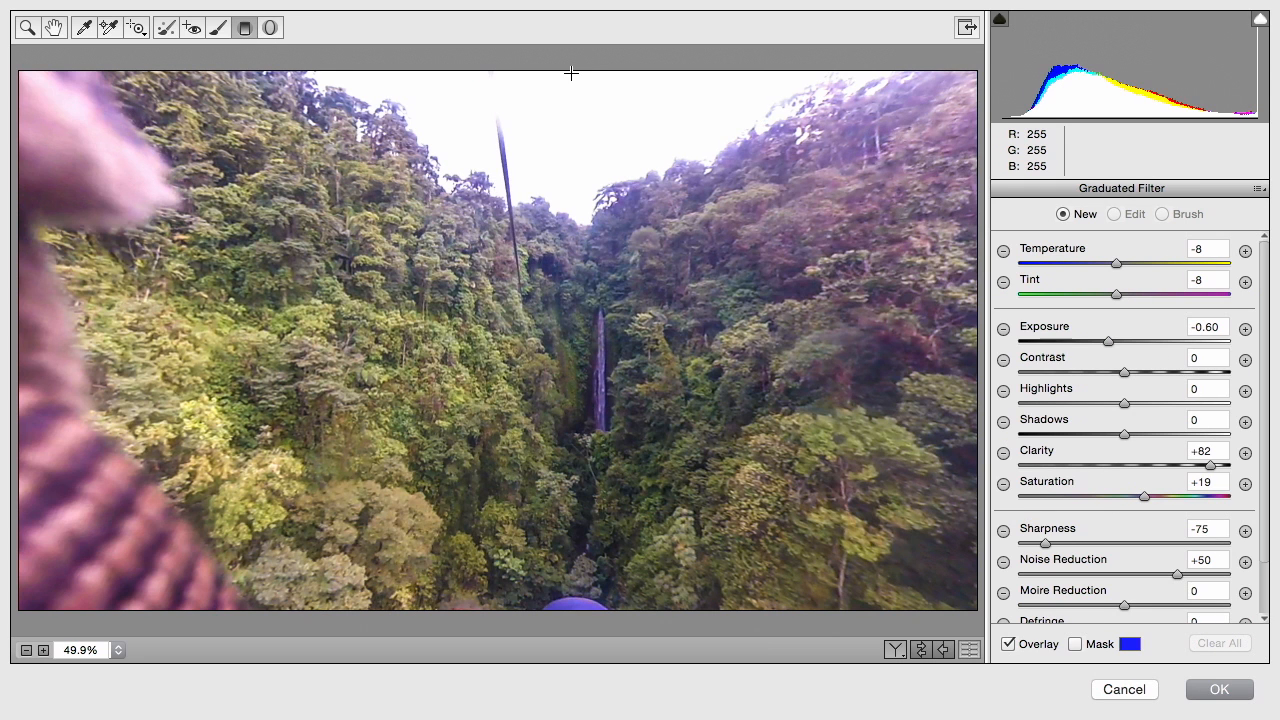
Draw a graduated filter from the top edge with Exposure -1.15 and Temperature -23 over the sky
{"action": "left_click_drag", "start_coordinate": [572, 76], "coordinate": [572, 252]}
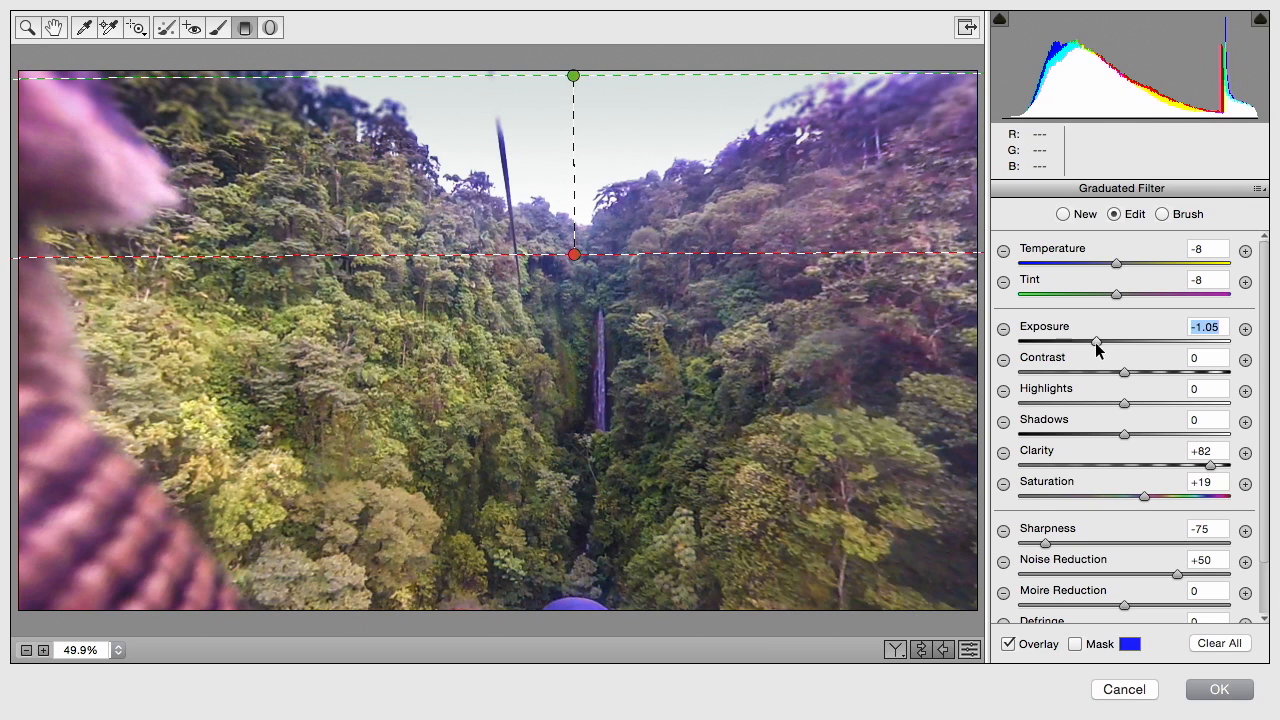
{"action": "left_click_drag", "start_coordinate": [1116, 264], "coordinate": [1104, 264]}
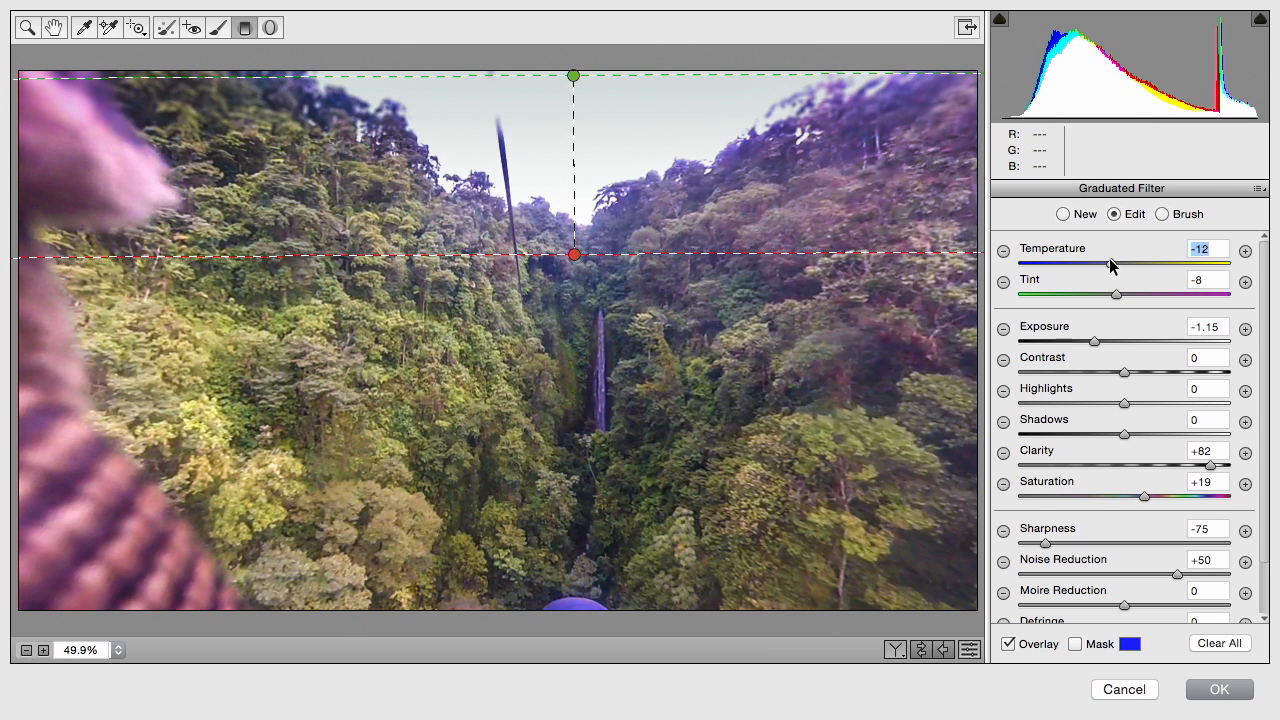
{"action": "left_click_drag", "start_coordinate": [1130, 264], "coordinate": [1096, 264]}
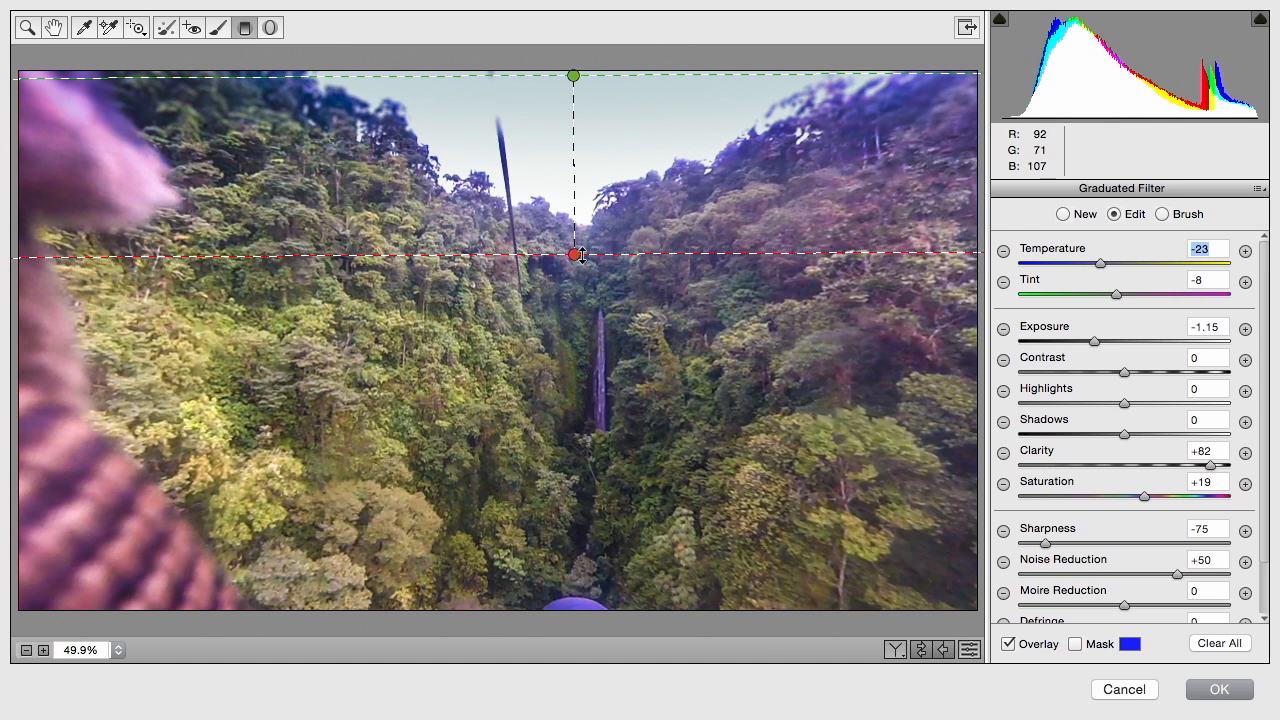
{"action": "left_click_drag", "start_coordinate": [572, 252], "coordinate": [572, 212]}
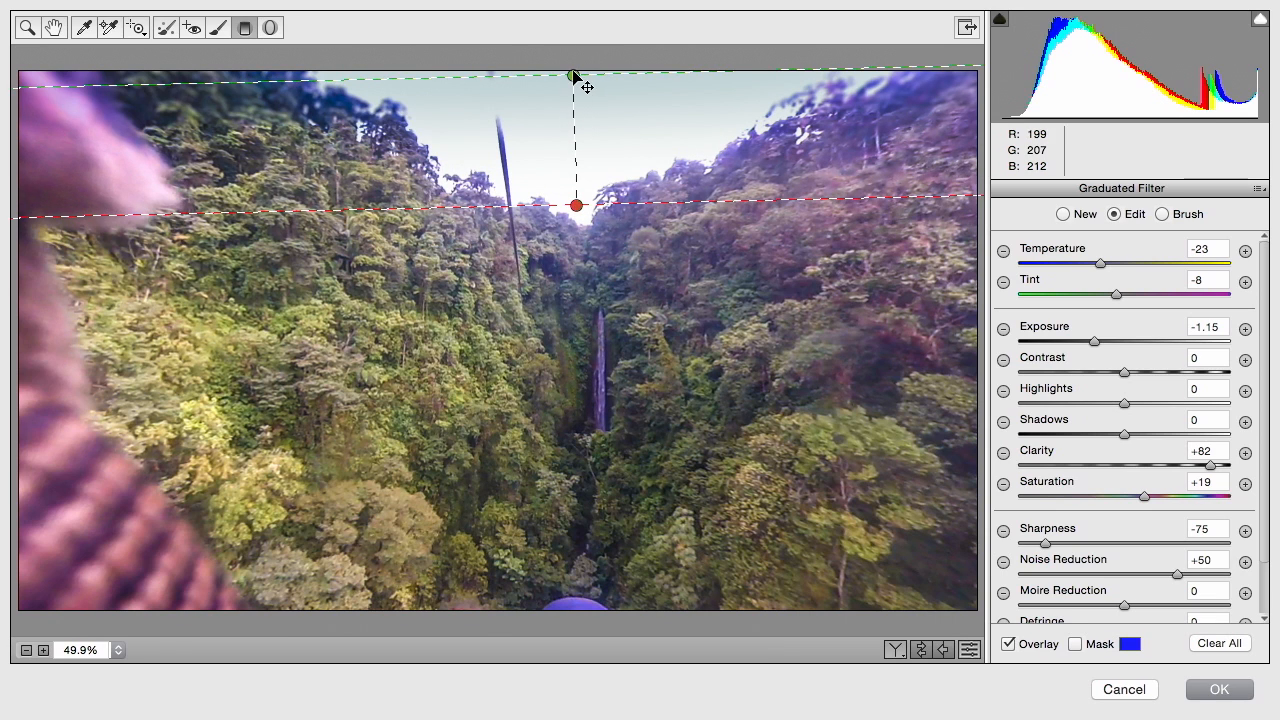
{"action": "left_click_drag", "start_coordinate": [574, 76], "coordinate": [574, 52]}
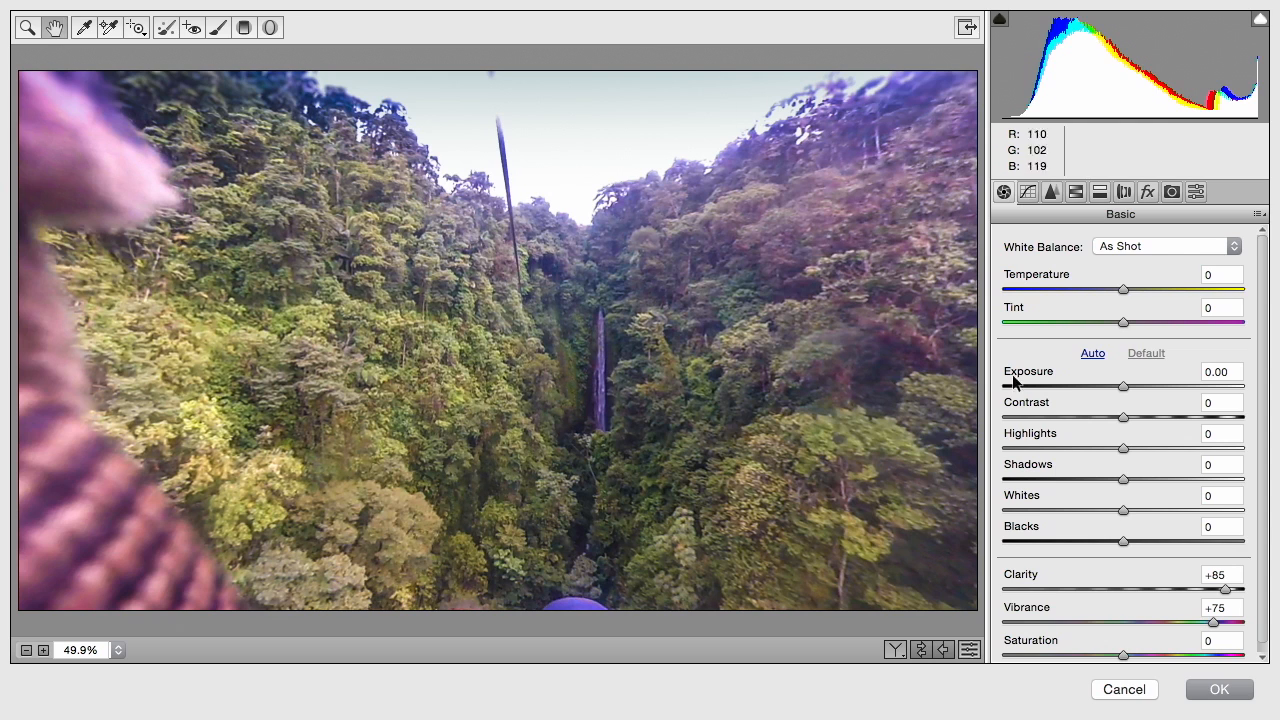
{"action": "mouse_move", "coordinate": [1128, 652]}
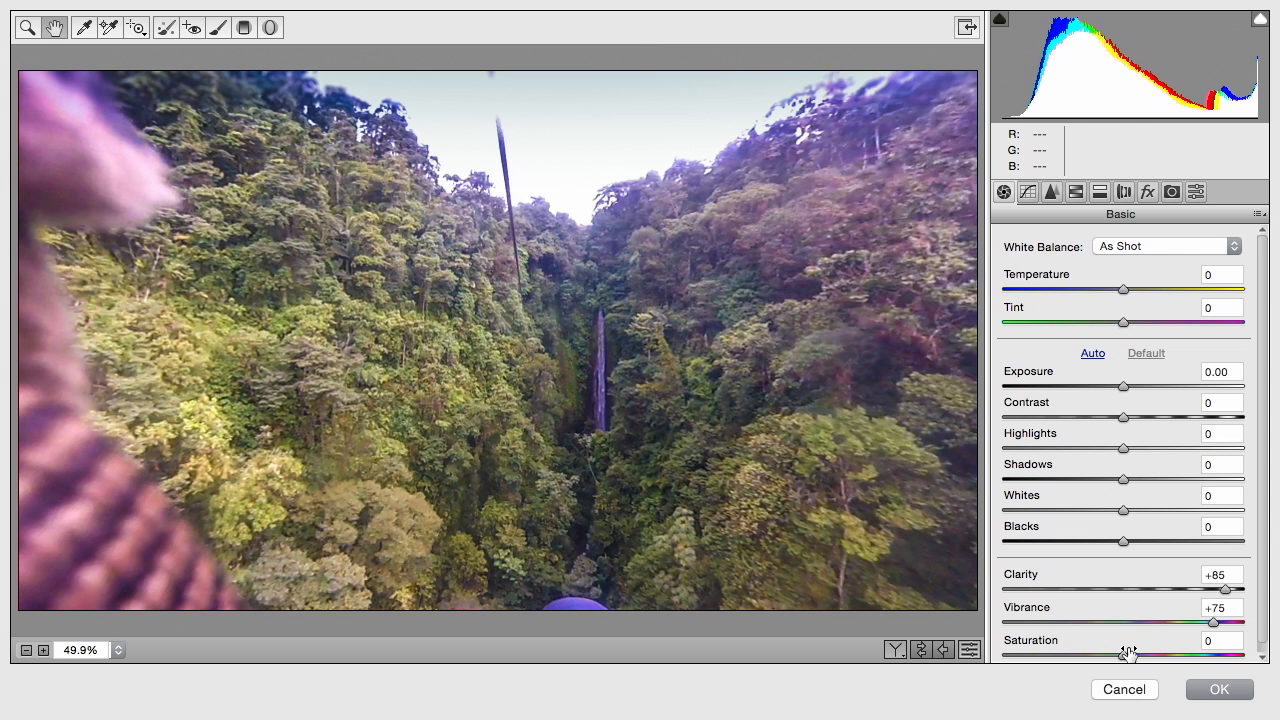
Raise Saturation to +18 and pull Highlights down to -46 in the Basic panel
{"action": "left_click_drag", "start_coordinate": [1124, 656], "coordinate": [1144, 656]}
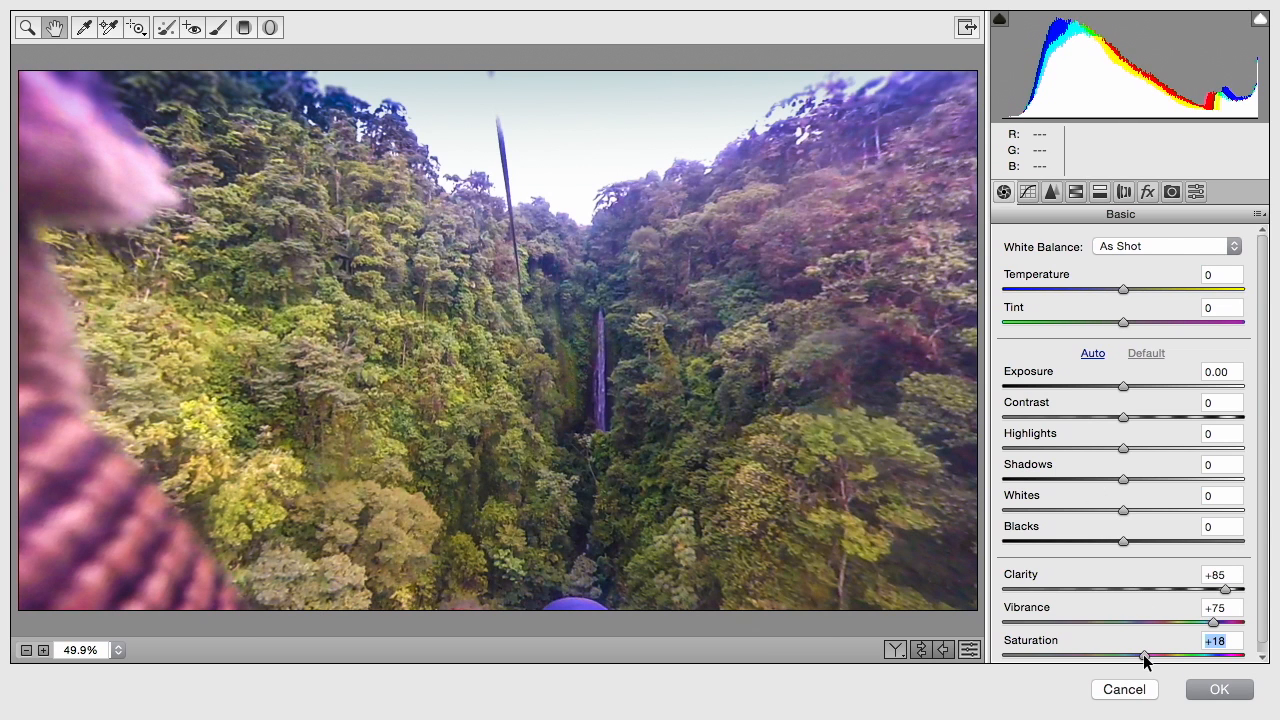
{"action": "left_click_drag", "start_coordinate": [1124, 478], "coordinate": [1150, 478]}
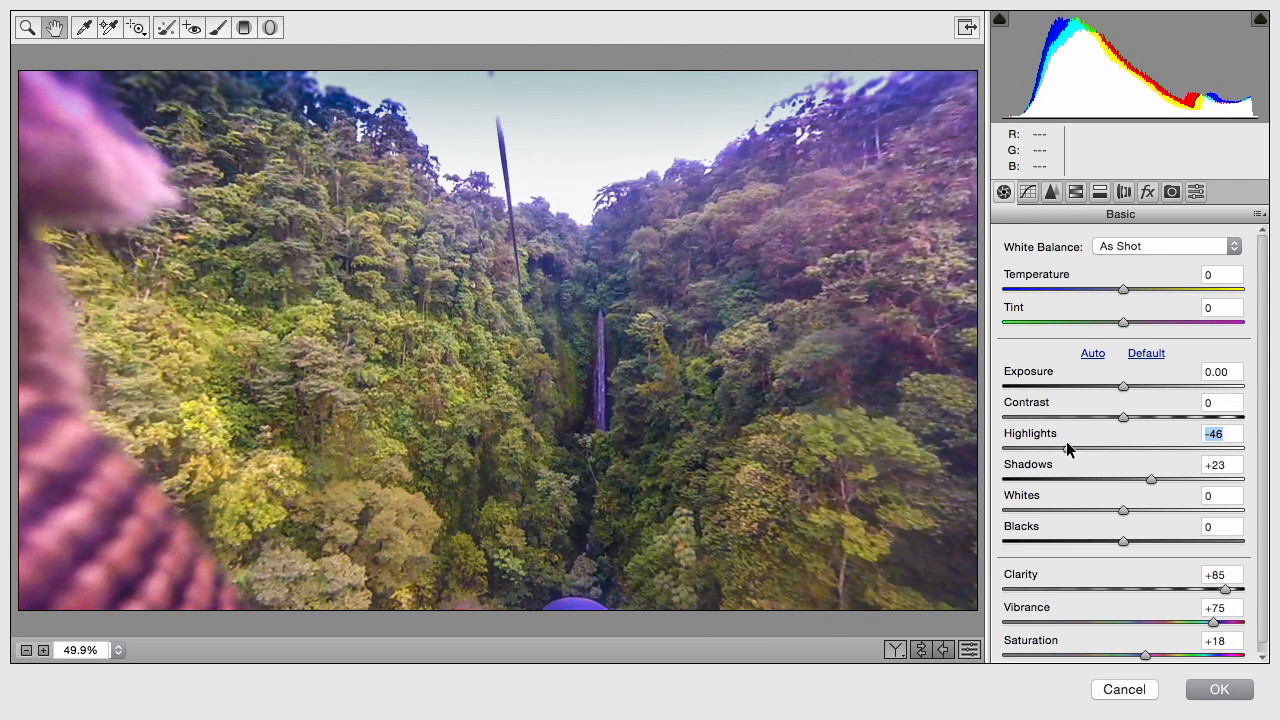
In Detail set Sharpening Amount 76 and Masking 72, then apply the Camera Raw adjustments
{"action": "left_click", "coordinate": [1052, 192]}
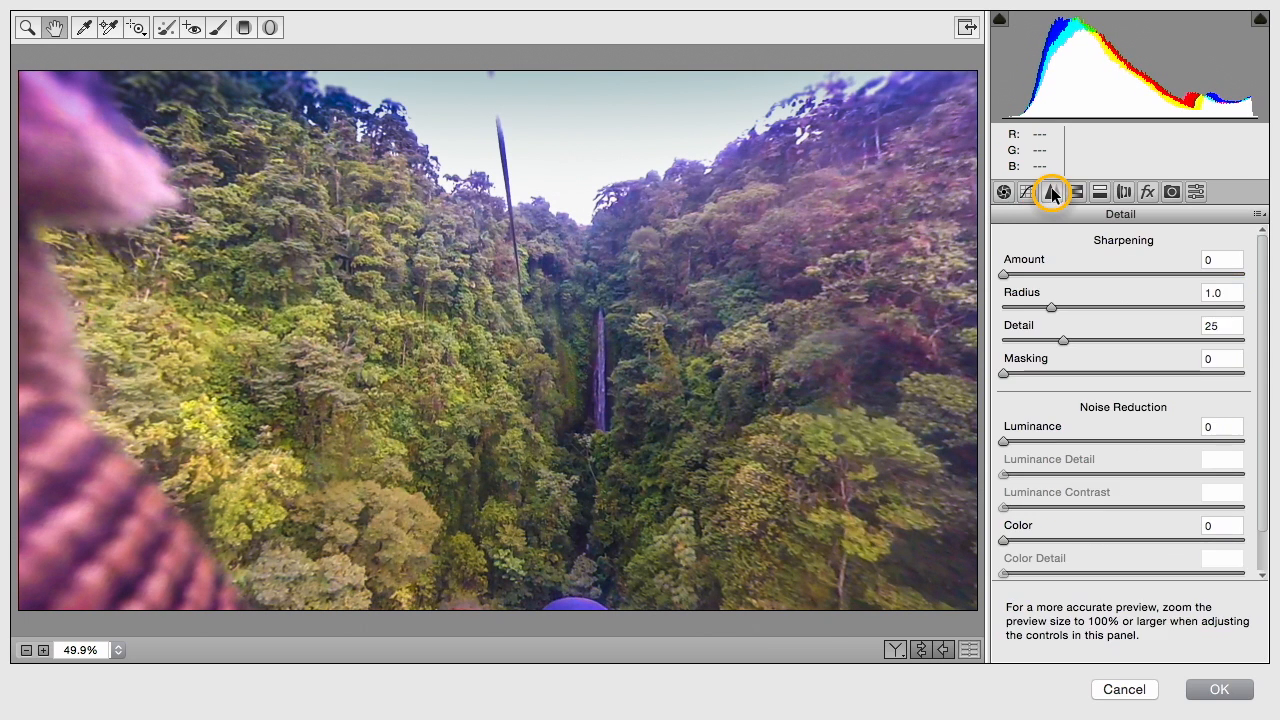
{"action": "left_click_drag", "start_coordinate": [1004, 274], "coordinate": [1140, 274]}
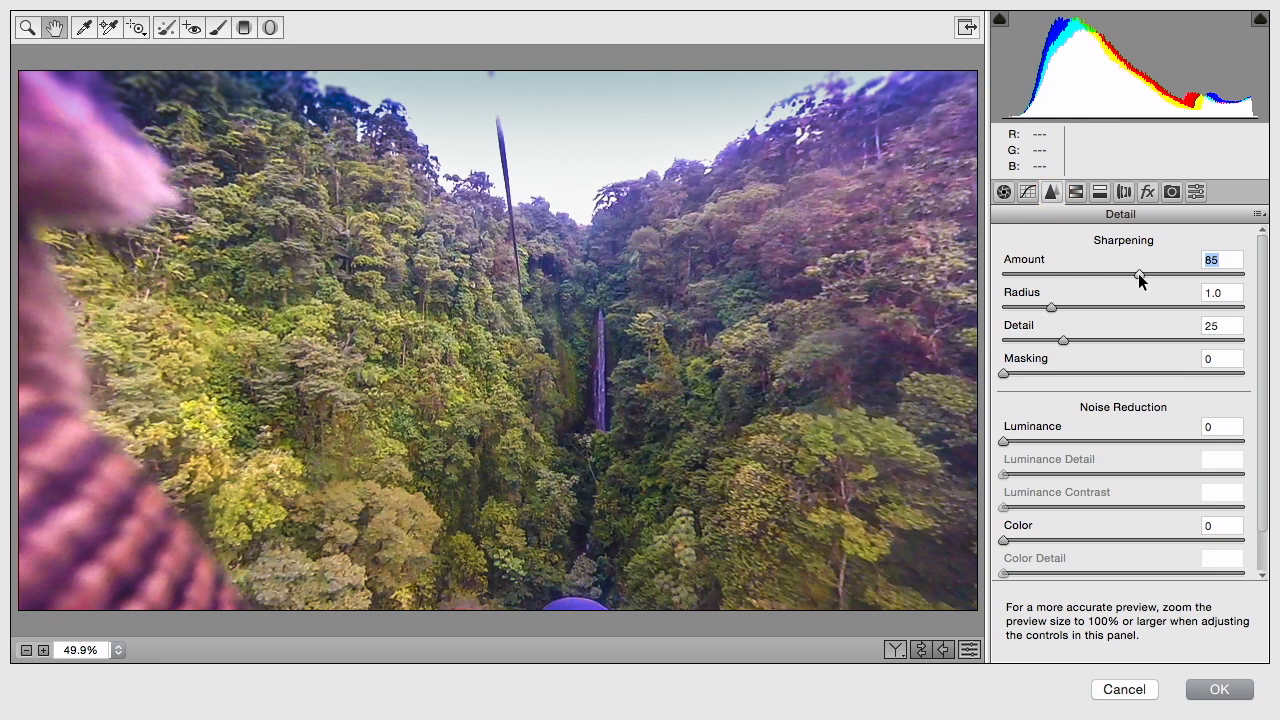
{"action": "left_click_drag", "start_coordinate": [1140, 274], "coordinate": [1124, 274]}
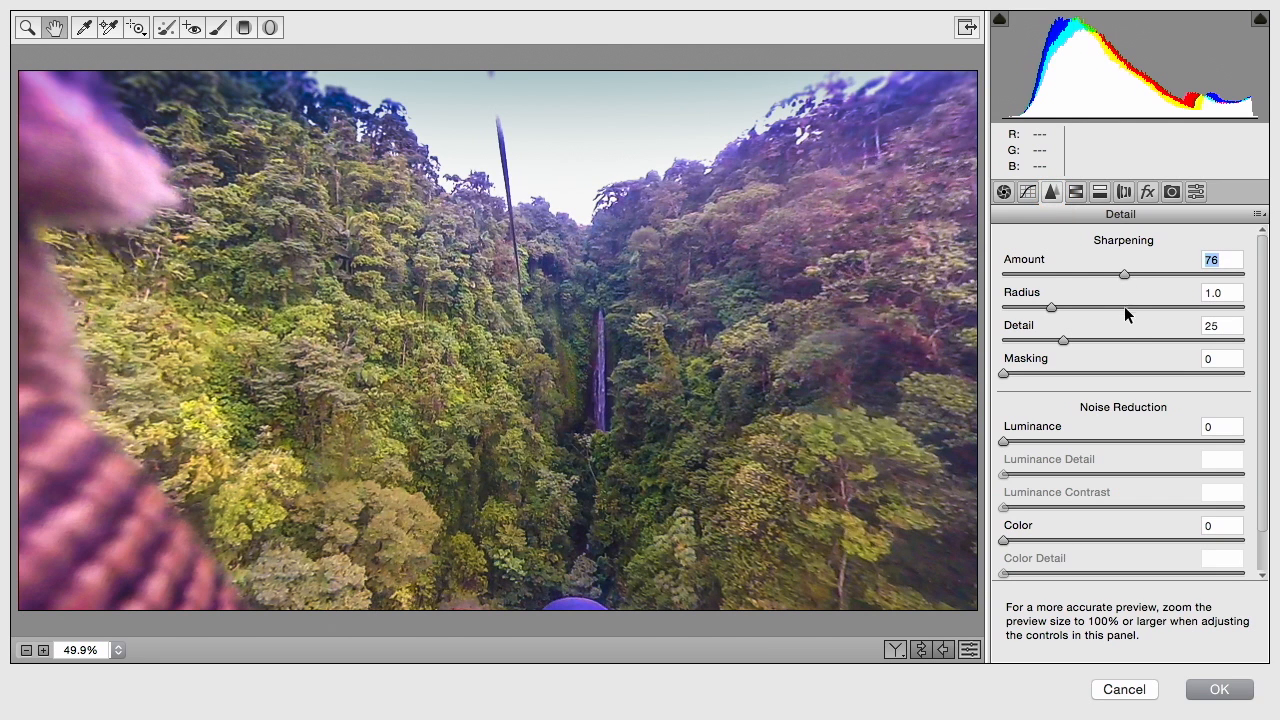
{"action": "left_click_drag", "start_coordinate": [1004, 374], "coordinate": [1100, 374]}
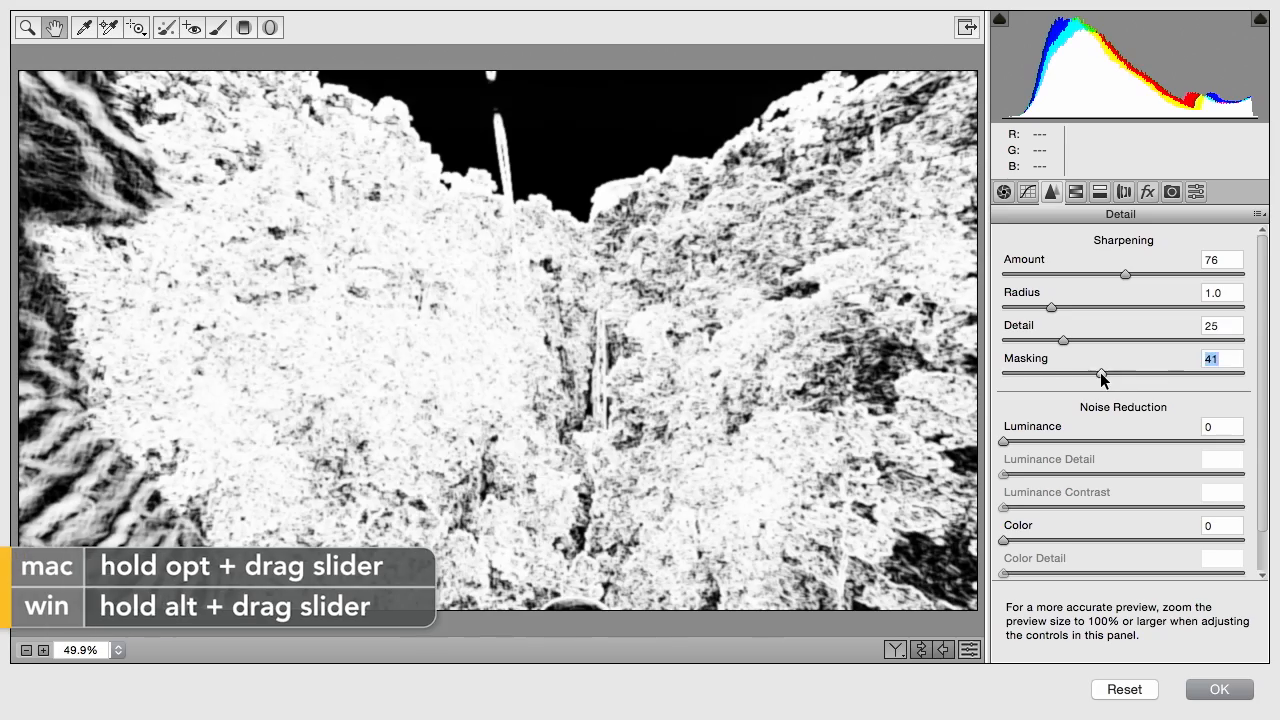
{"action": "left_click_drag", "start_coordinate": [1100, 374], "coordinate": [1164, 374]}
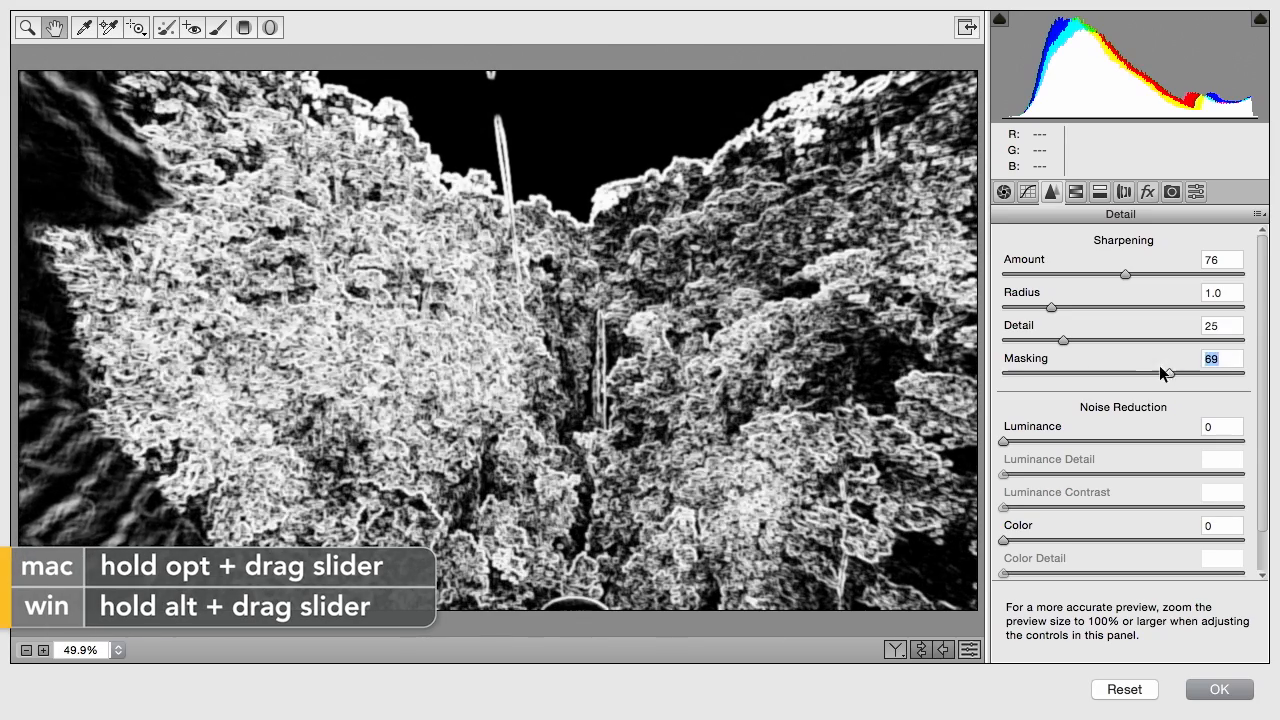
{"action": "left_click_drag", "start_coordinate": [1164, 374], "coordinate": [1180, 374]}
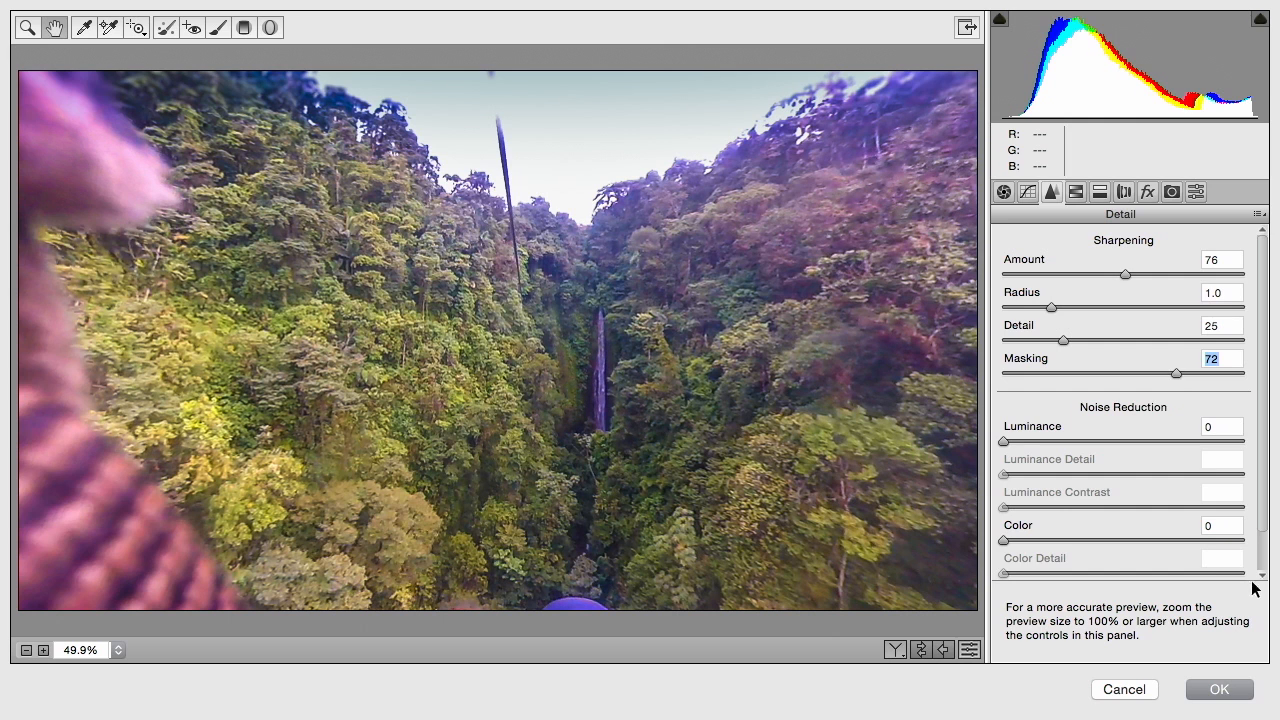
{"action": "left_click", "coordinate": [1220, 688]}
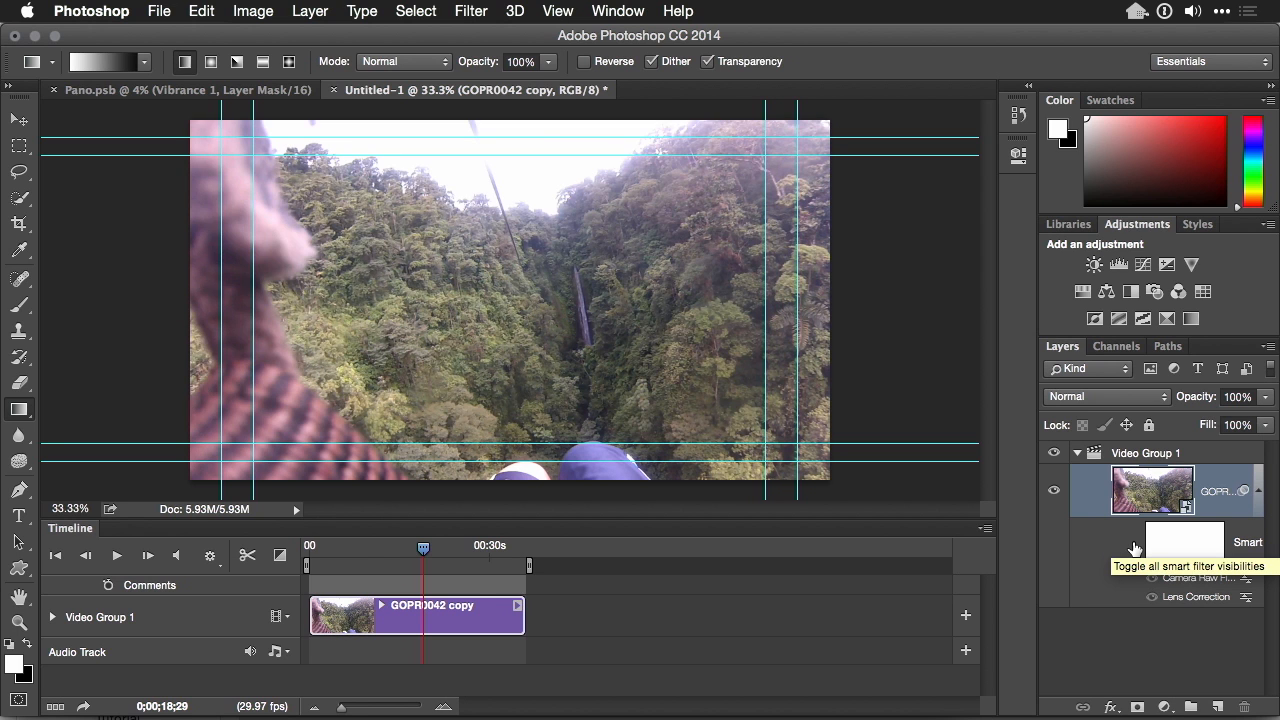
Toggle the clip's smart filters on and off for comparison, leaving them enabled
{"action": "left_click", "coordinate": [1152, 542]}
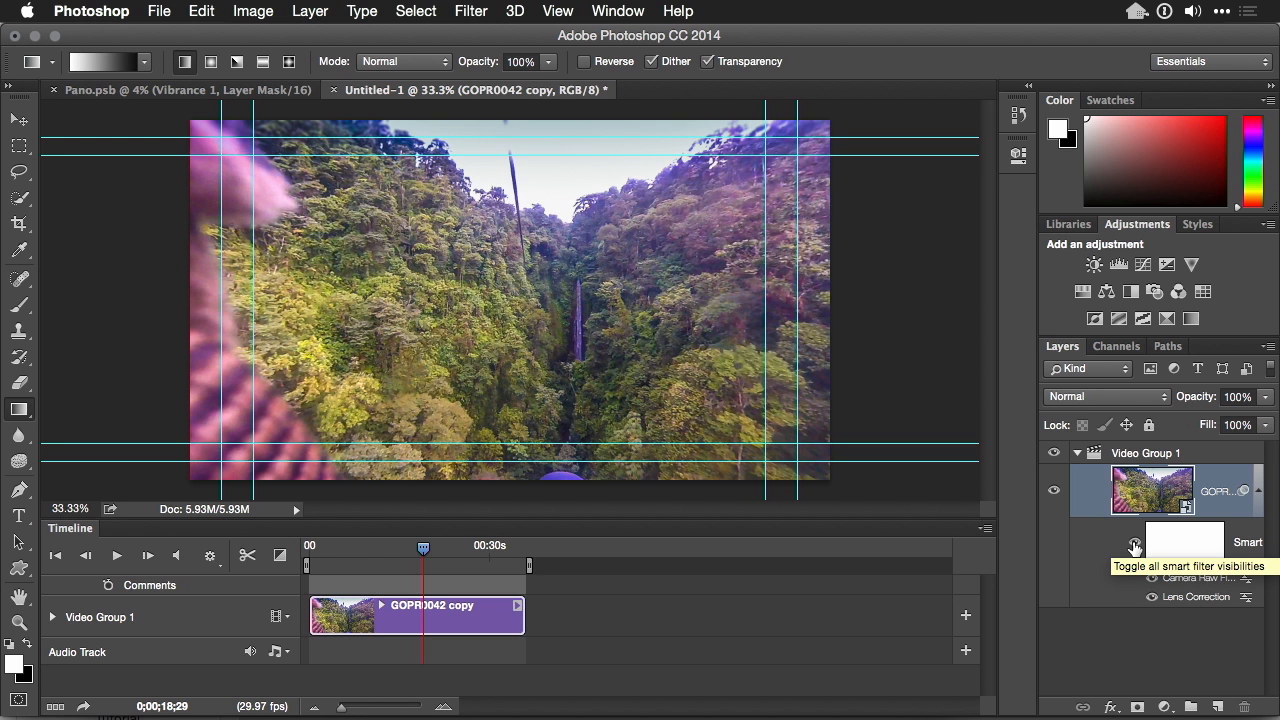
{"action": "left_click", "coordinate": [1136, 544]}
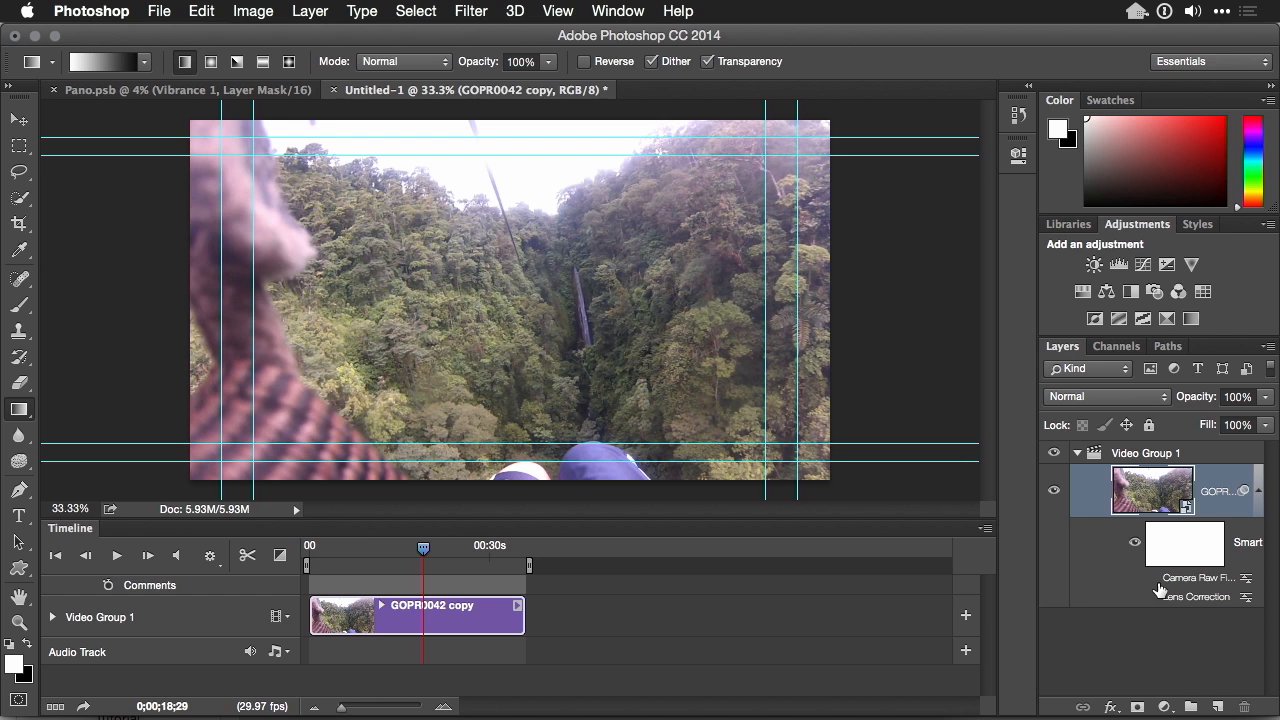
{"action": "mouse_move", "coordinate": [1158, 600]}
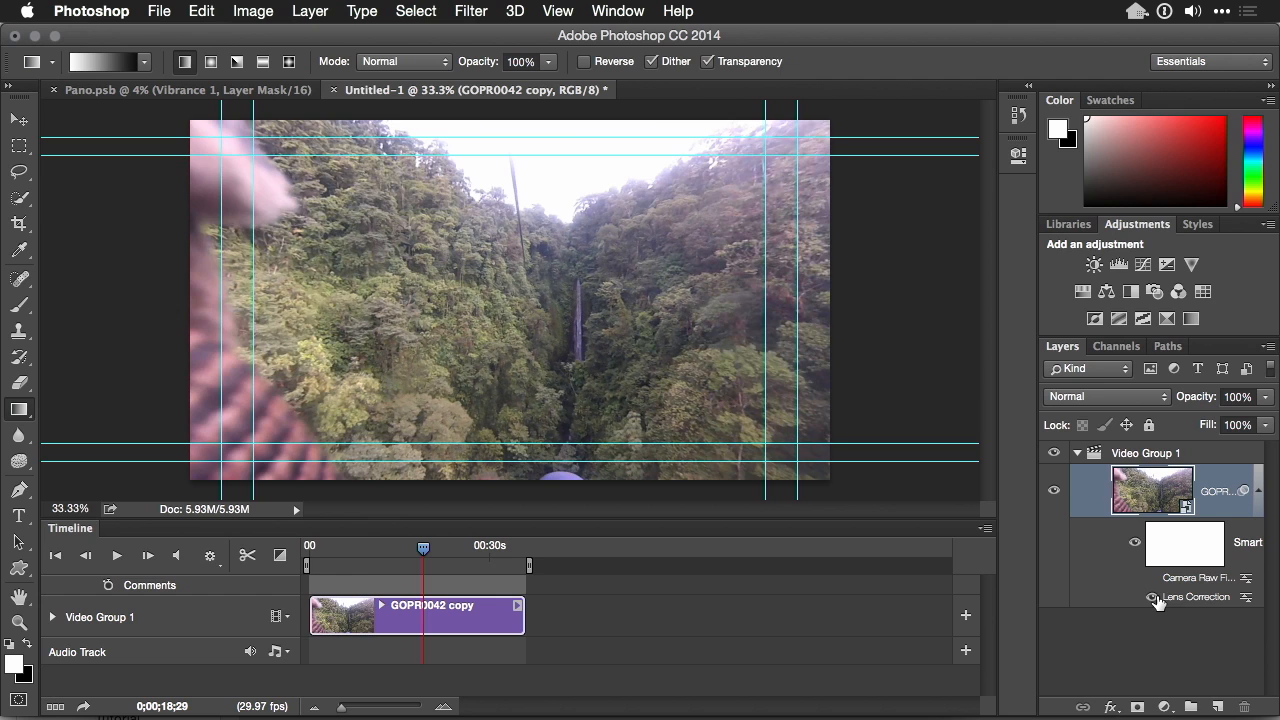
{"action": "mouse_move", "coordinate": [1152, 596]}
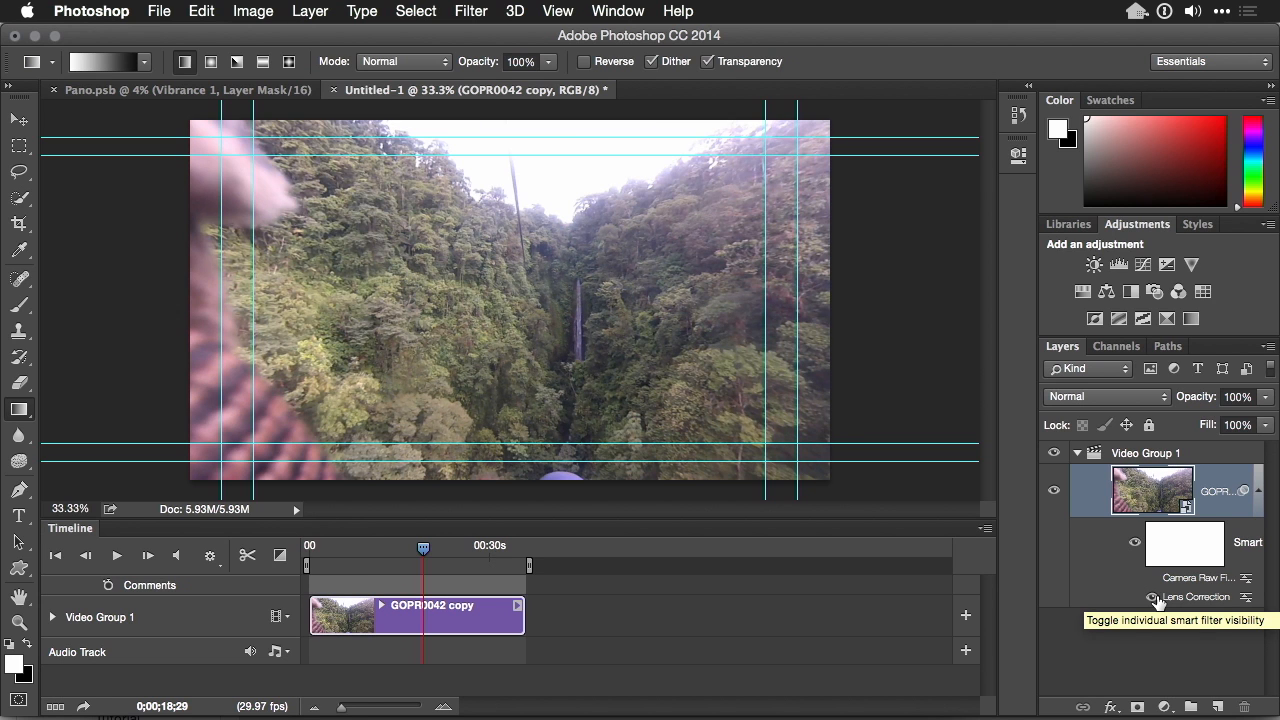
{"action": "mouse_move", "coordinate": [1156, 596]}
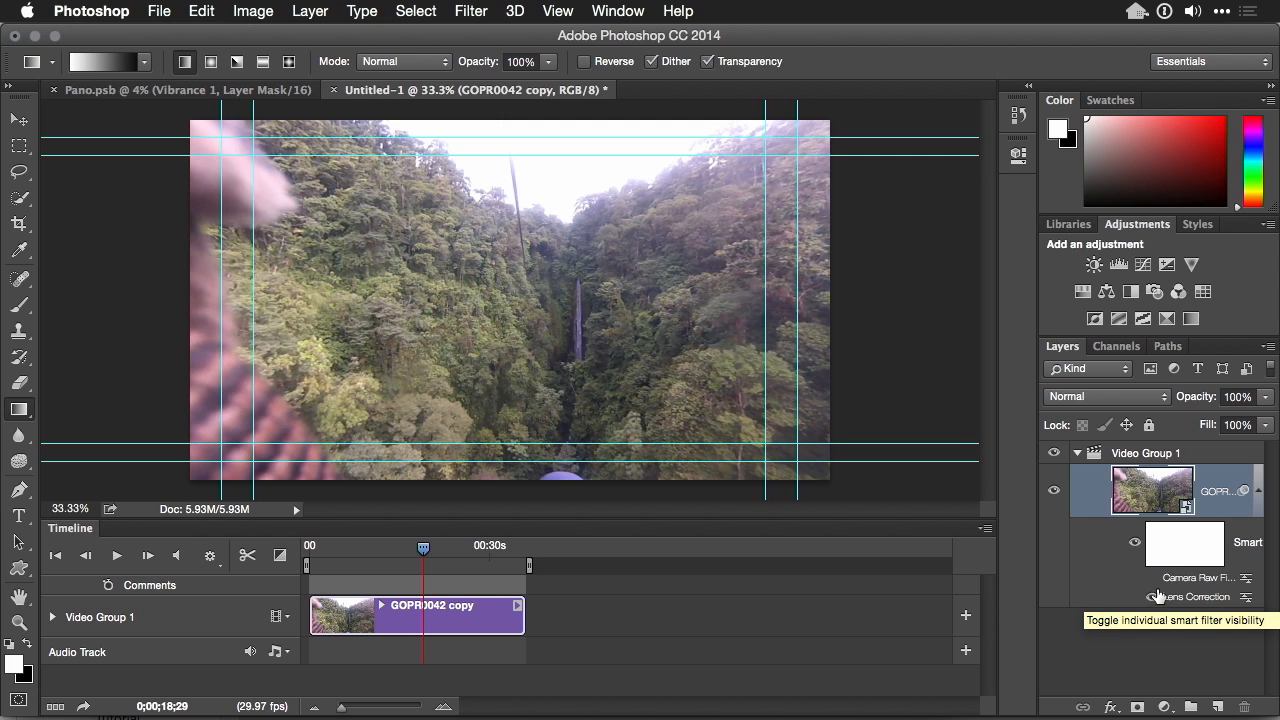
{"action": "mouse_move", "coordinate": [1152, 578]}
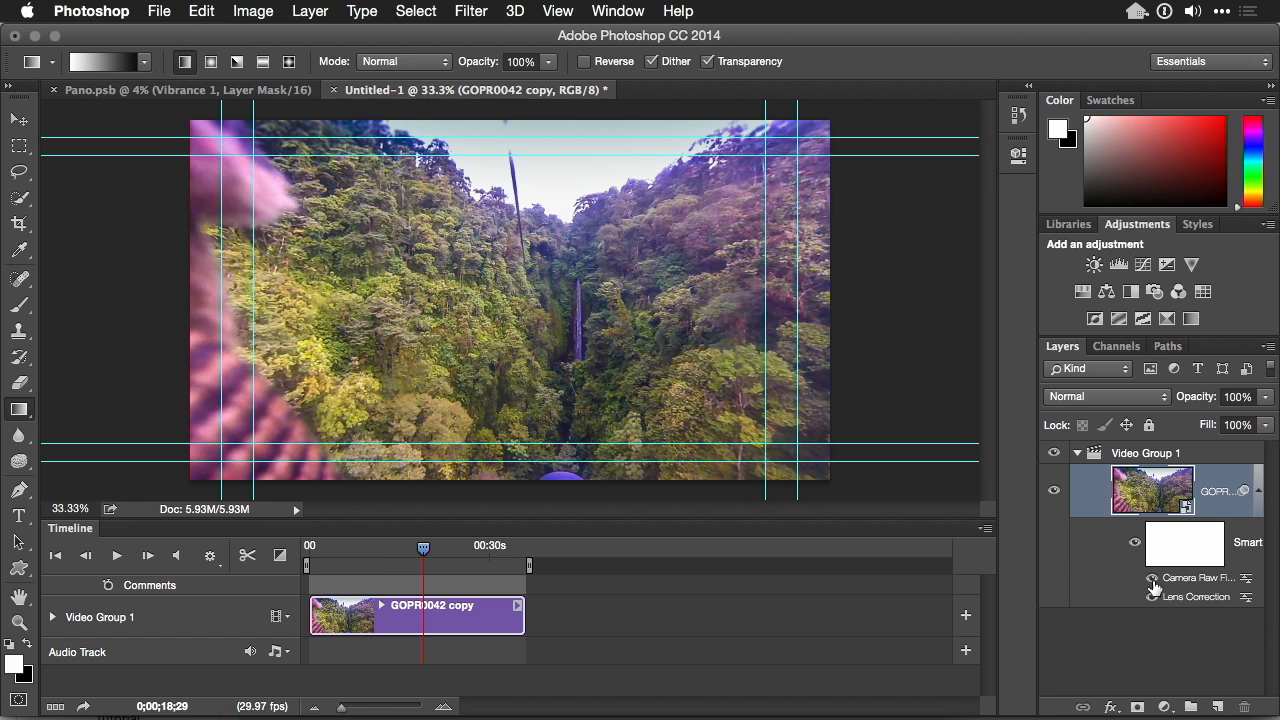
{"action": "left_click", "coordinate": [160, 12]}
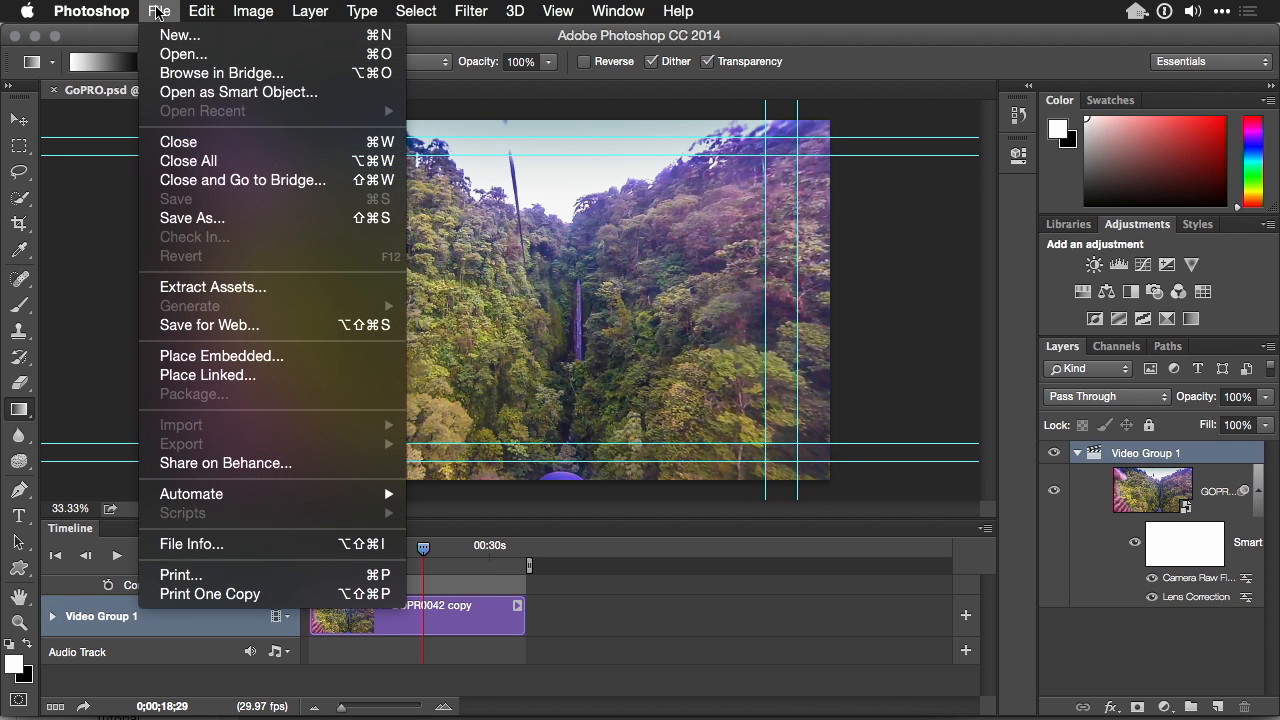